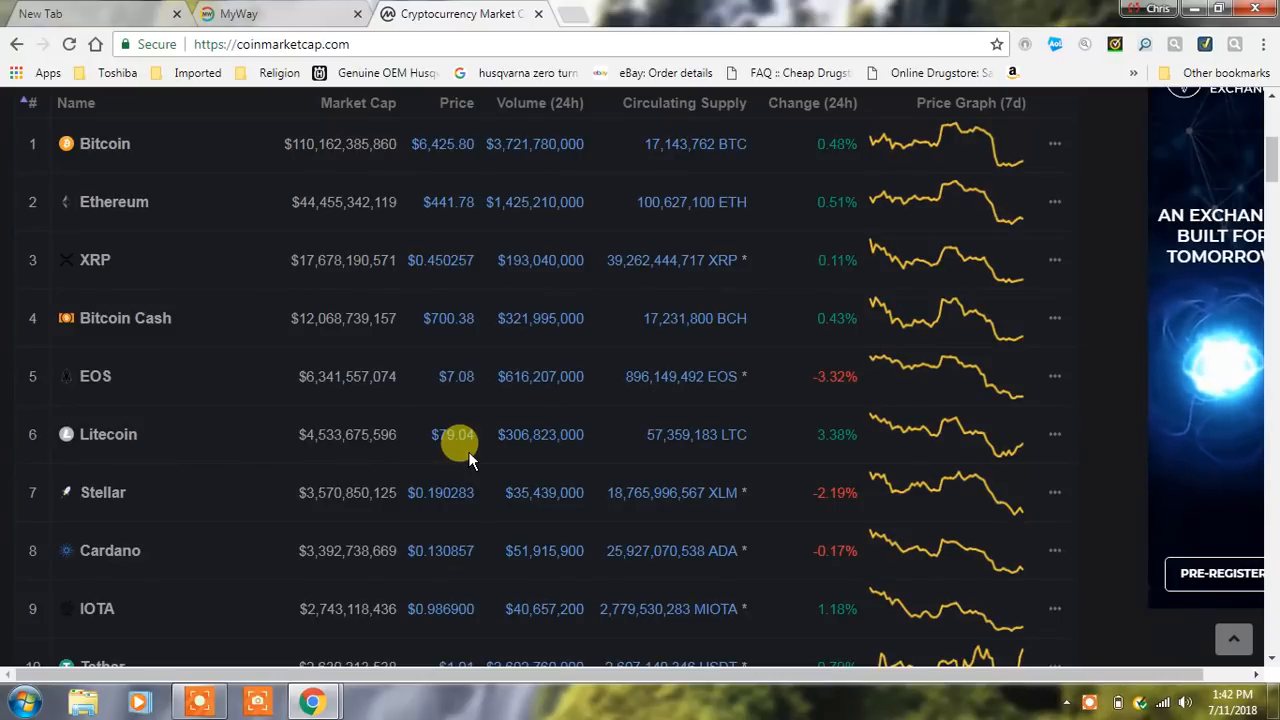
Scroll to the top of the CoinMarketCap homepage to reach the global stats header.
scroll(up, 3)
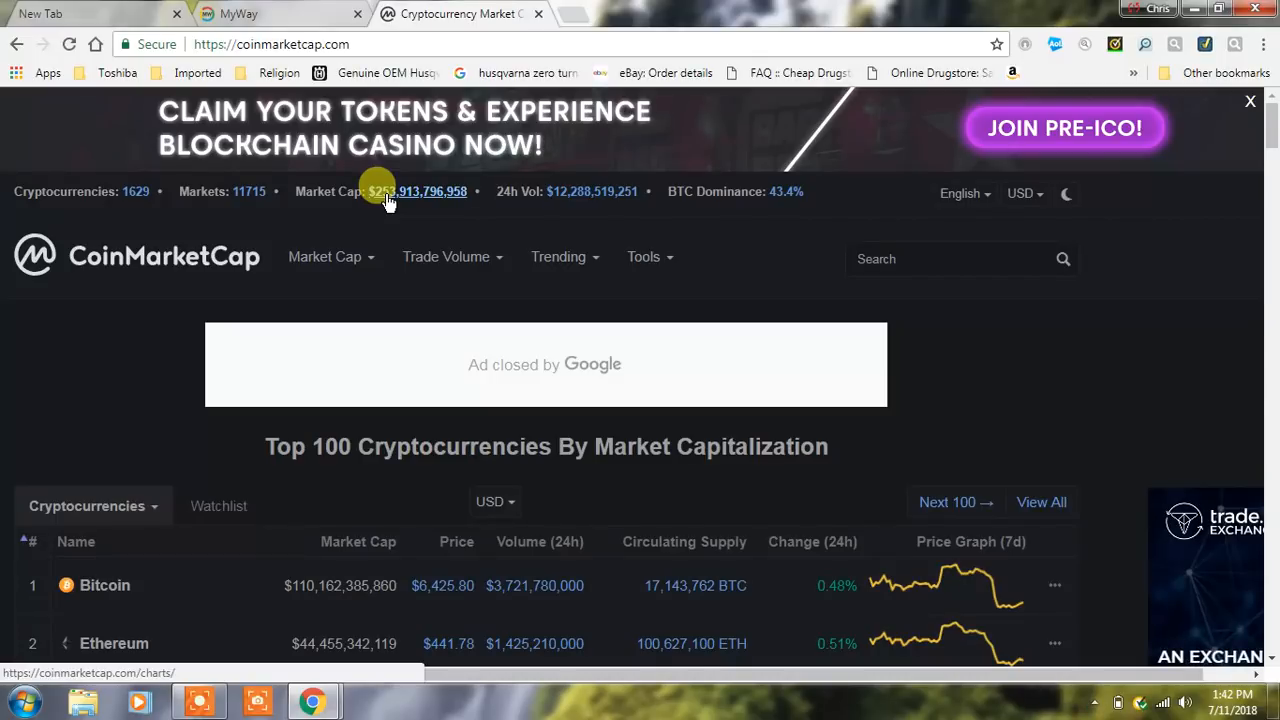
mouse_move(780, 192)
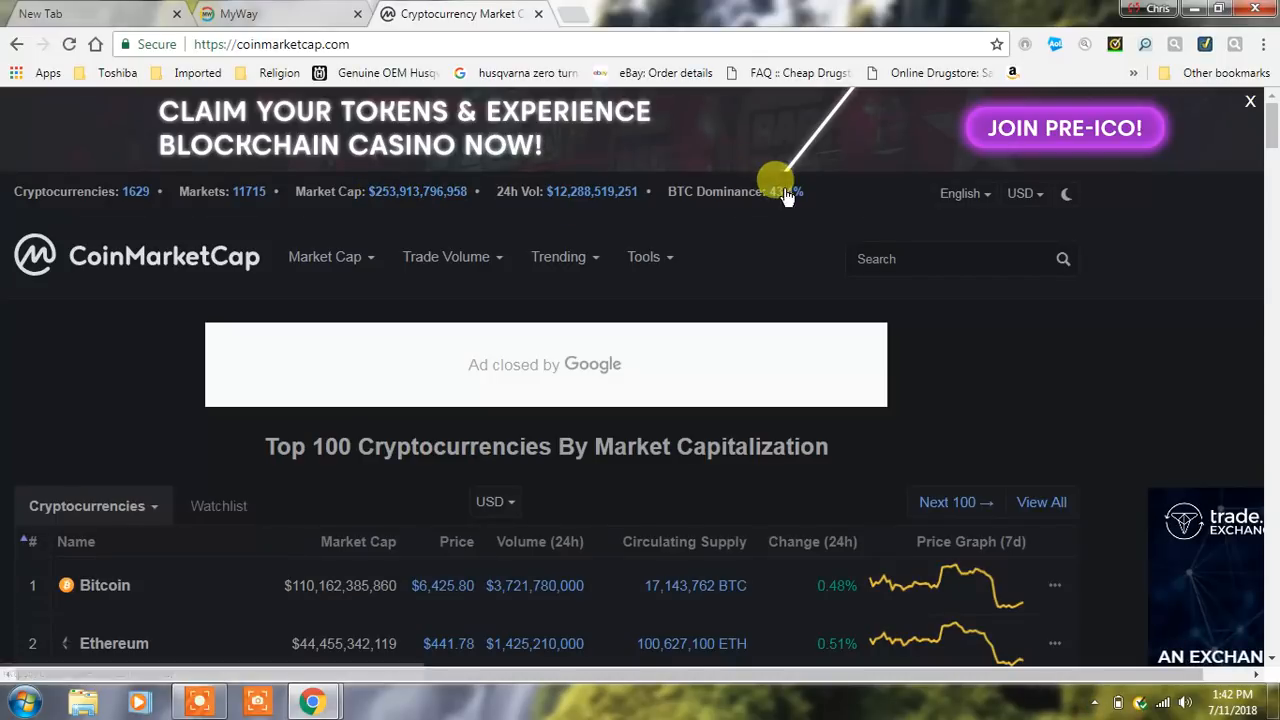
mouse_move(784, 192)
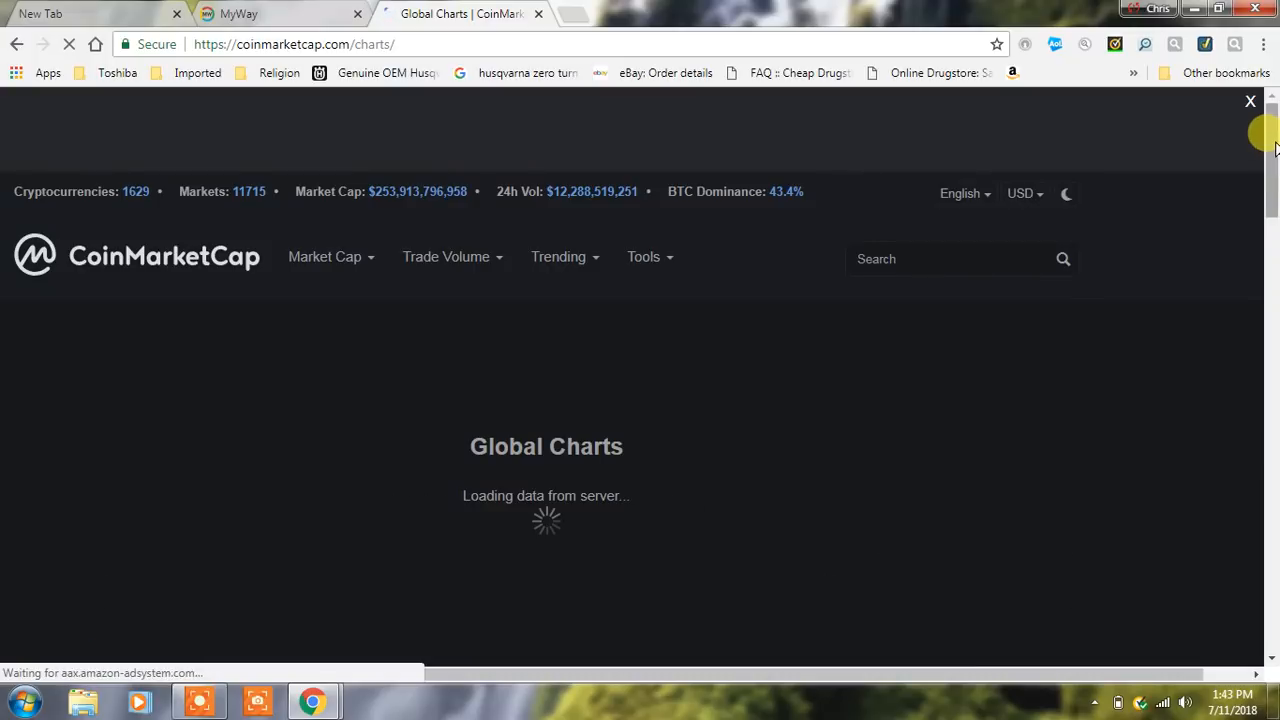
Scroll down to the Total Market Capitalization chart covering Apr 2013 to Jul 2018.
scroll(down, 3)
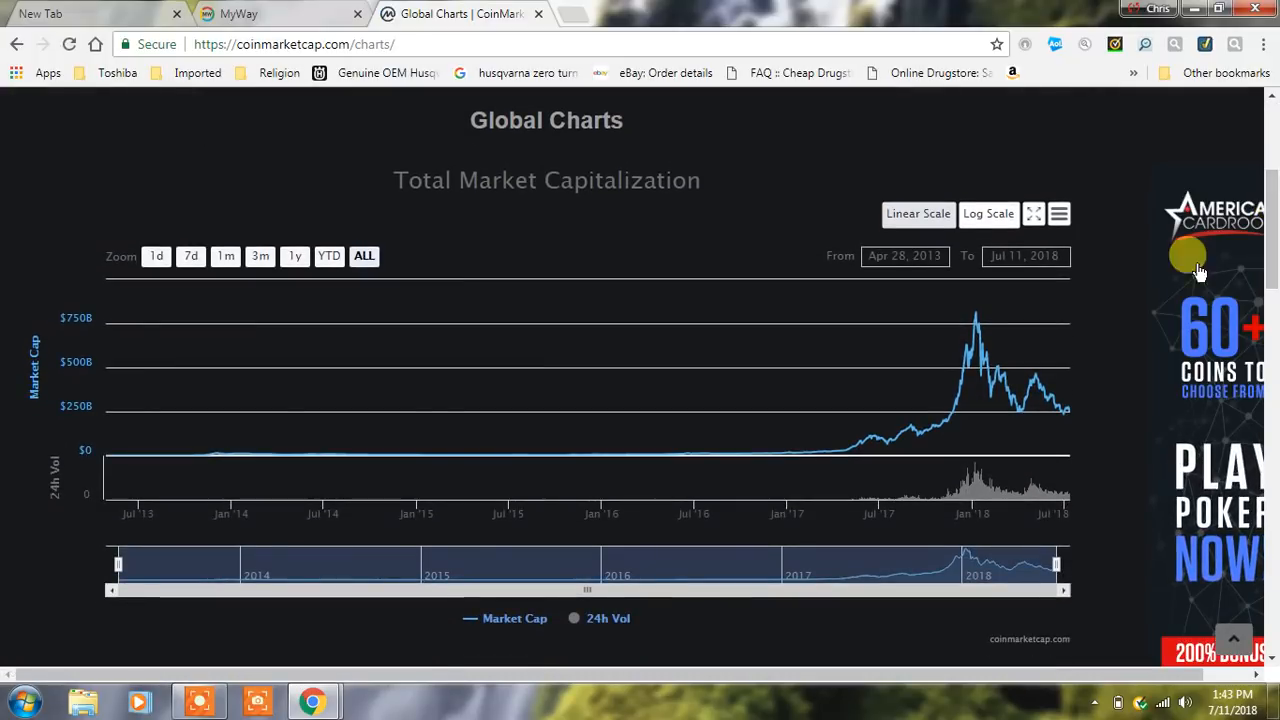
mouse_move(1056, 410)
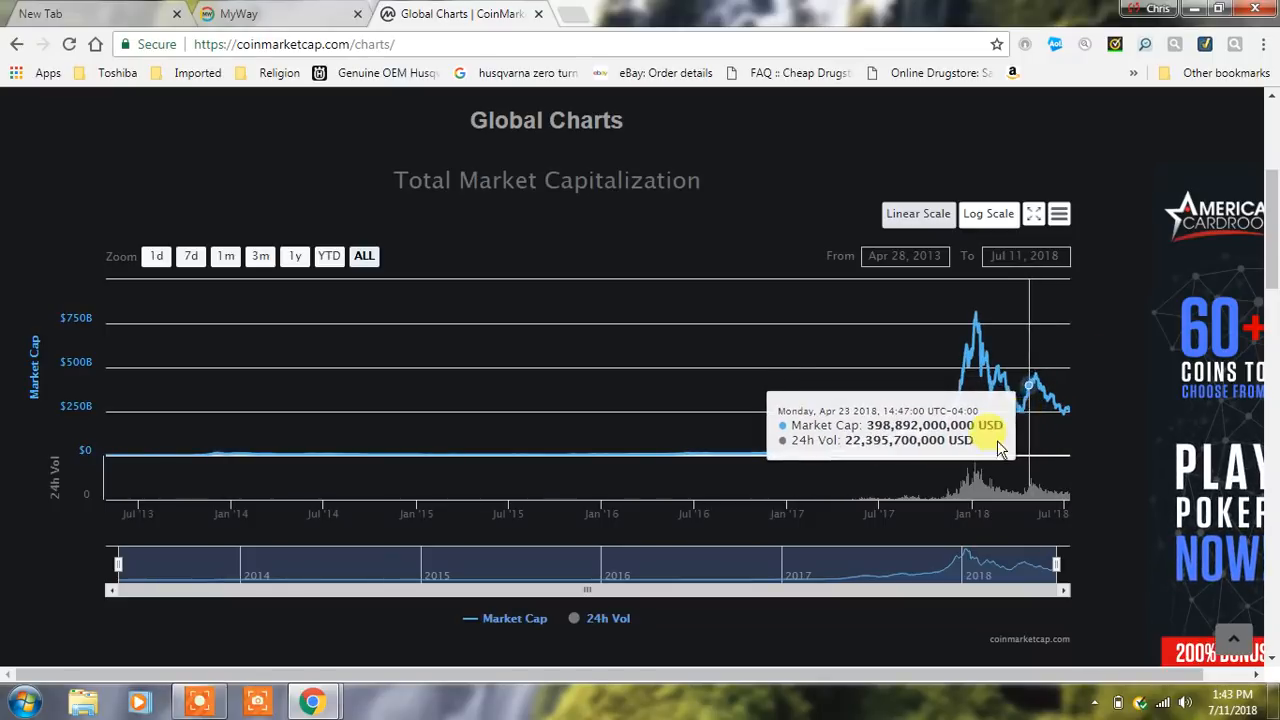
mouse_move(824, 444)
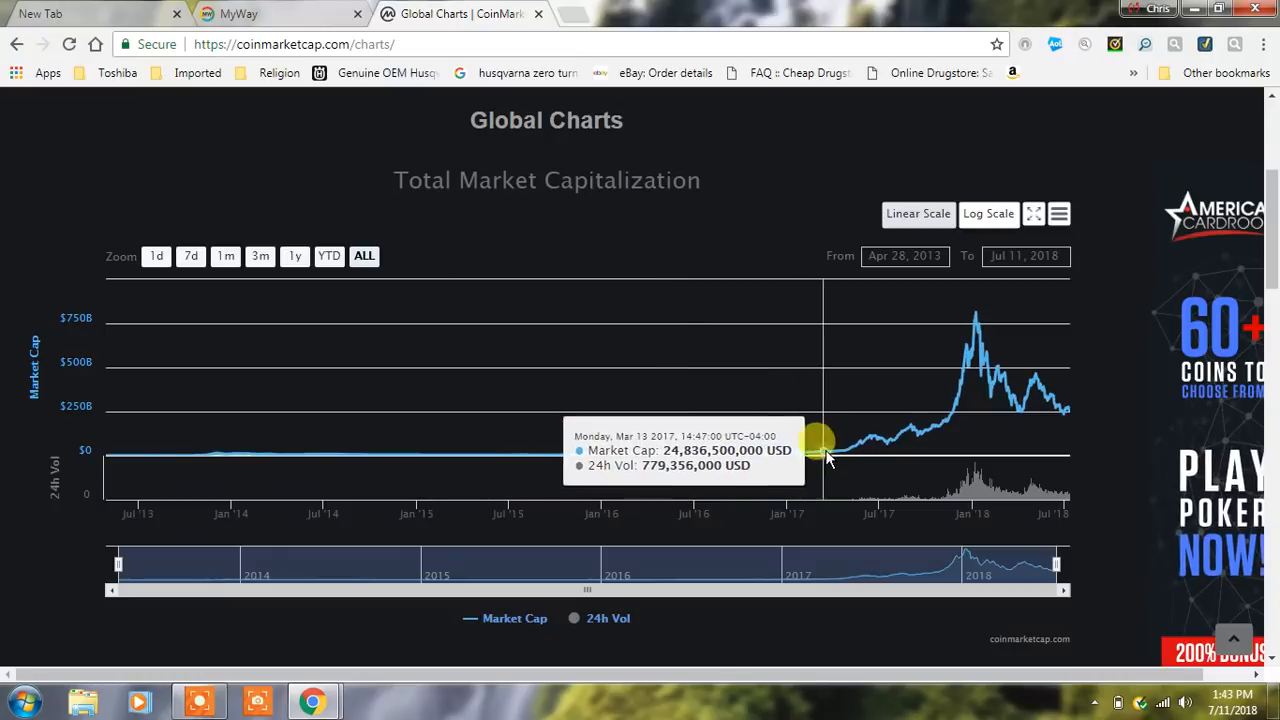
mouse_move(1000, 360)
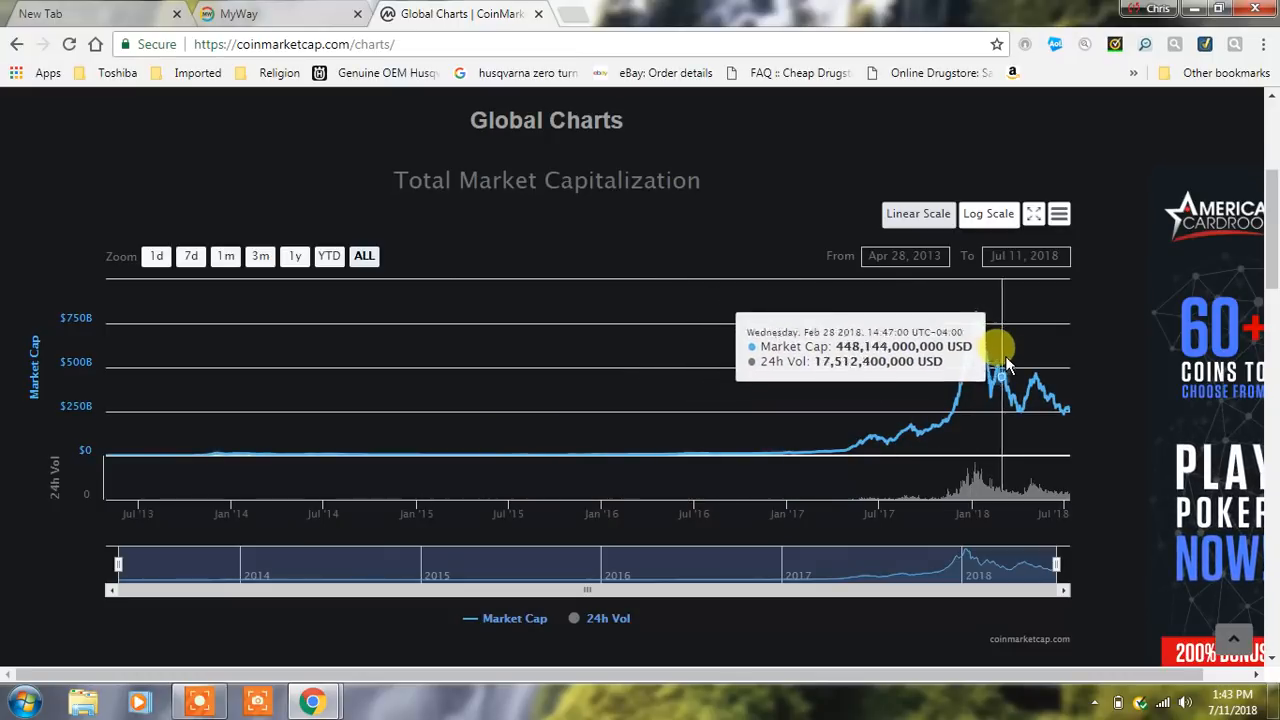
mouse_move(1018, 390)
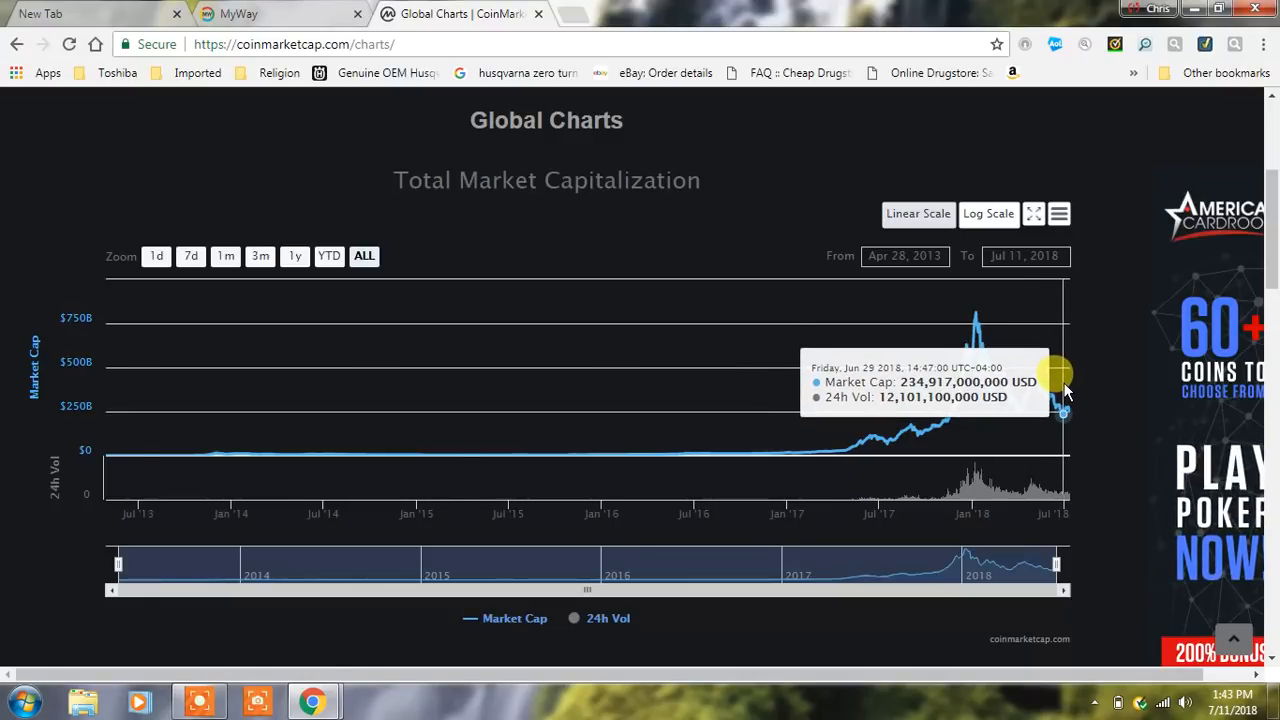
mouse_move(1058, 390)
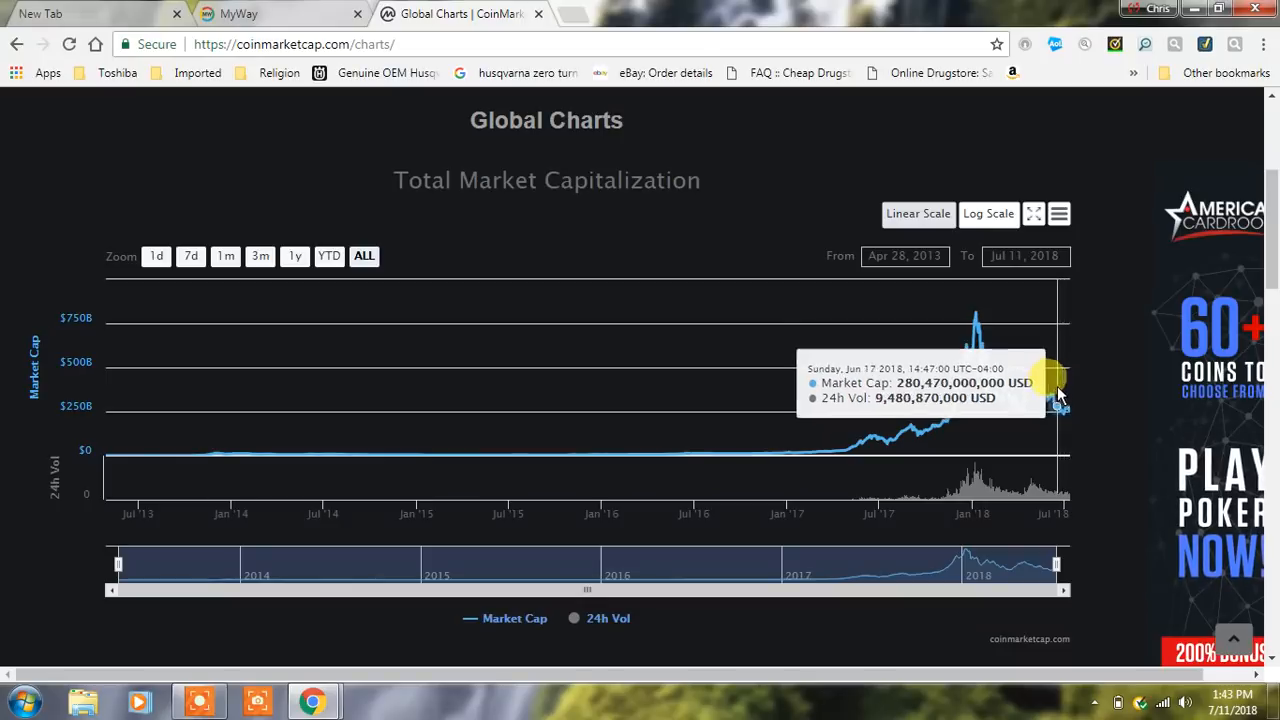
mouse_move(1056, 388)
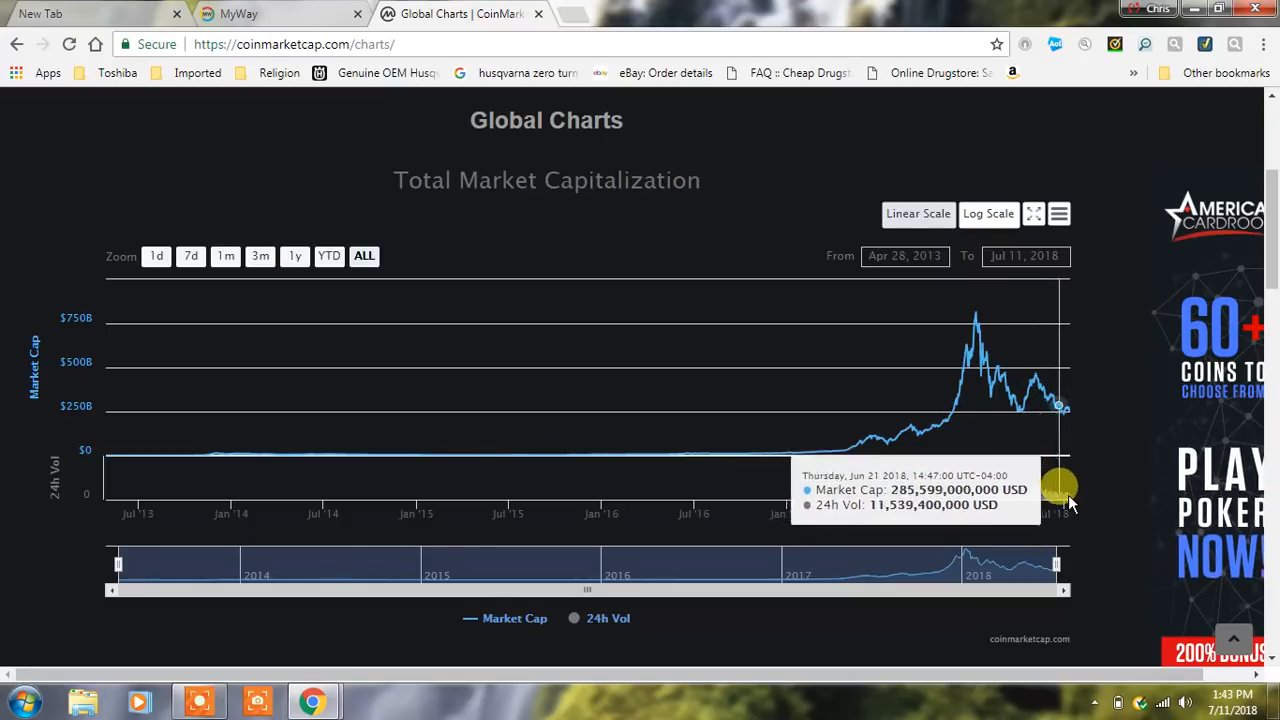
mouse_move(1124, 520)
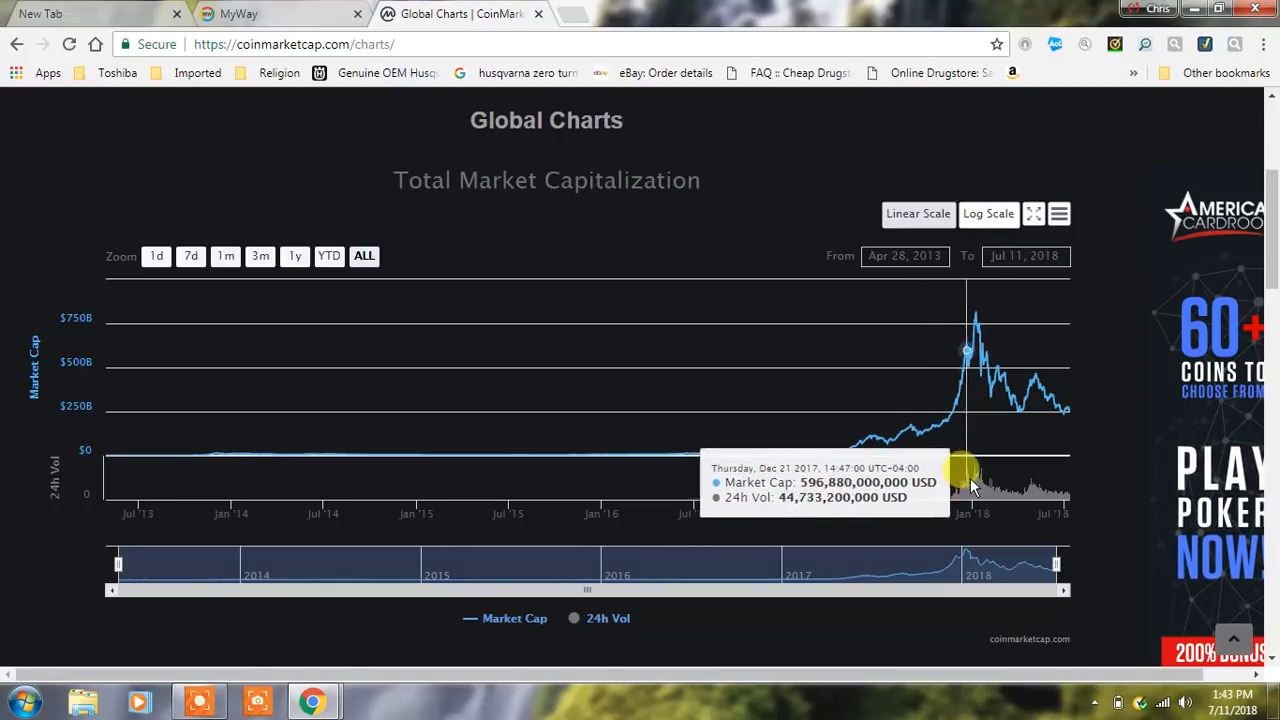
mouse_move(980, 468)
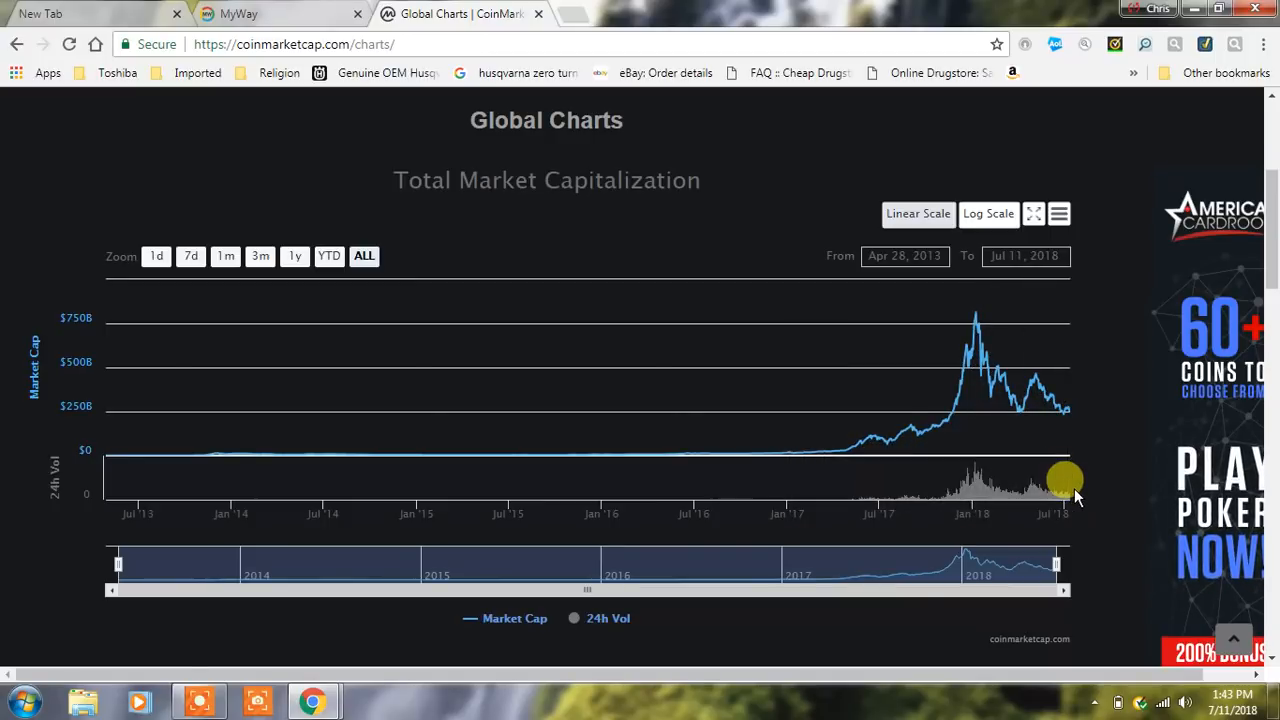
mouse_move(1064, 438)
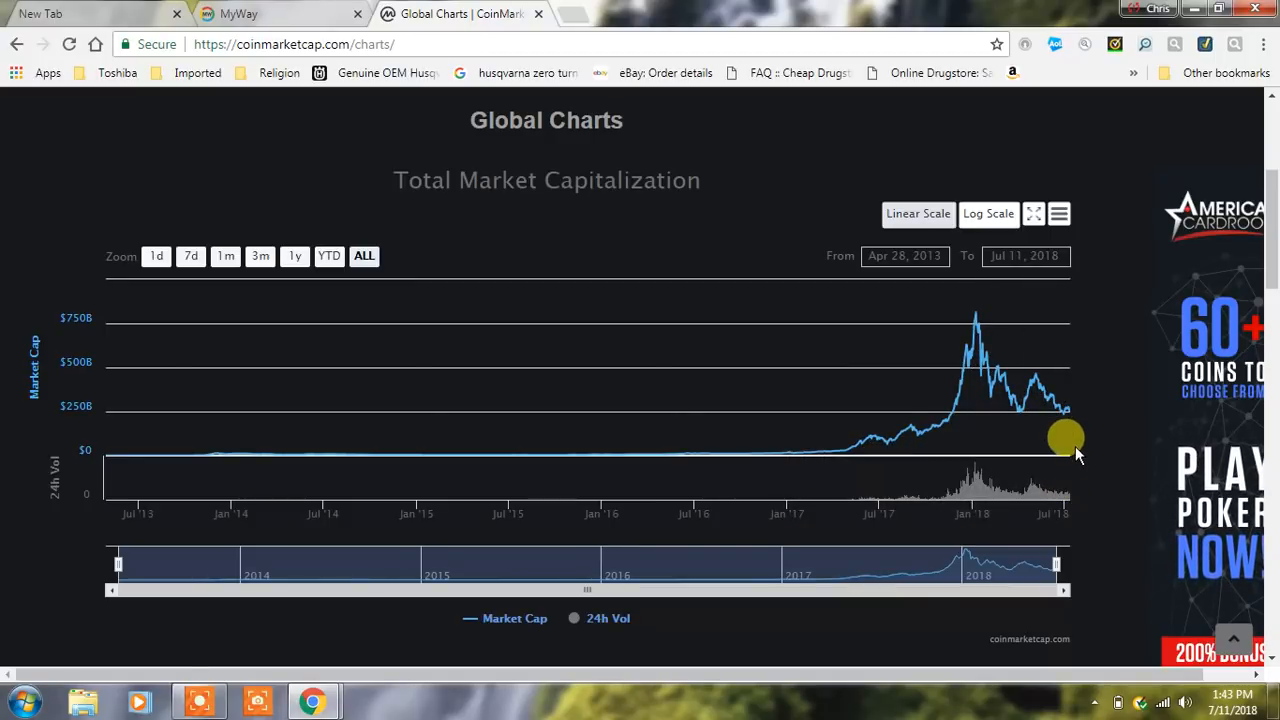
mouse_move(1064, 410)
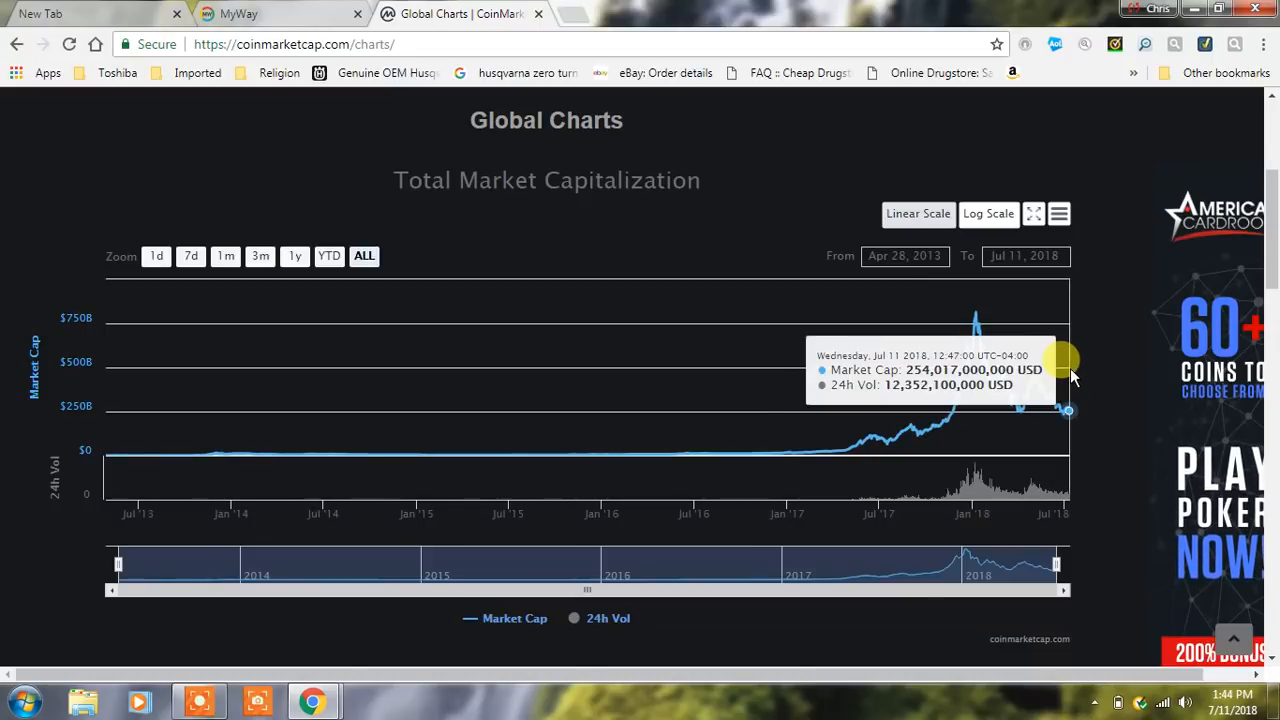
mouse_move(1040, 384)
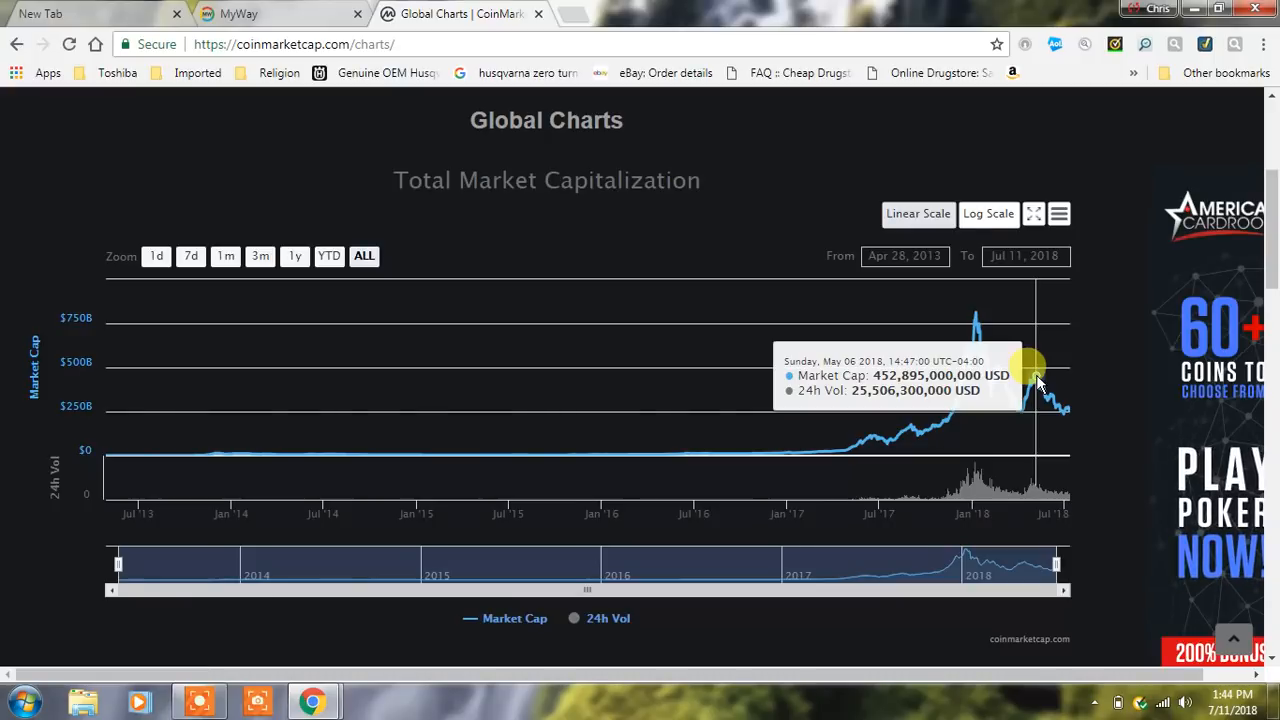
mouse_move(1104, 468)
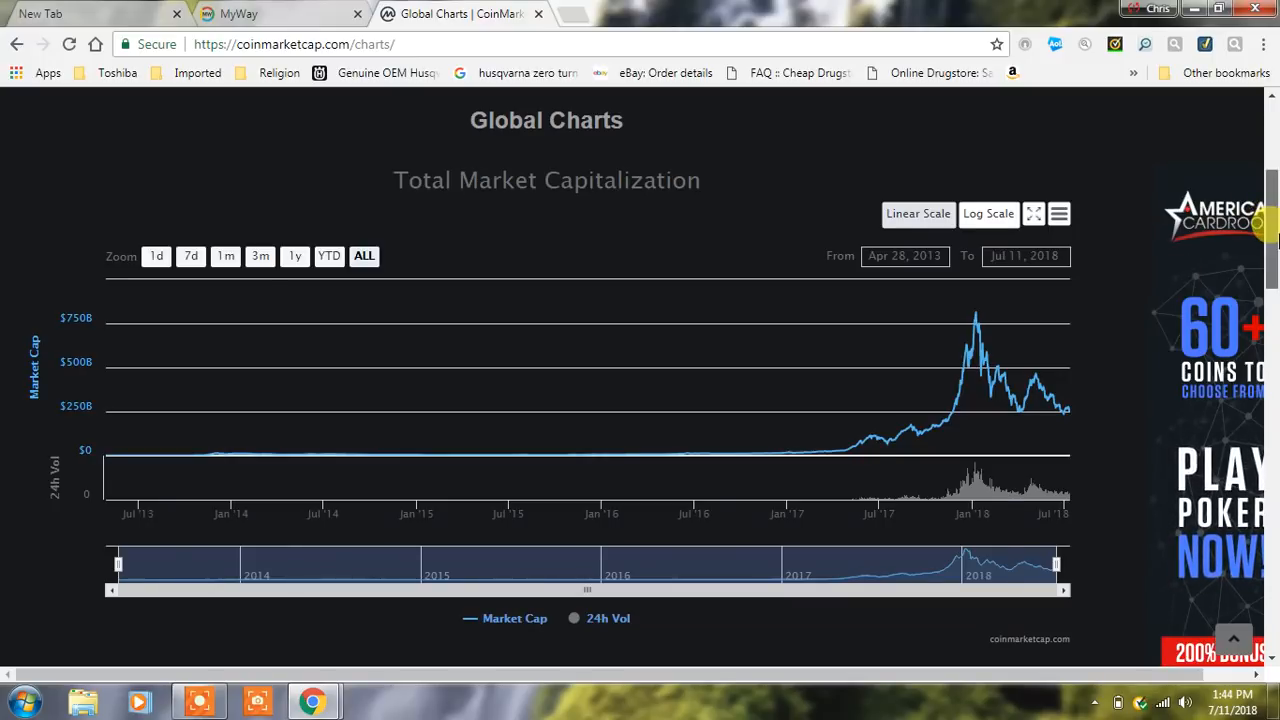
Scroll through the Bitcoin dominance chart and on toward the All Cryptocurrencies list.
scroll(up, 3)
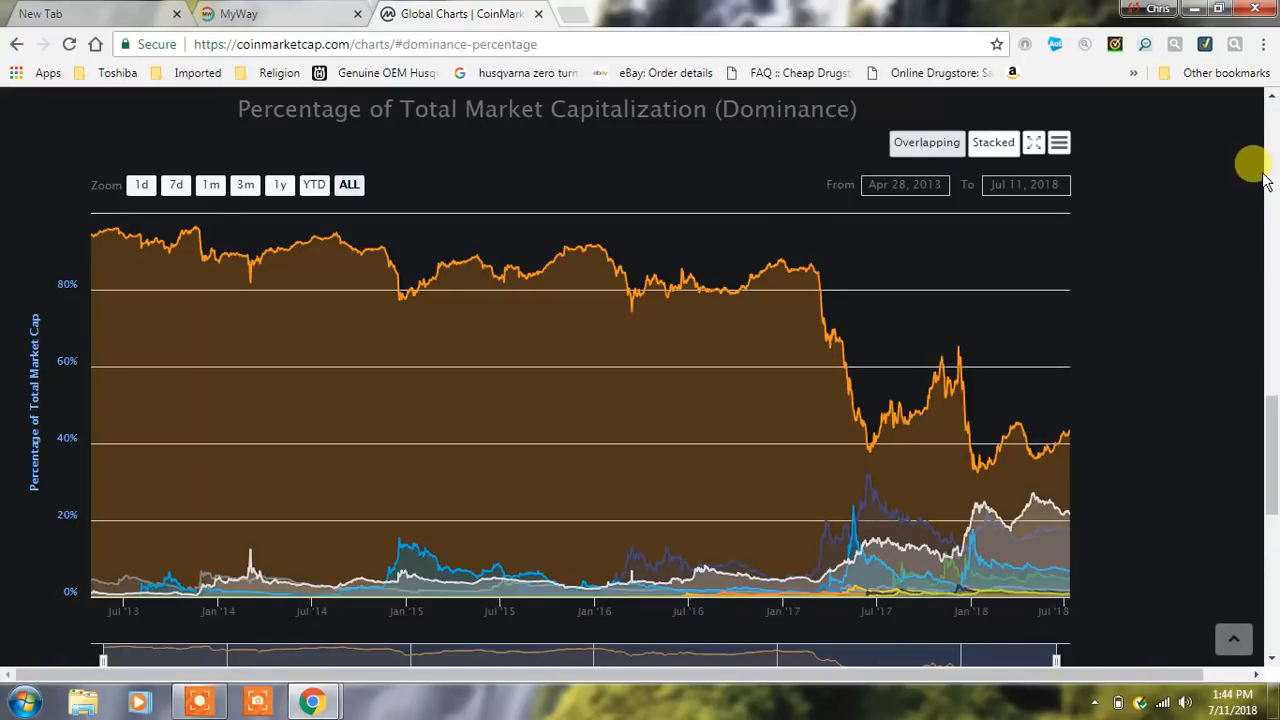
mouse_move(1050, 356)
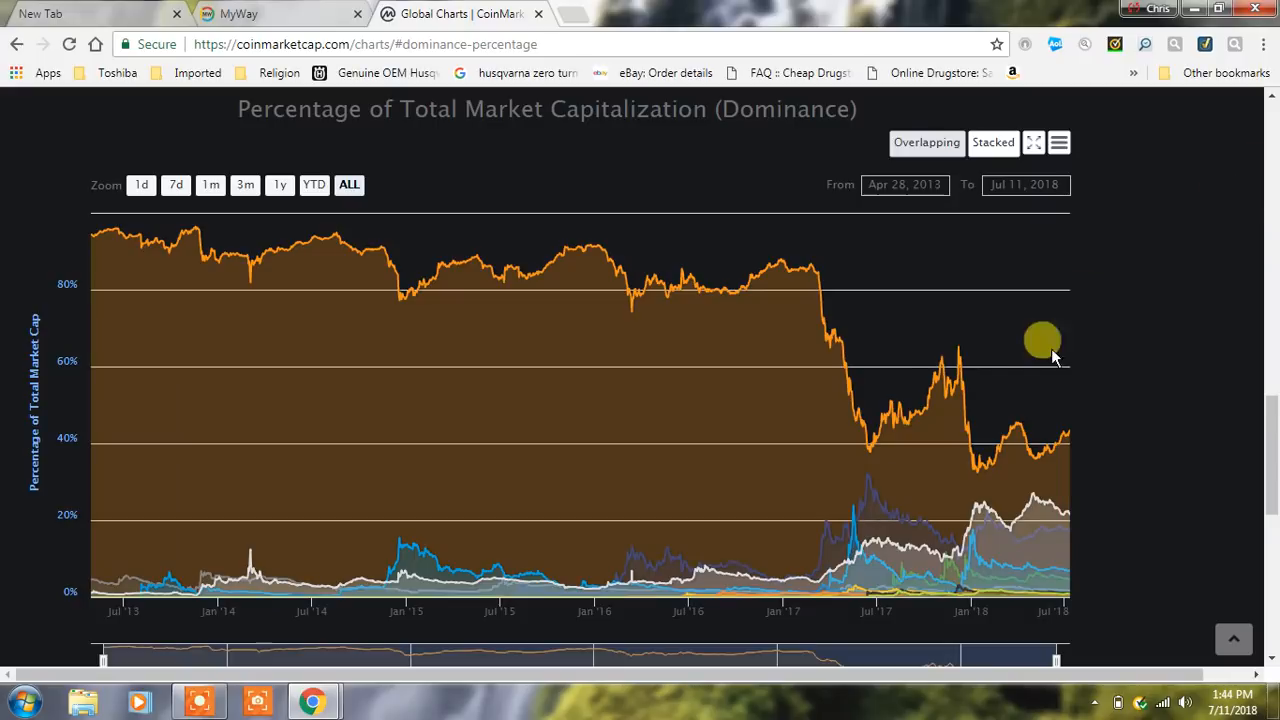
mouse_move(782, 470)
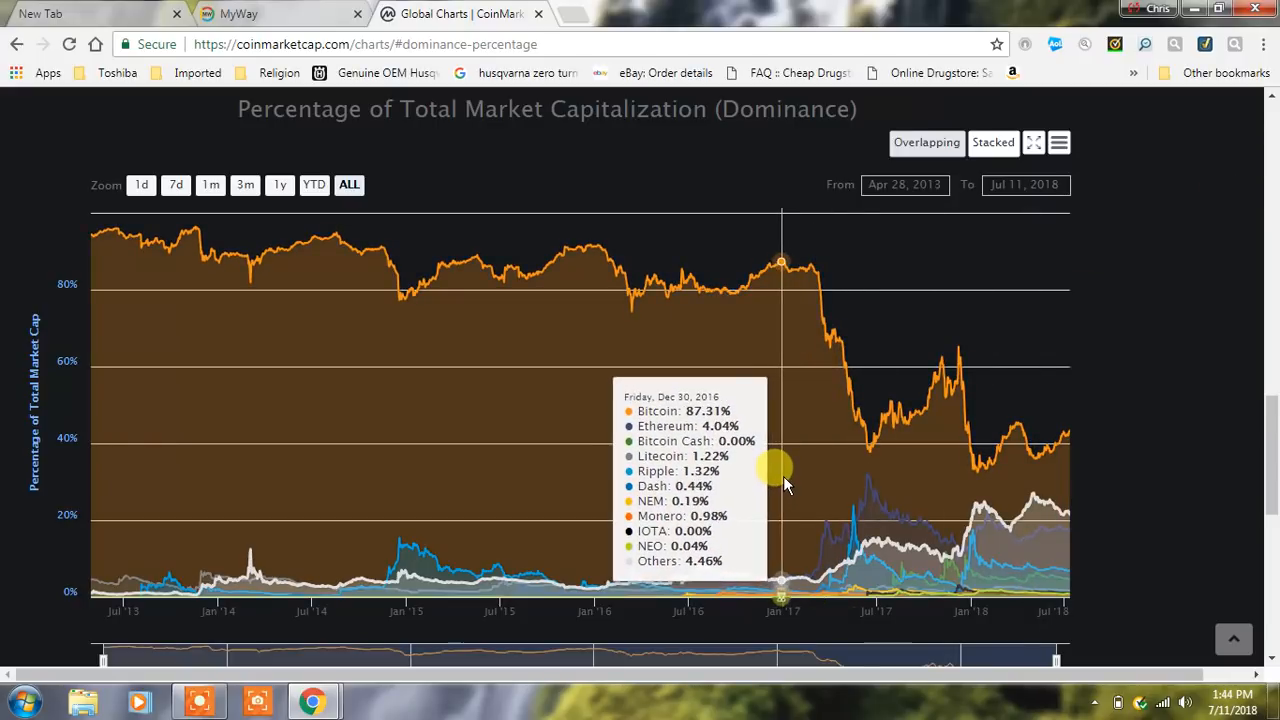
mouse_move(790, 384)
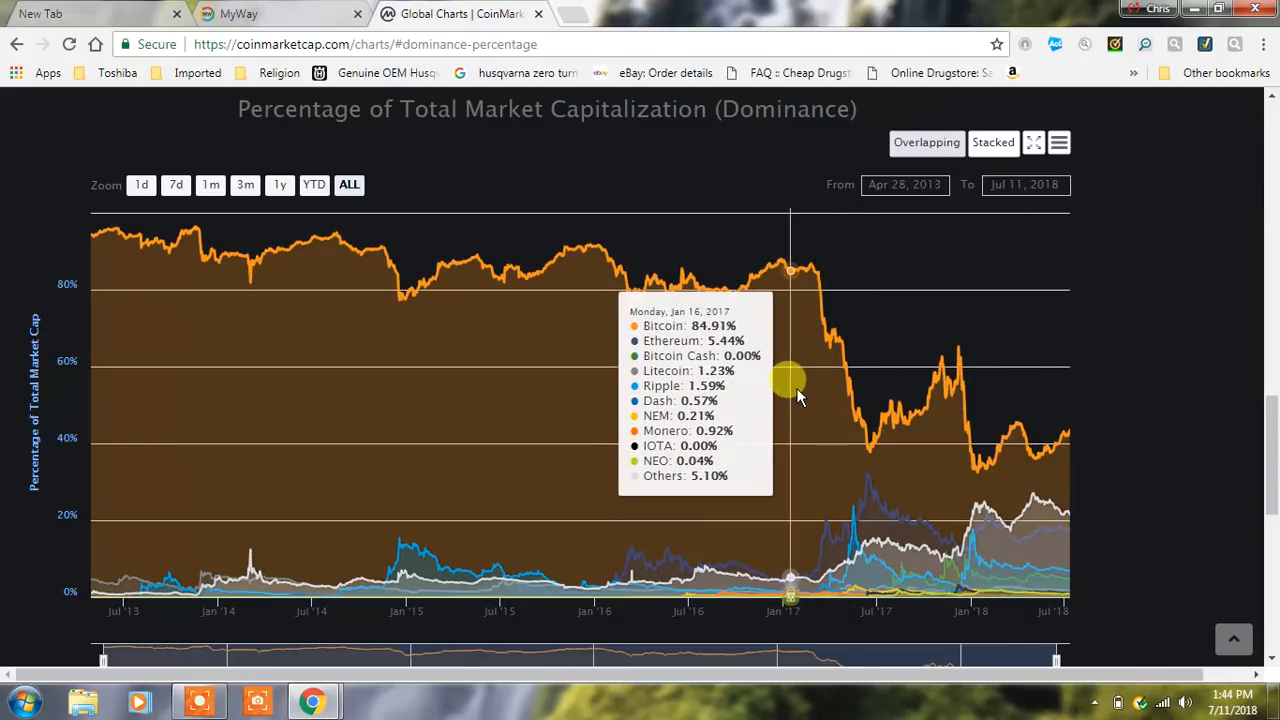
mouse_move(796, 380)
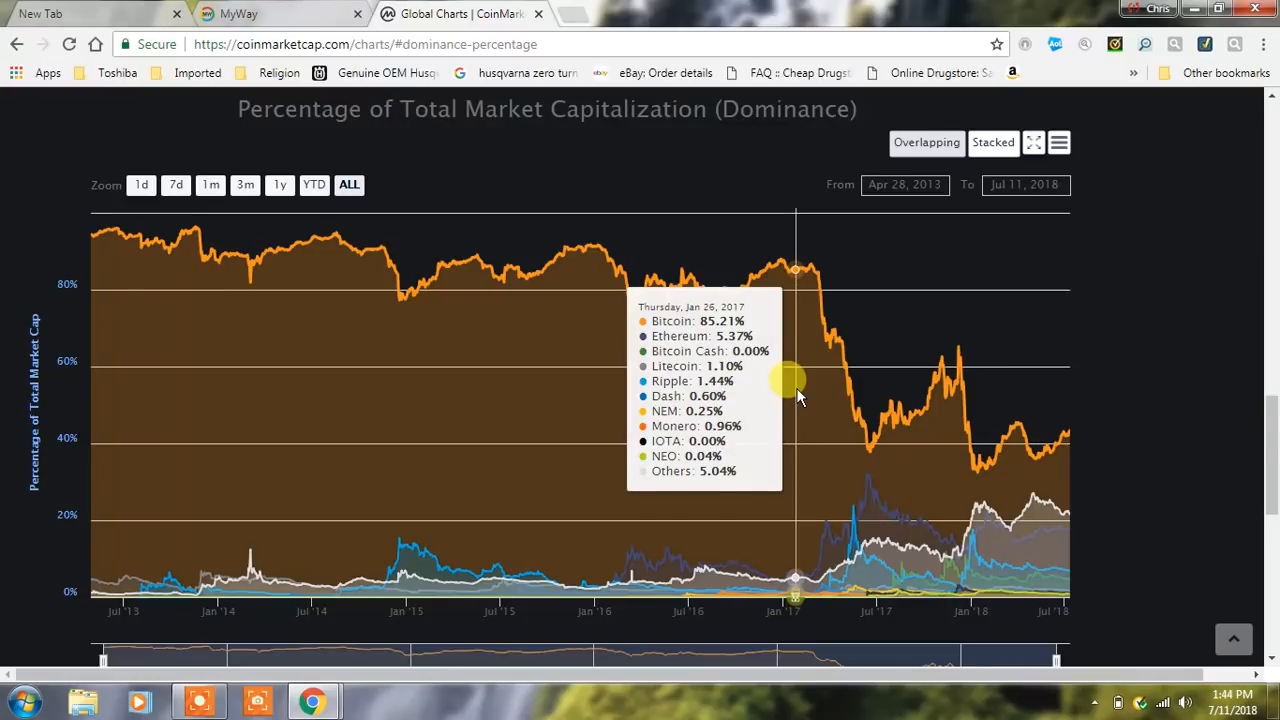
mouse_move(804, 384)
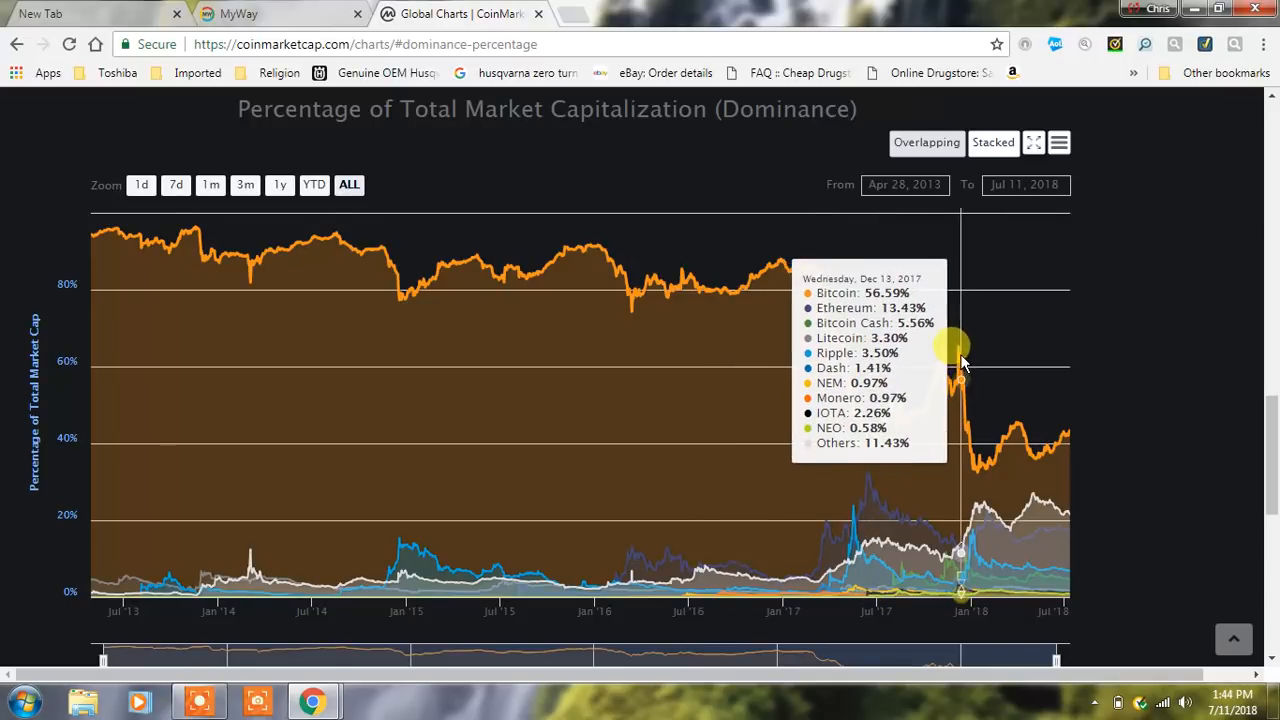
mouse_move(992, 362)
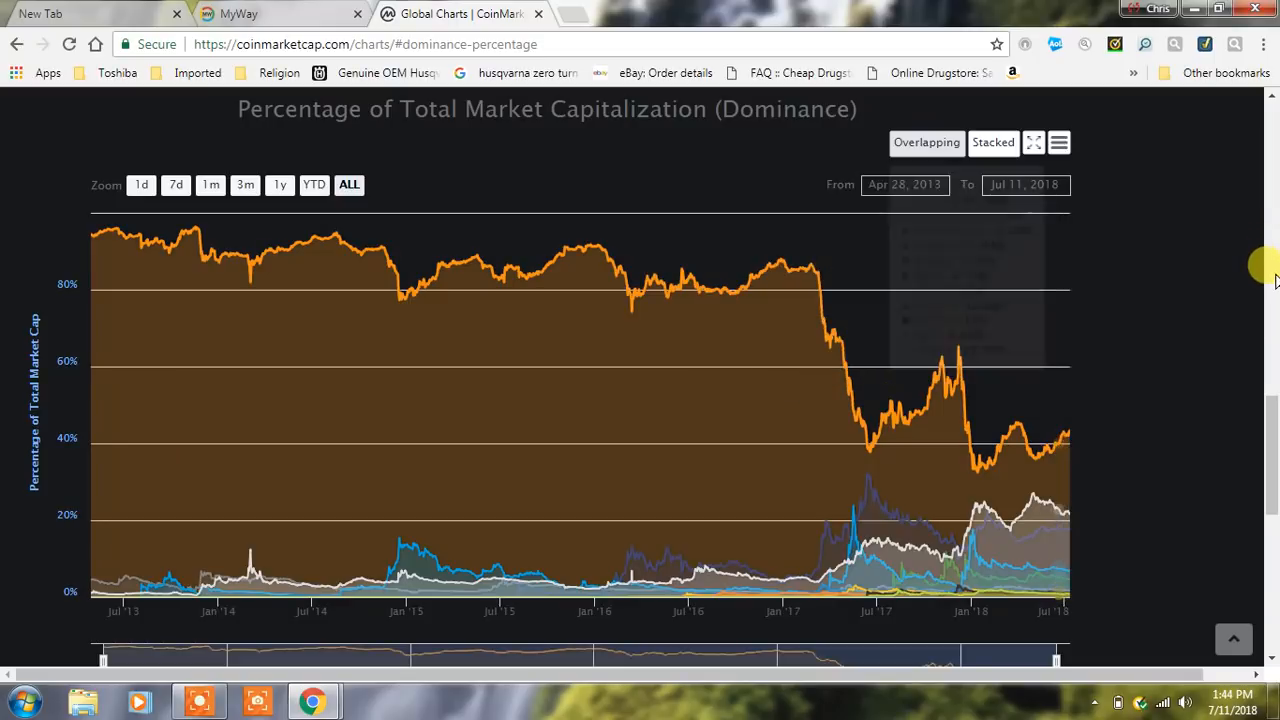
scroll(down, 3)
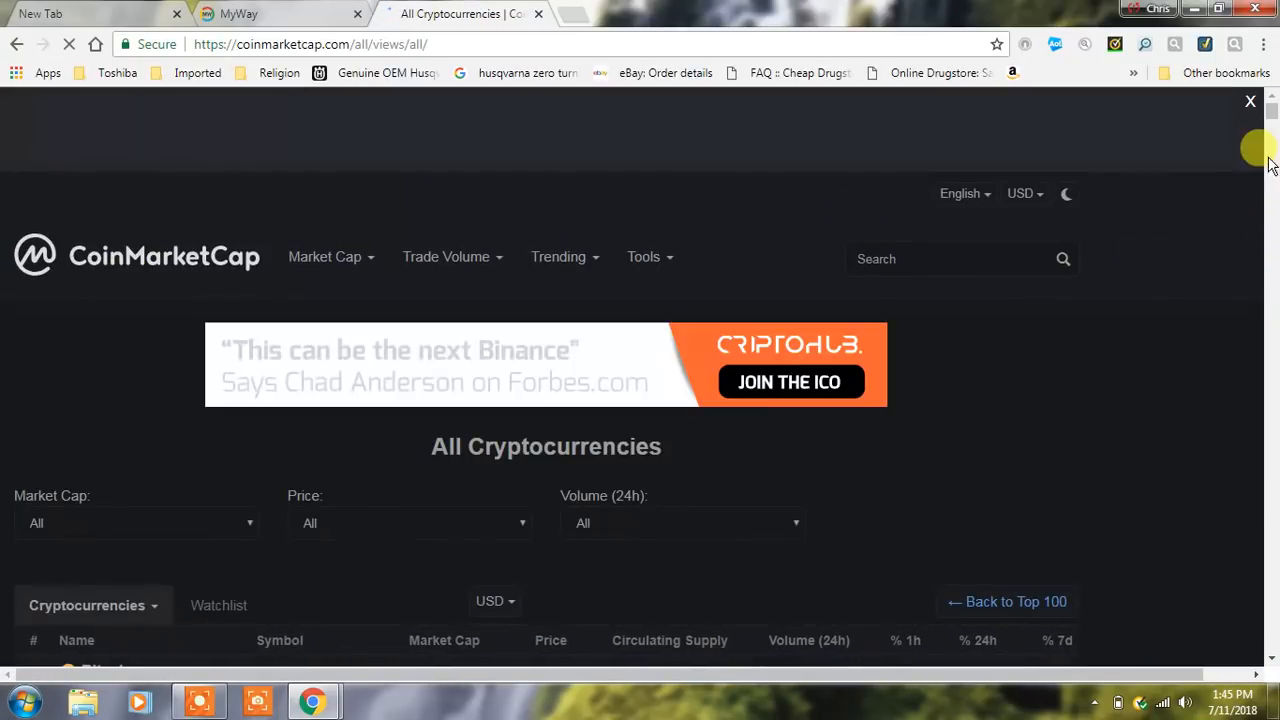
Scroll down the top-100 table past Bitcoin and Ethereum.
scroll(down, 3)
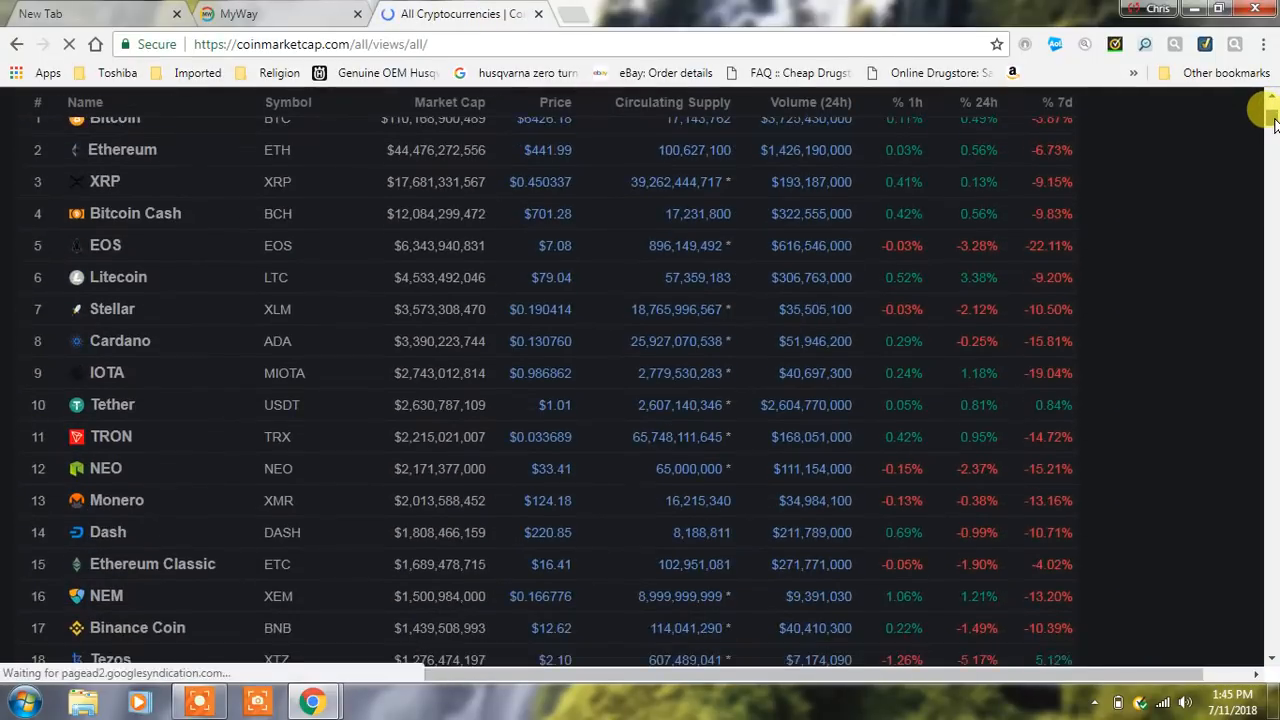
scroll(down, 3)
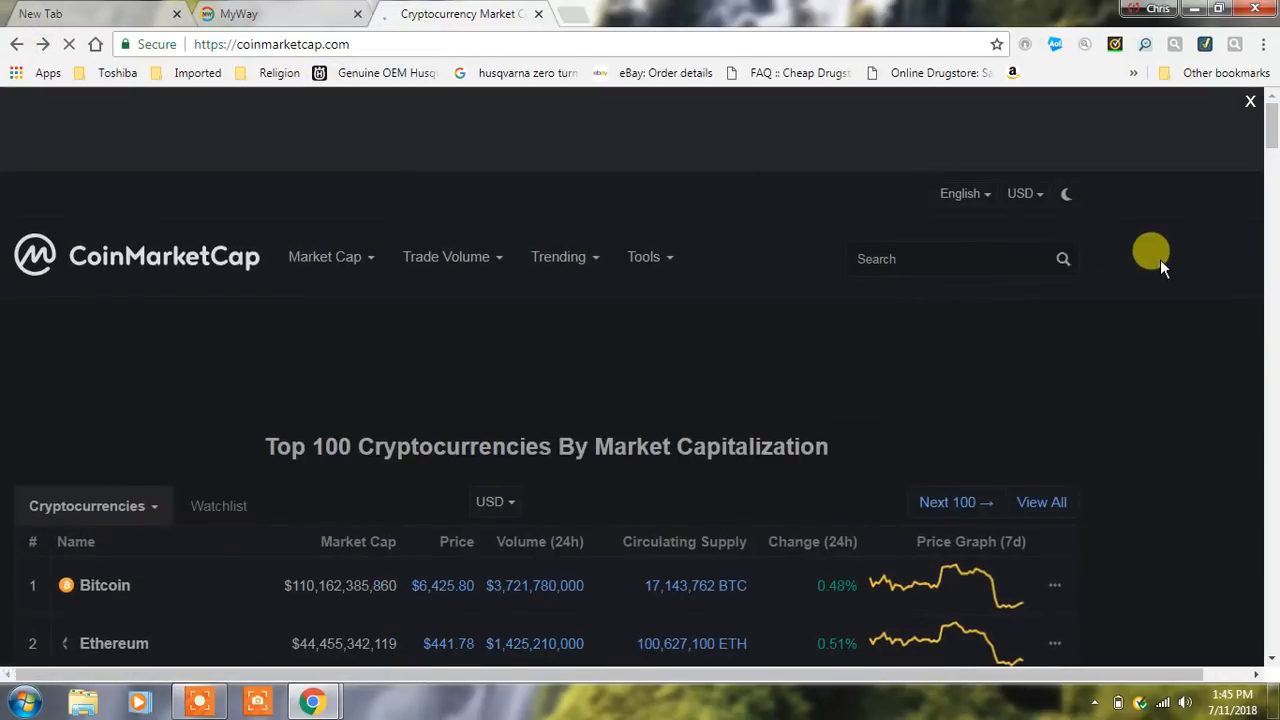
scroll(down, 3)
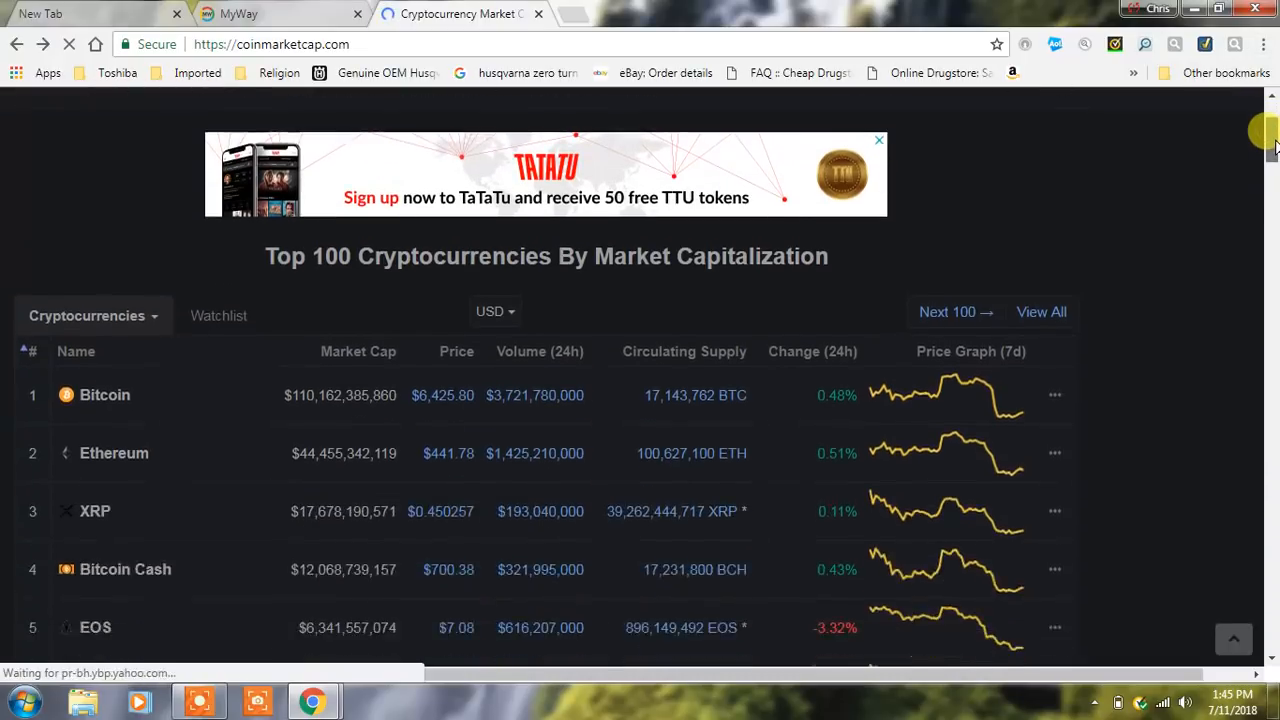
scroll(down, 3)
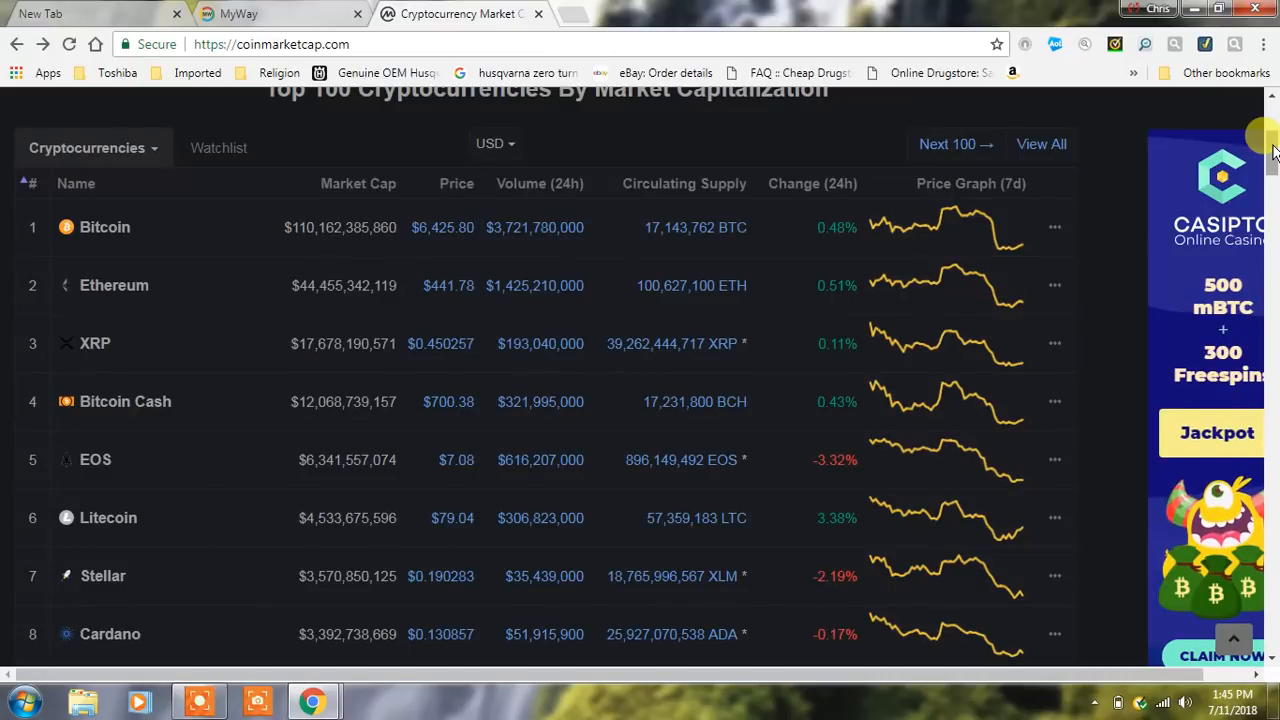
scroll(down, 3)
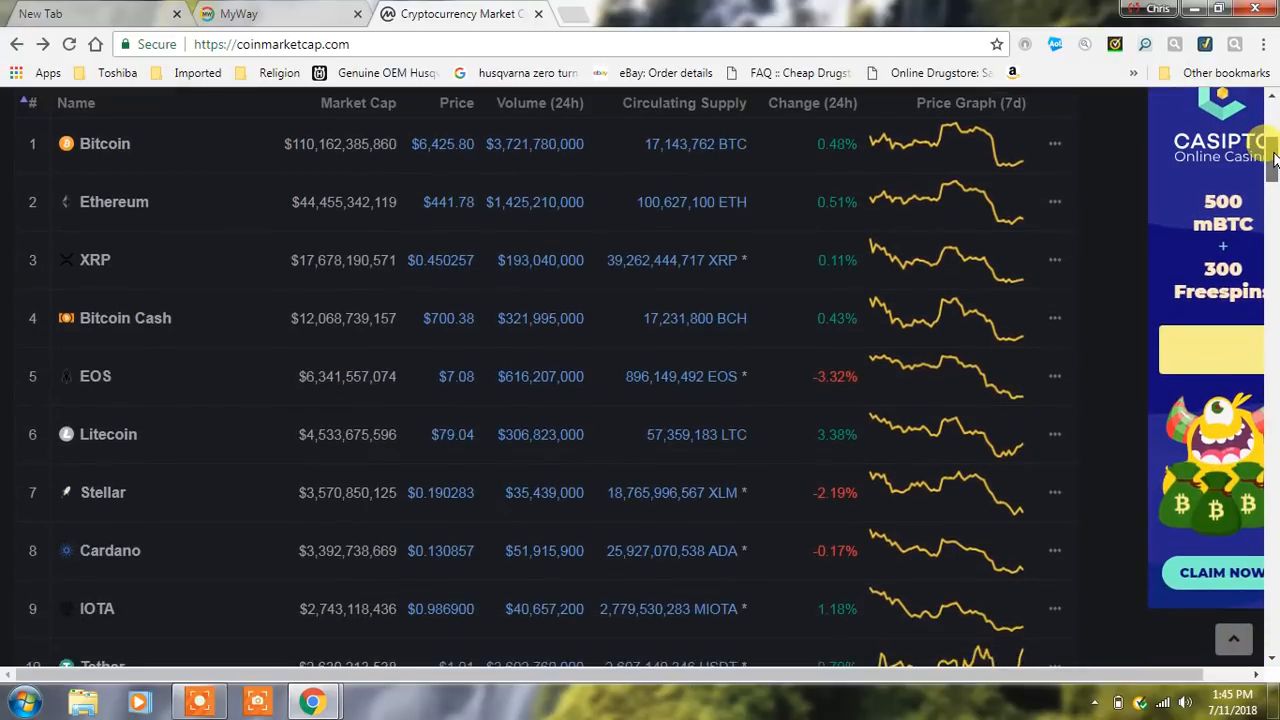
scroll(down, 3)
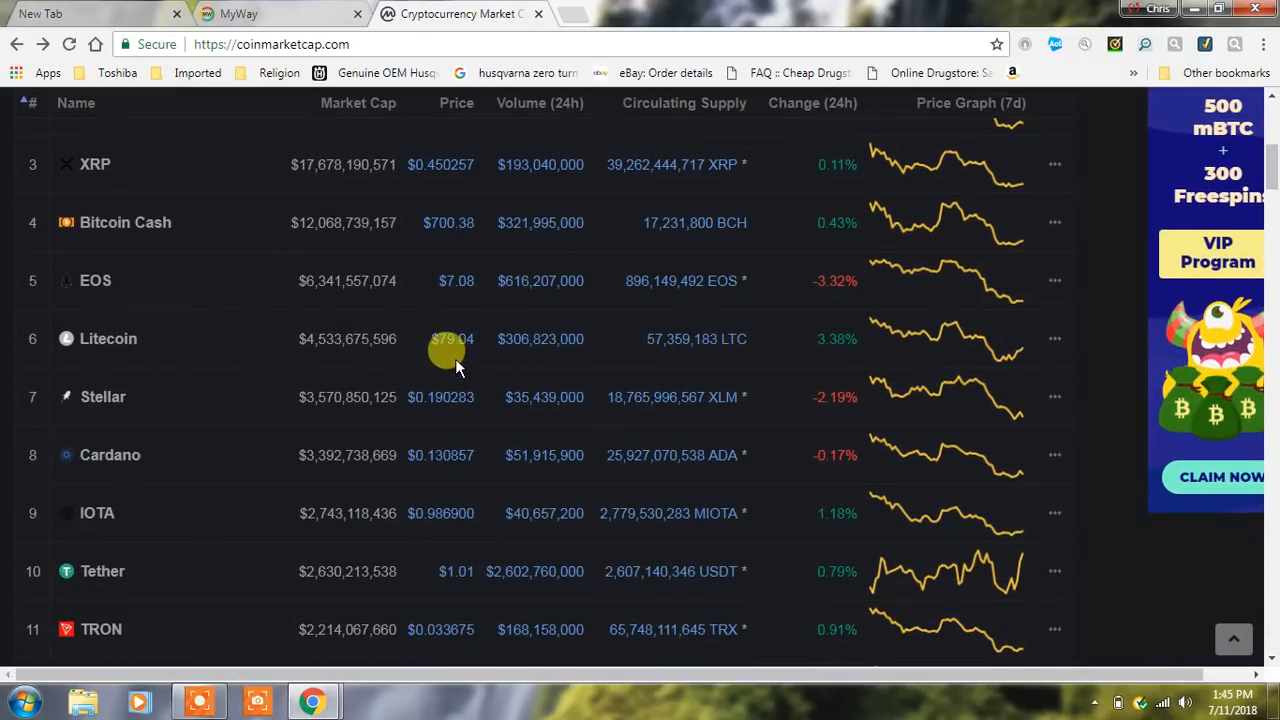
mouse_move(880, 356)
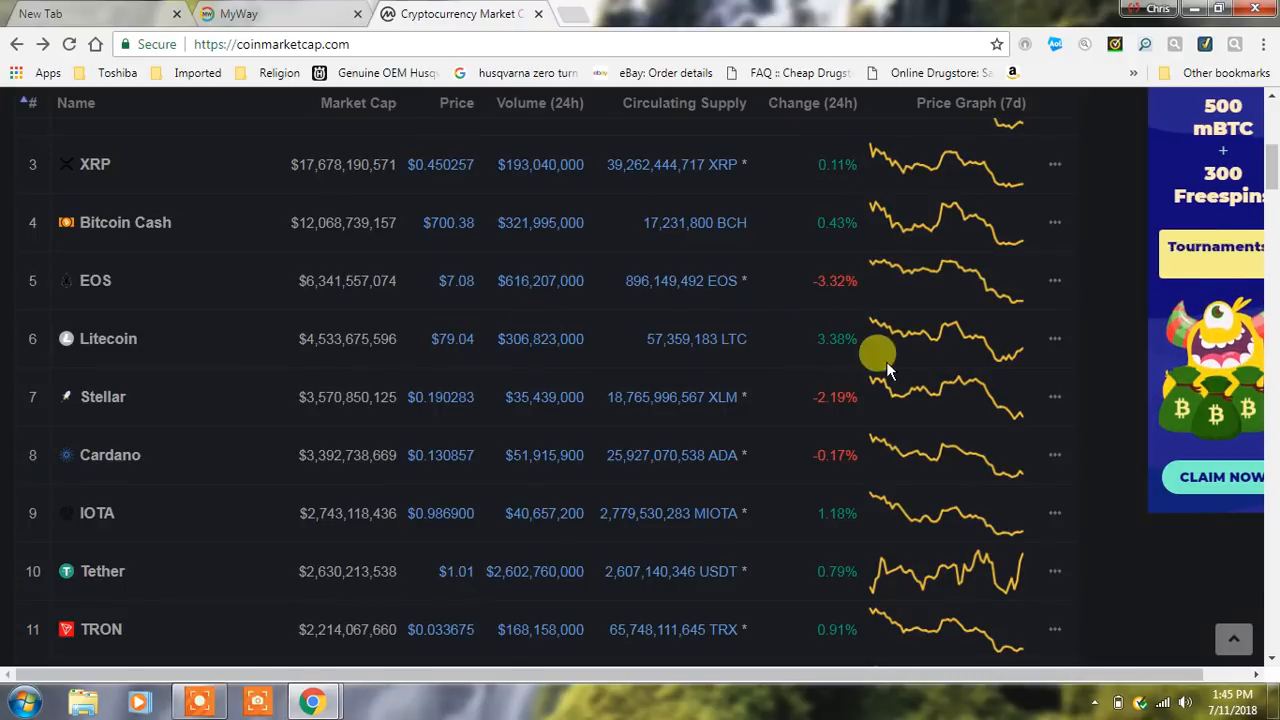
mouse_move(780, 340)
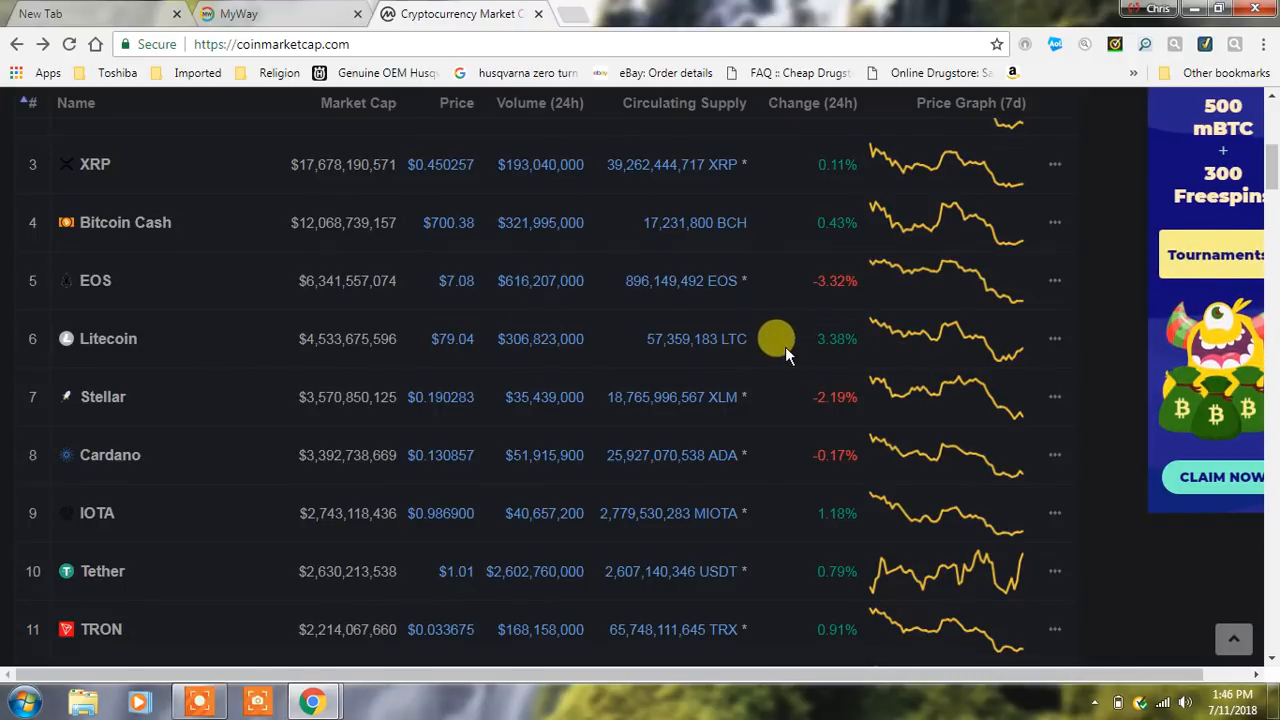
mouse_move(796, 350)
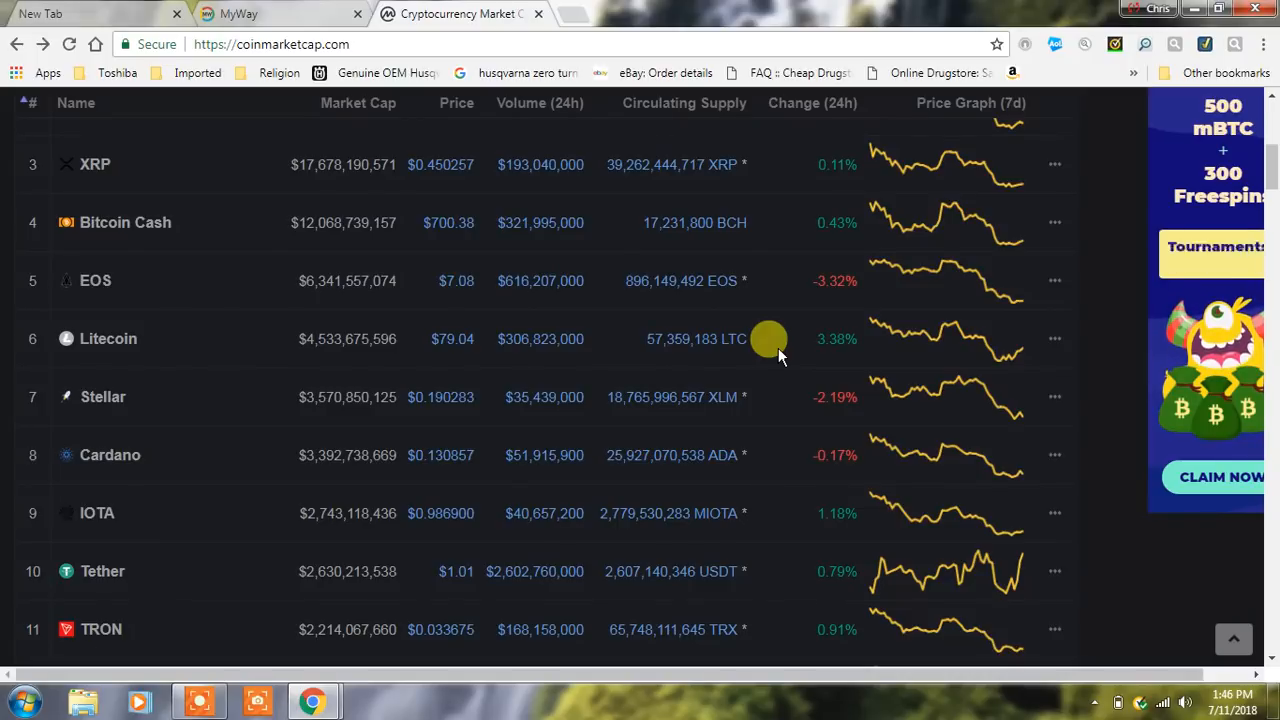
mouse_move(356, 376)
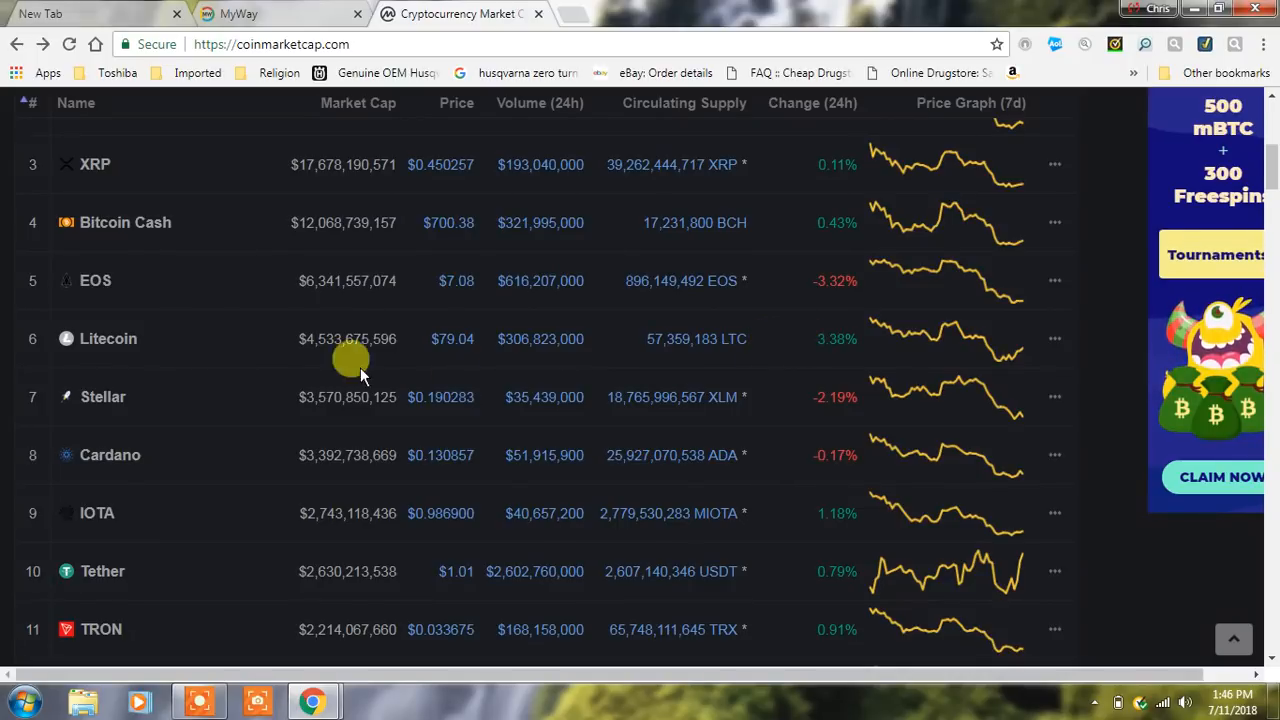
mouse_move(104, 338)
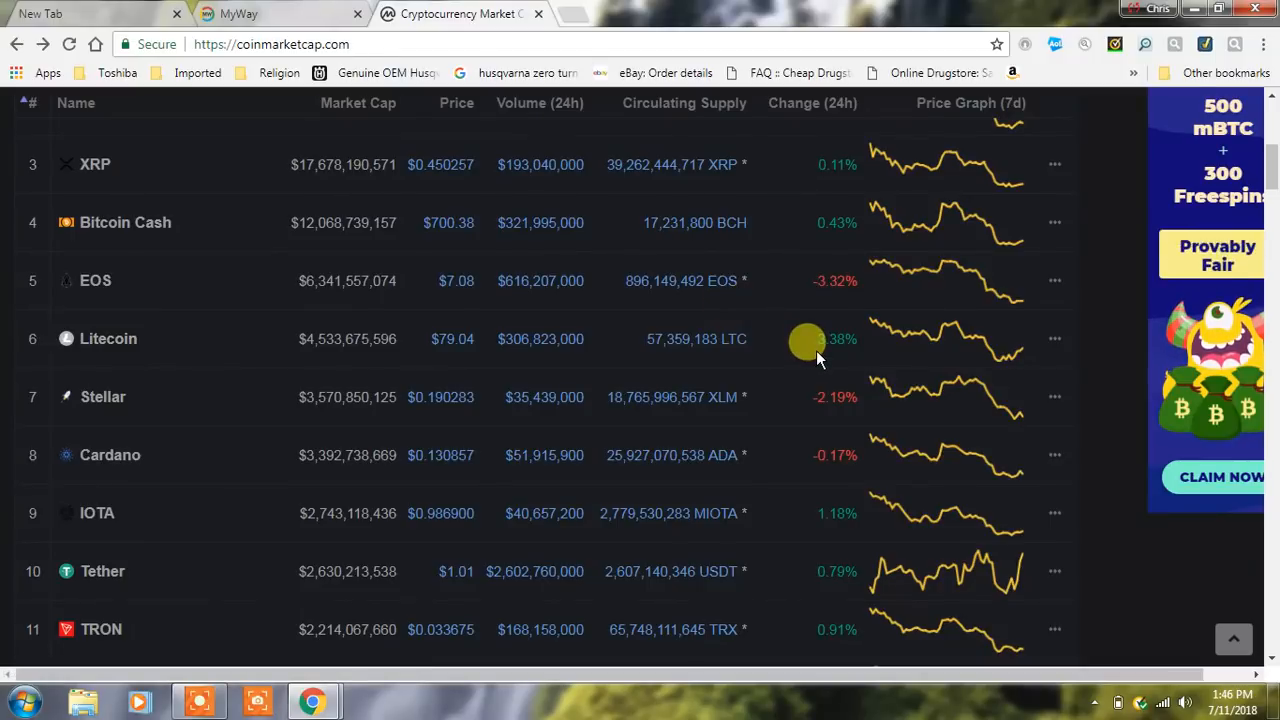
mouse_move(838, 352)
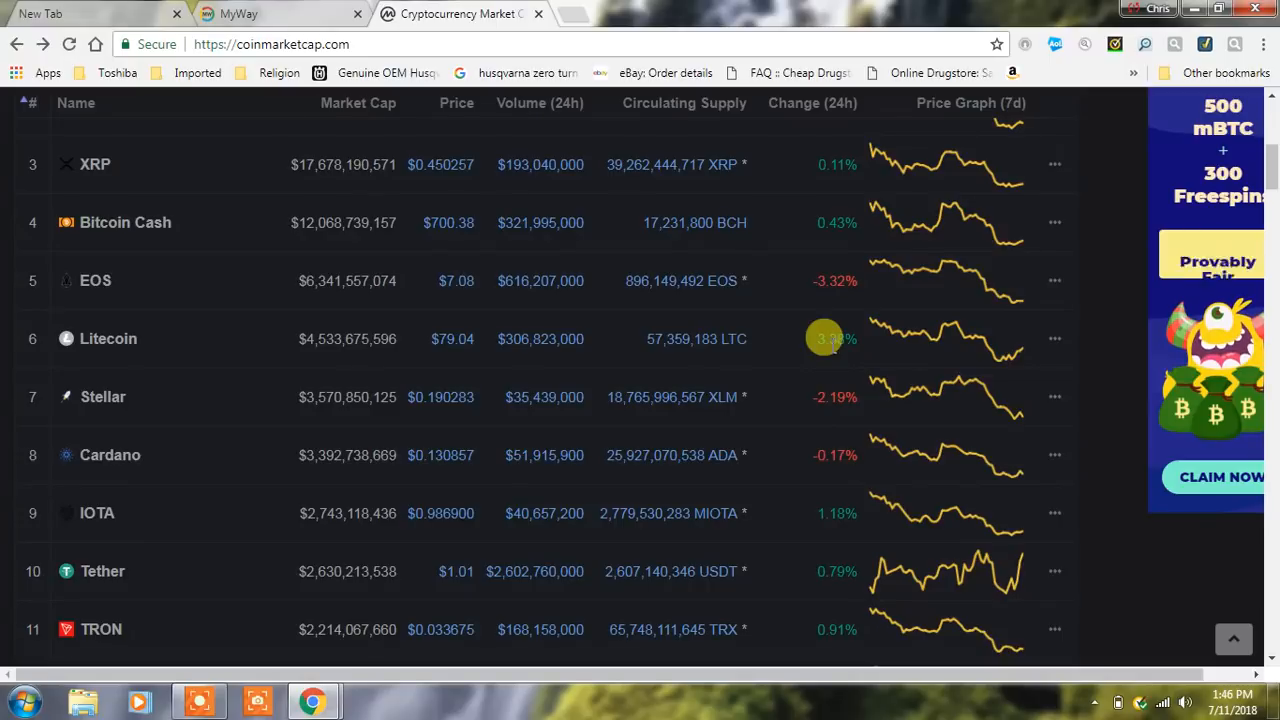
scroll(down, 3)
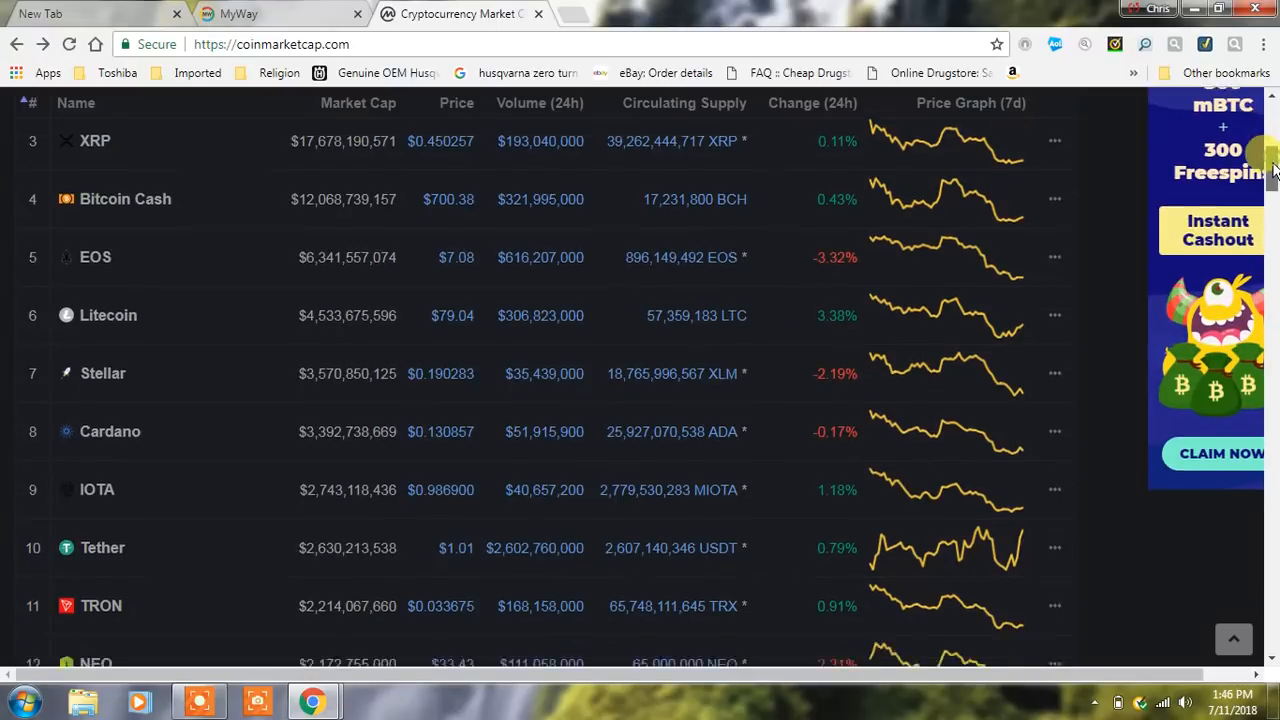
scroll(down, 3)
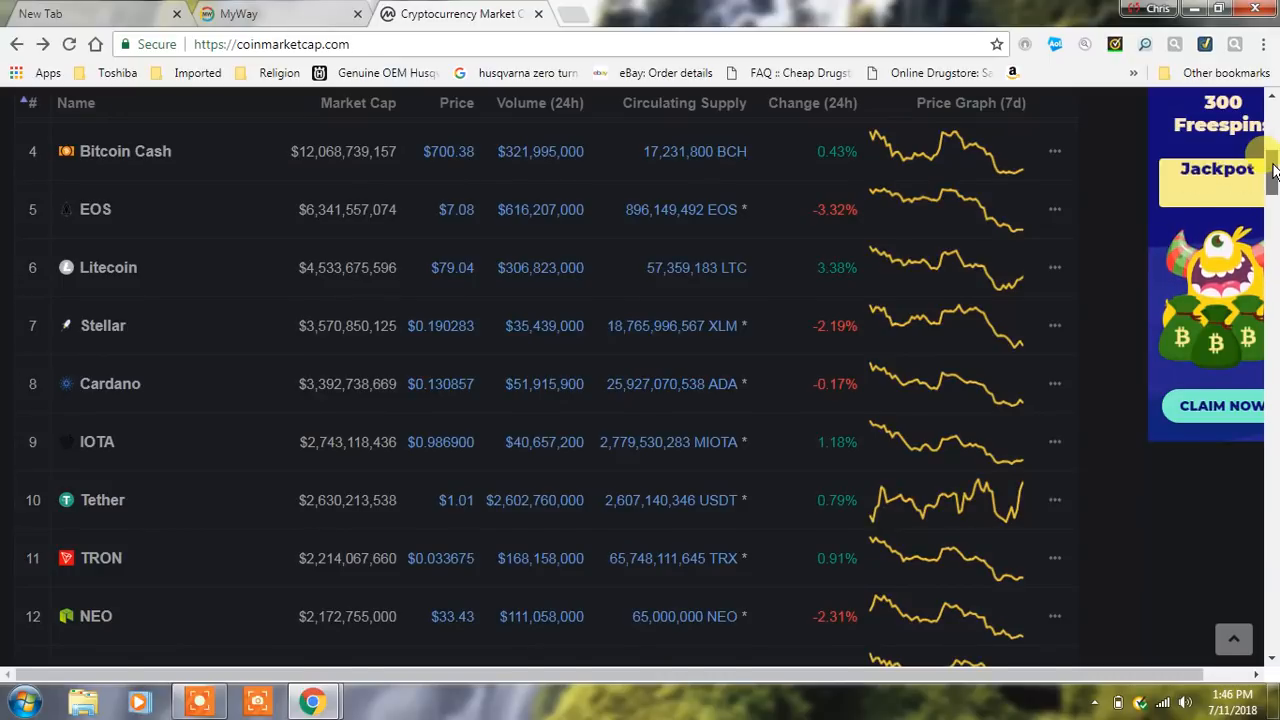
scroll(down, 3)
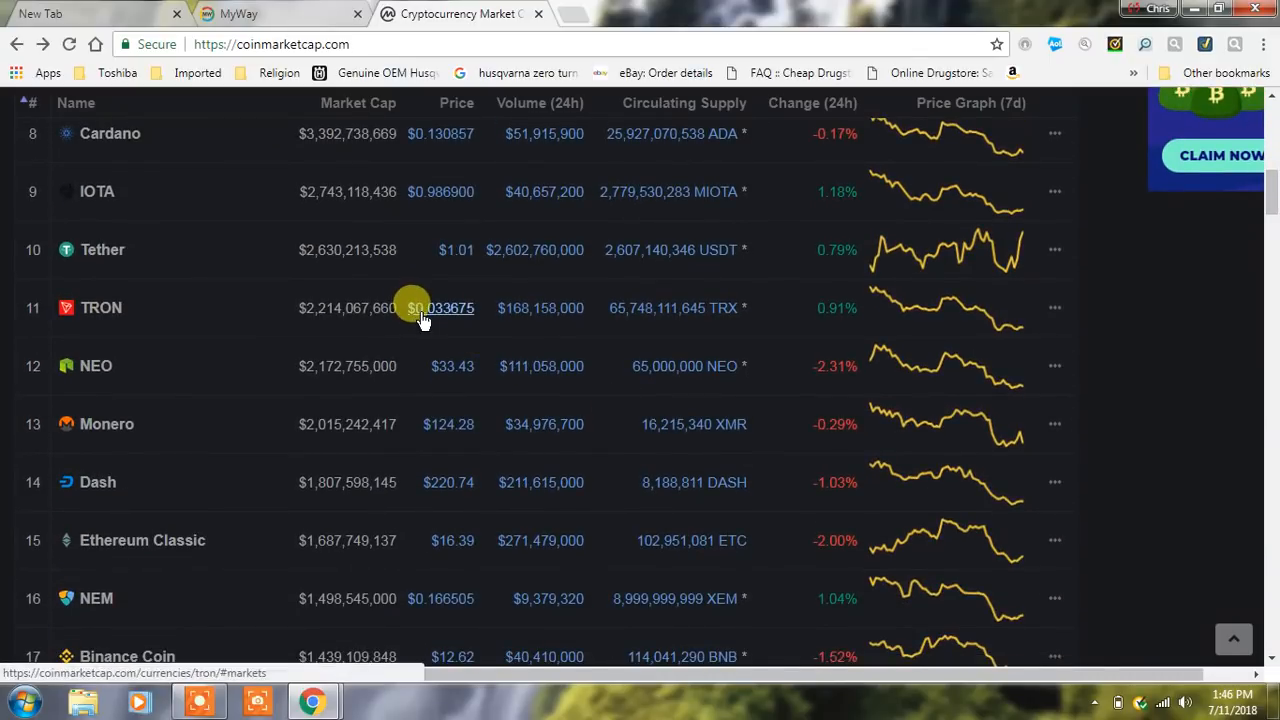
mouse_move(452, 366)
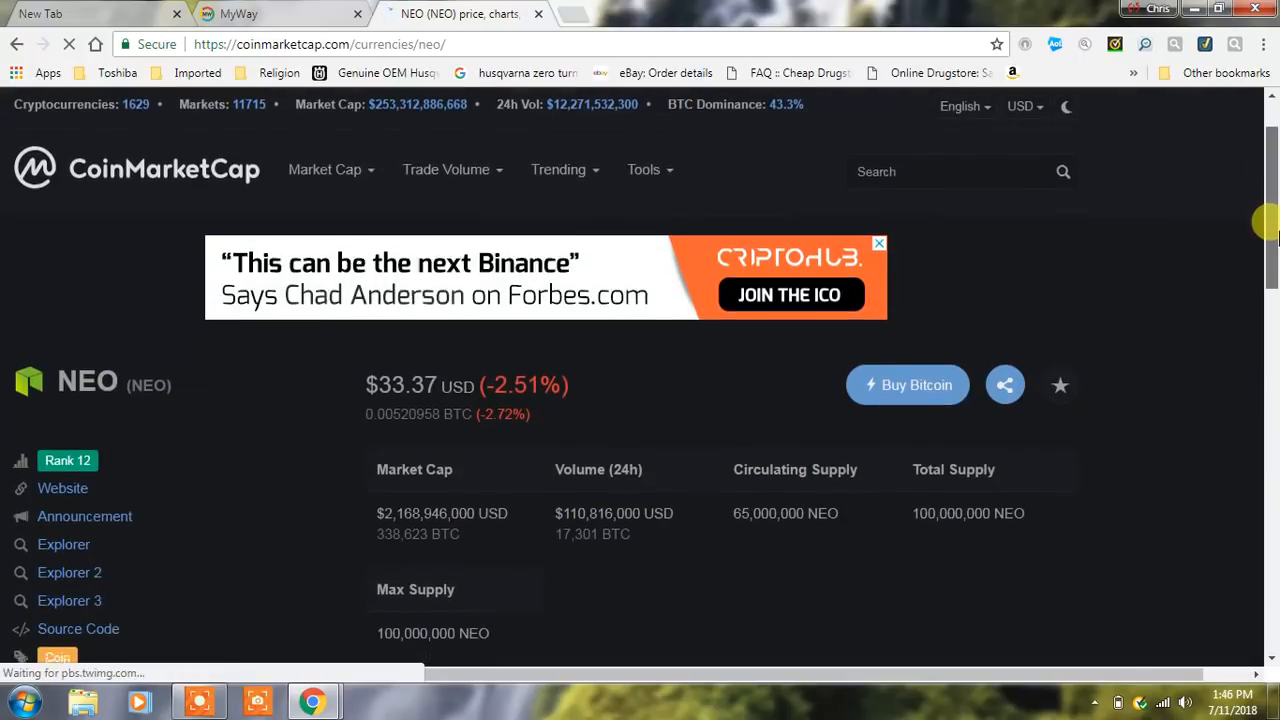
Review NEO's page down to the NEO Charts, then return to the top-100 table.
scroll(down, 3)
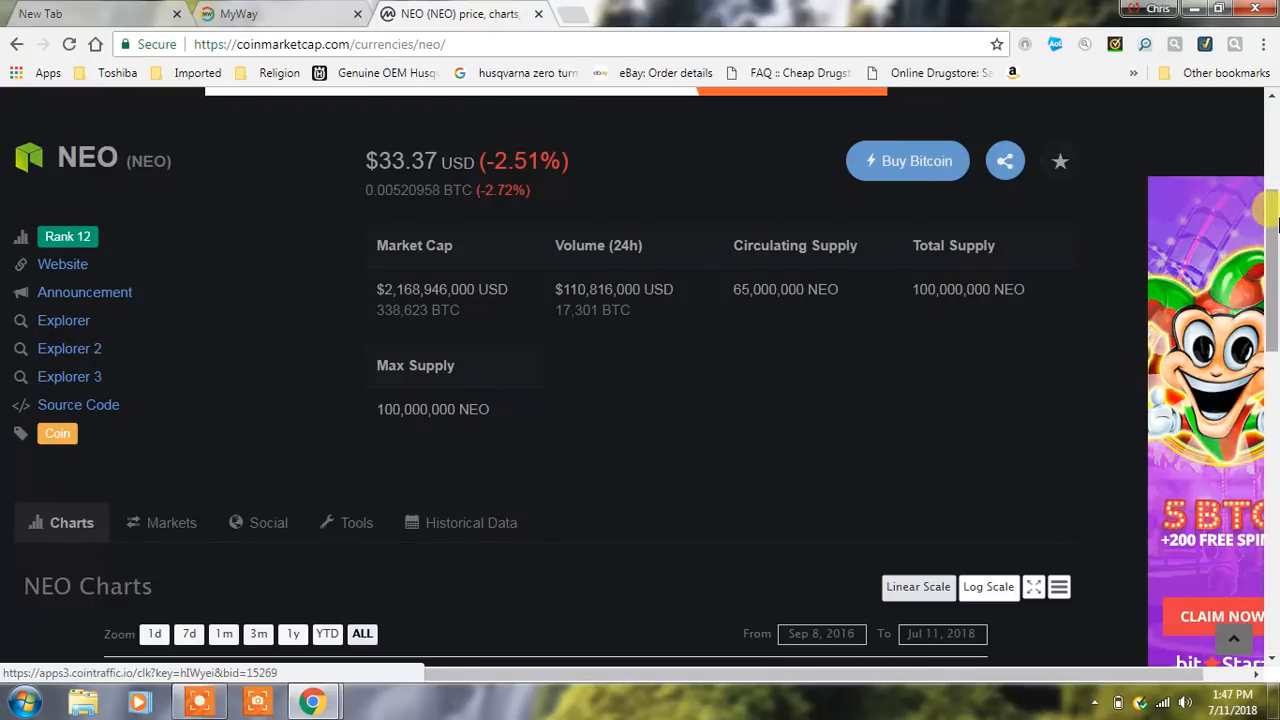
scroll(down, 3)
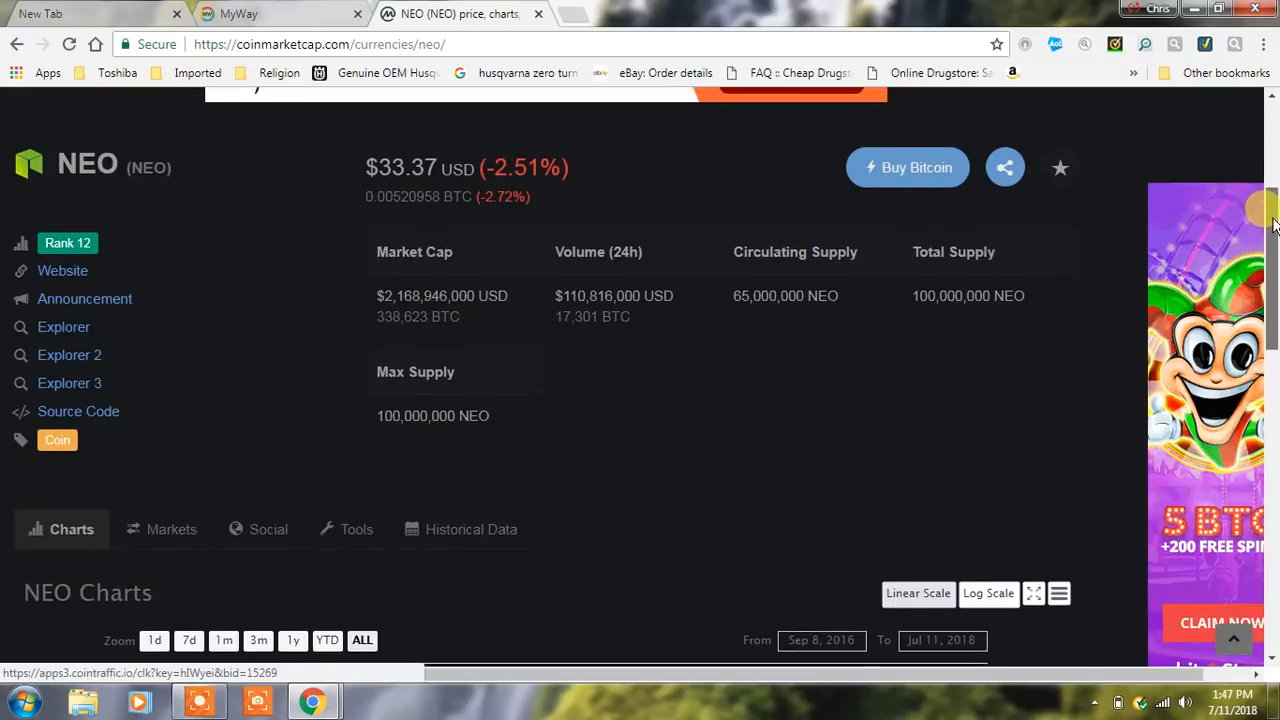
scroll(down, 3)
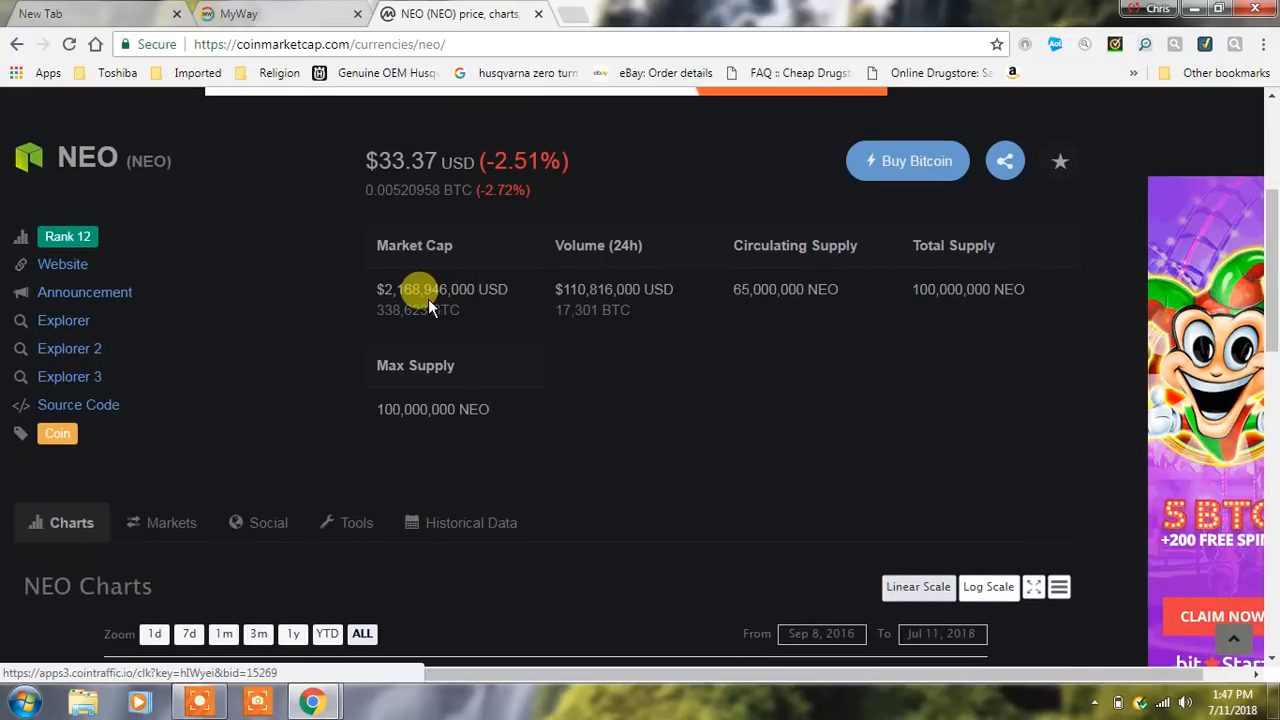
scroll(down, 3)
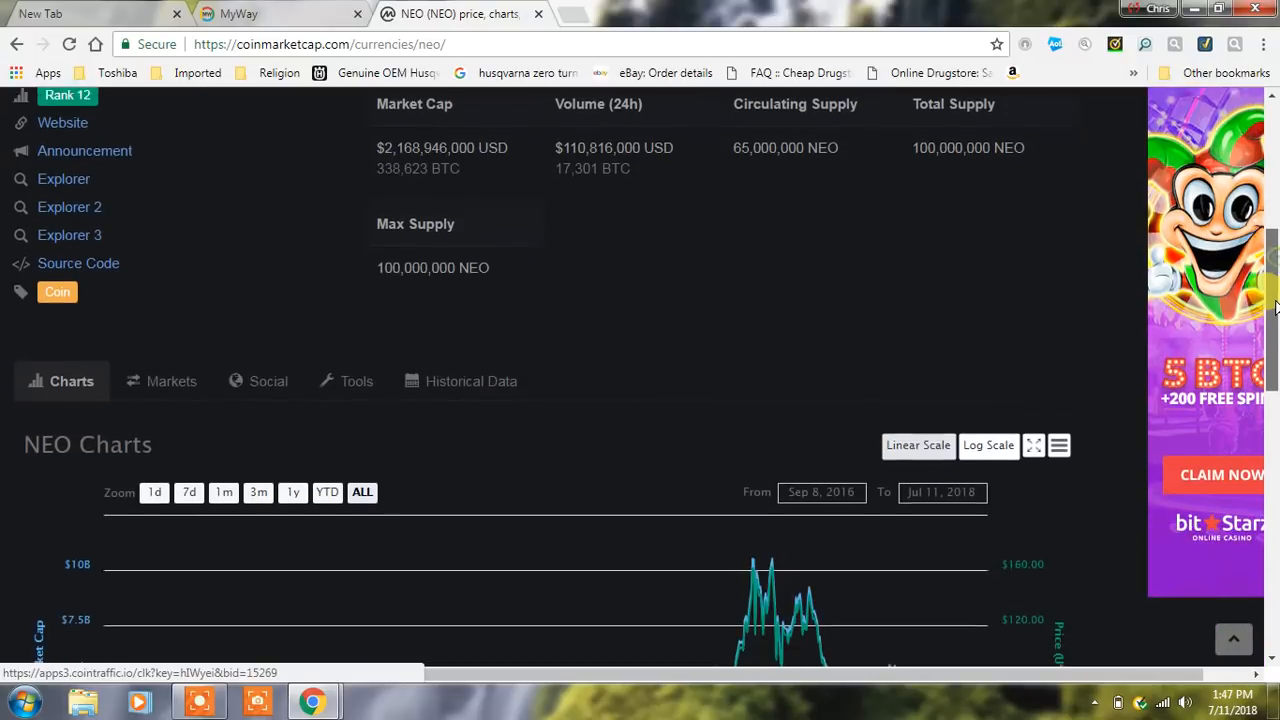
scroll(down, 3)
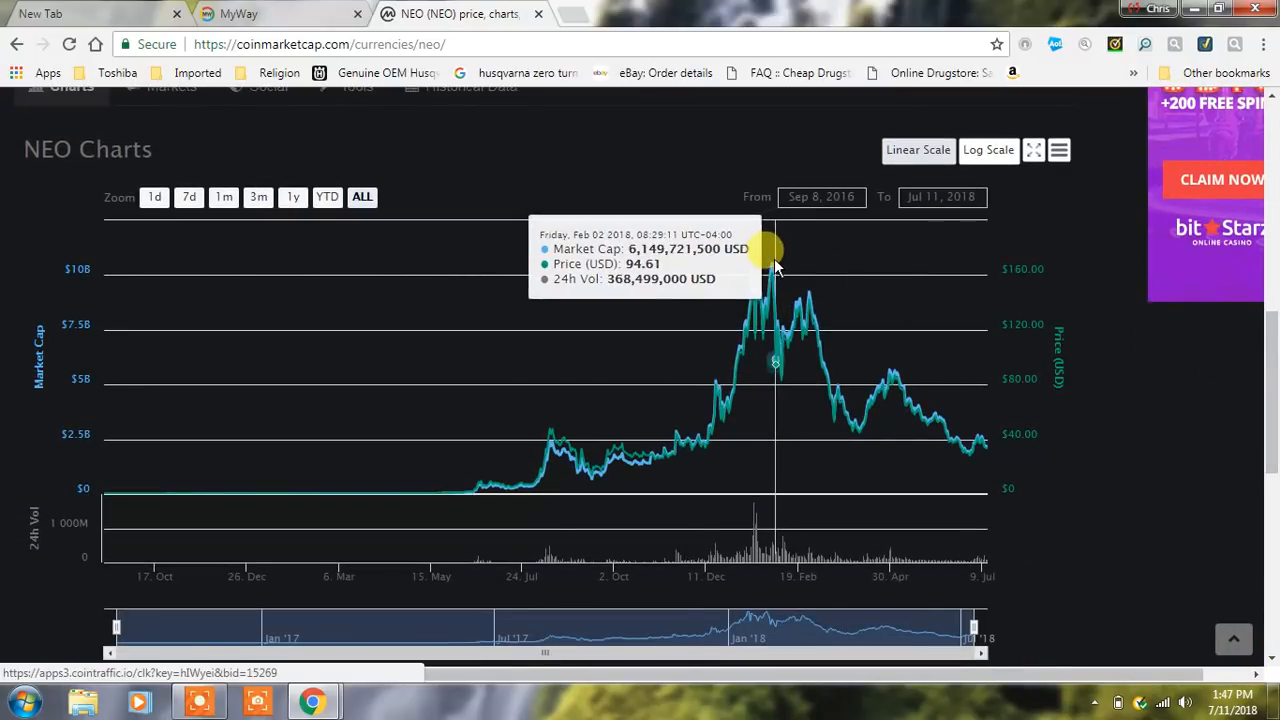
mouse_move(762, 270)
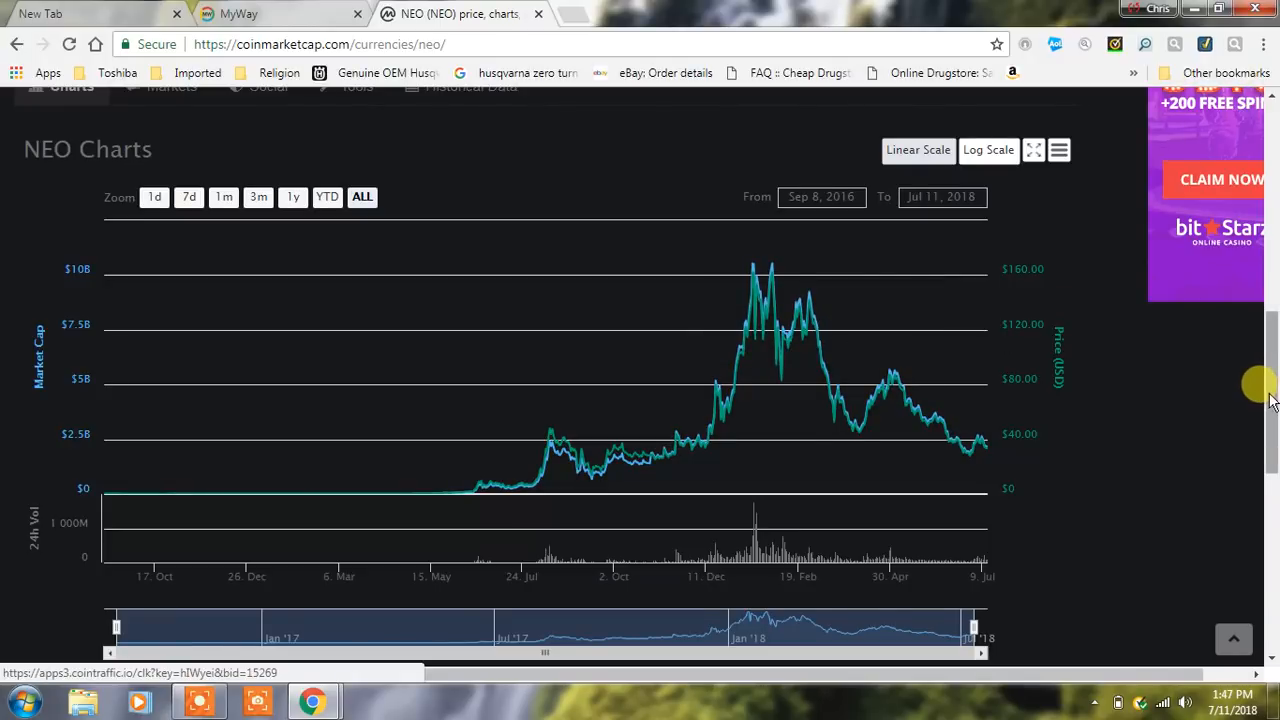
scroll(up, 3)
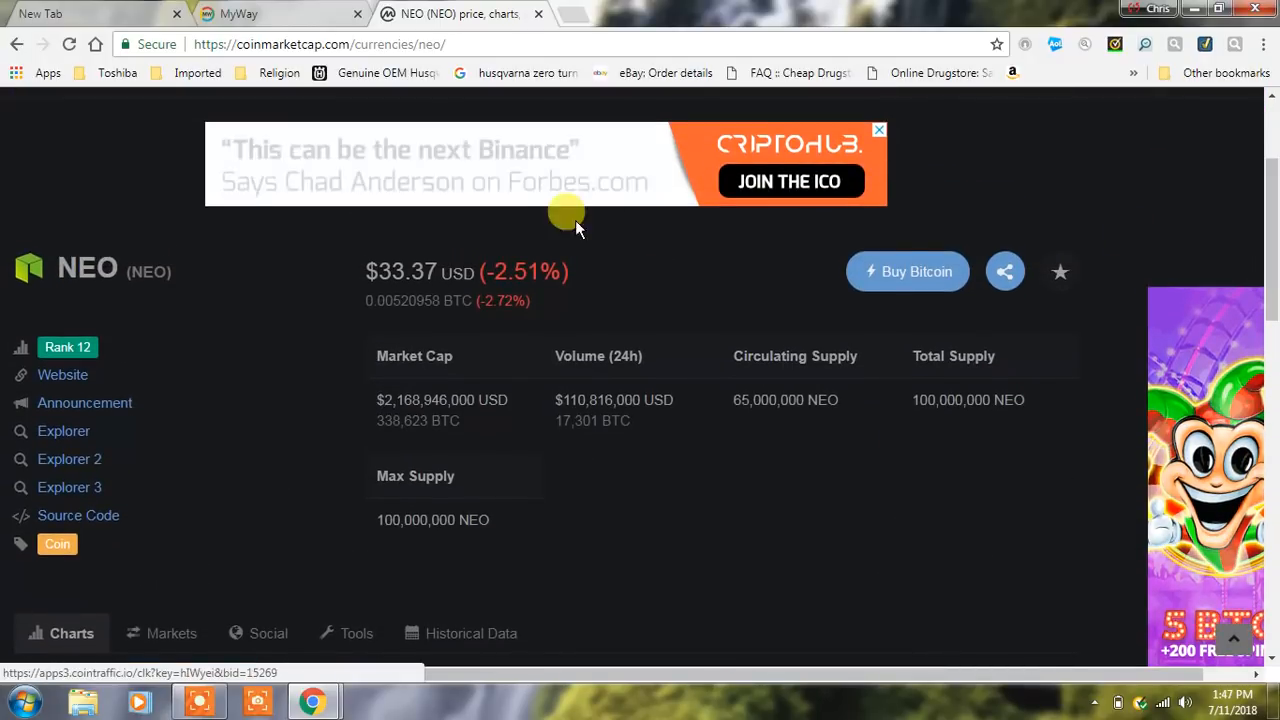
mouse_move(16, 44)
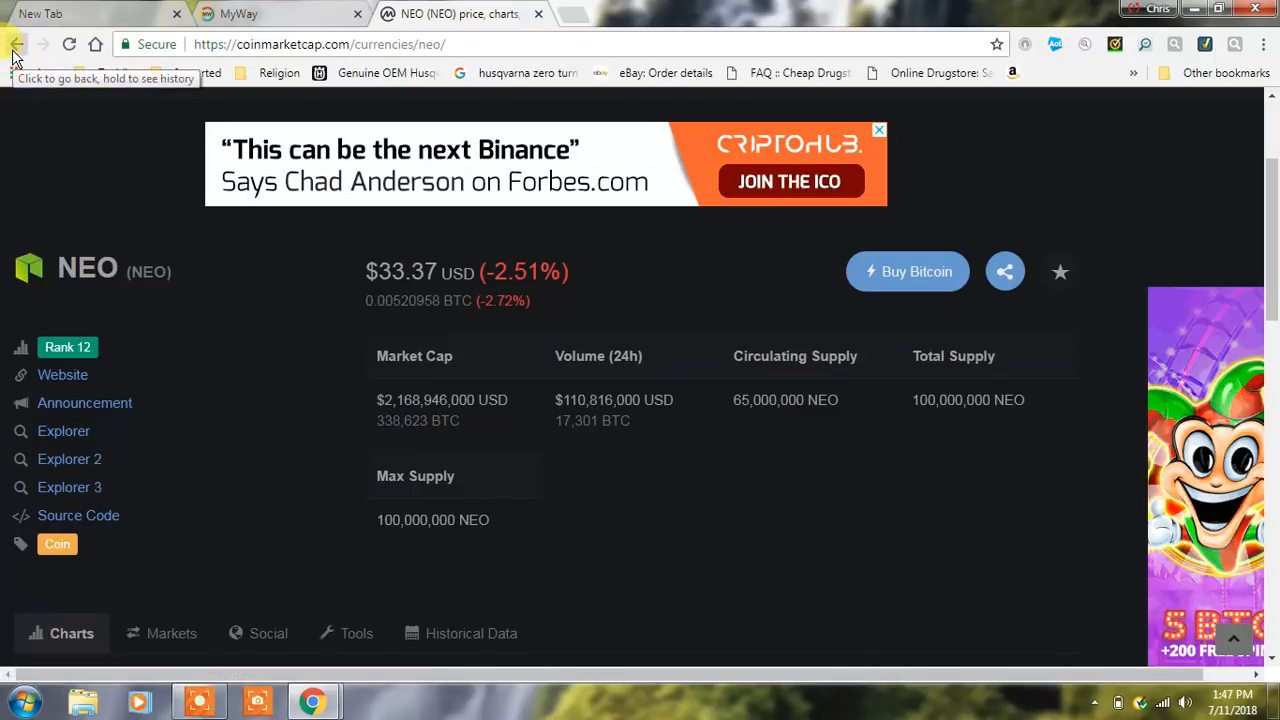
click(16, 44)
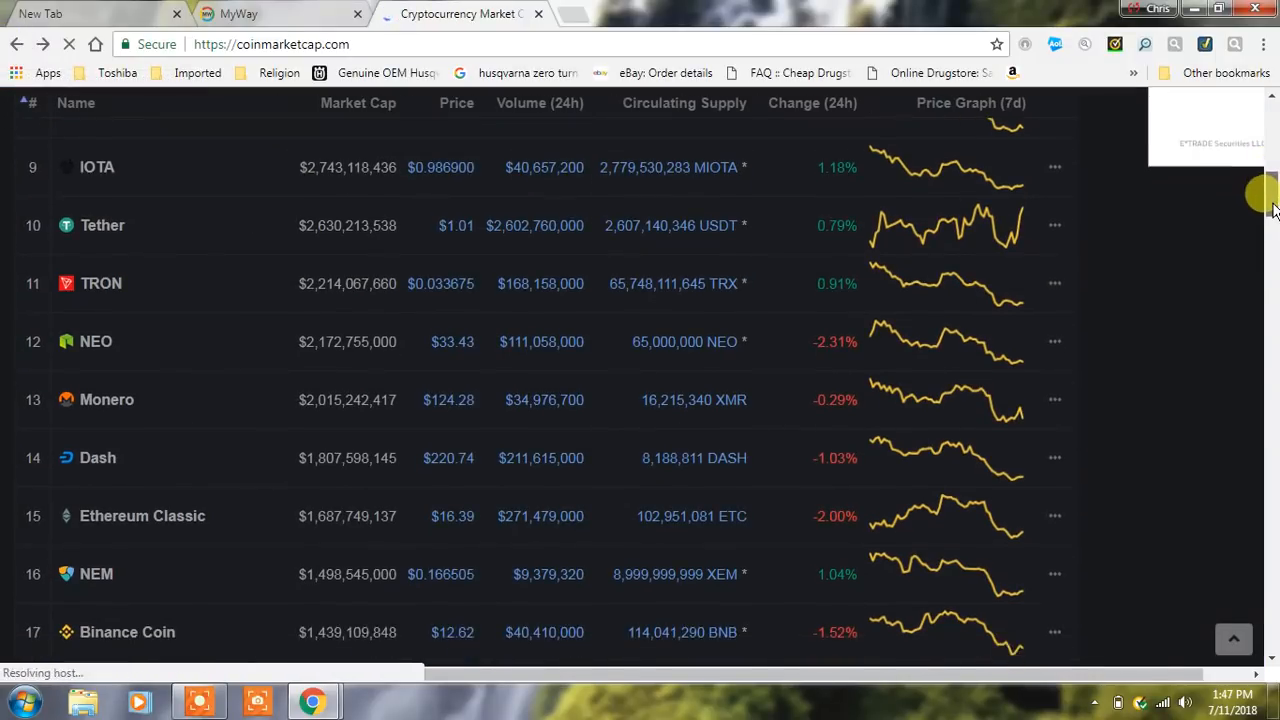
Scroll the top-100 table down past Ethereum Classic to ranks 17-25, Binance Coin through Ontology.
scroll(down, 3)
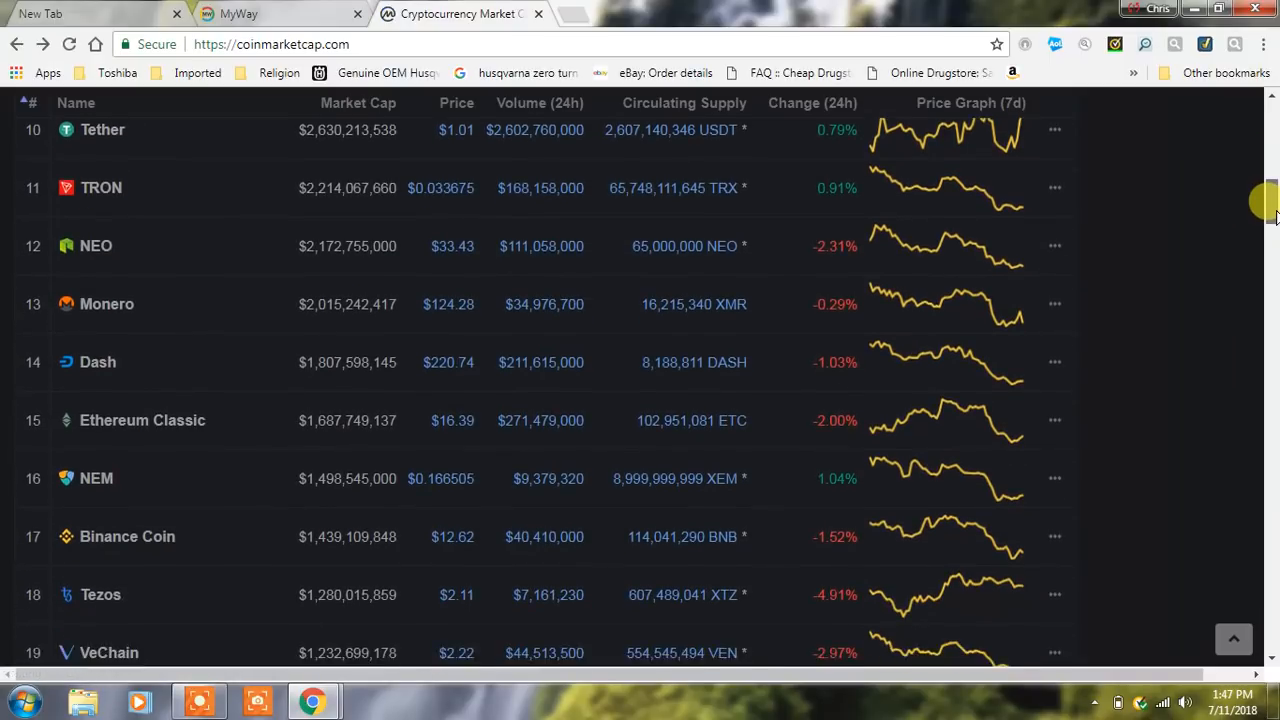
scroll(down, 3)
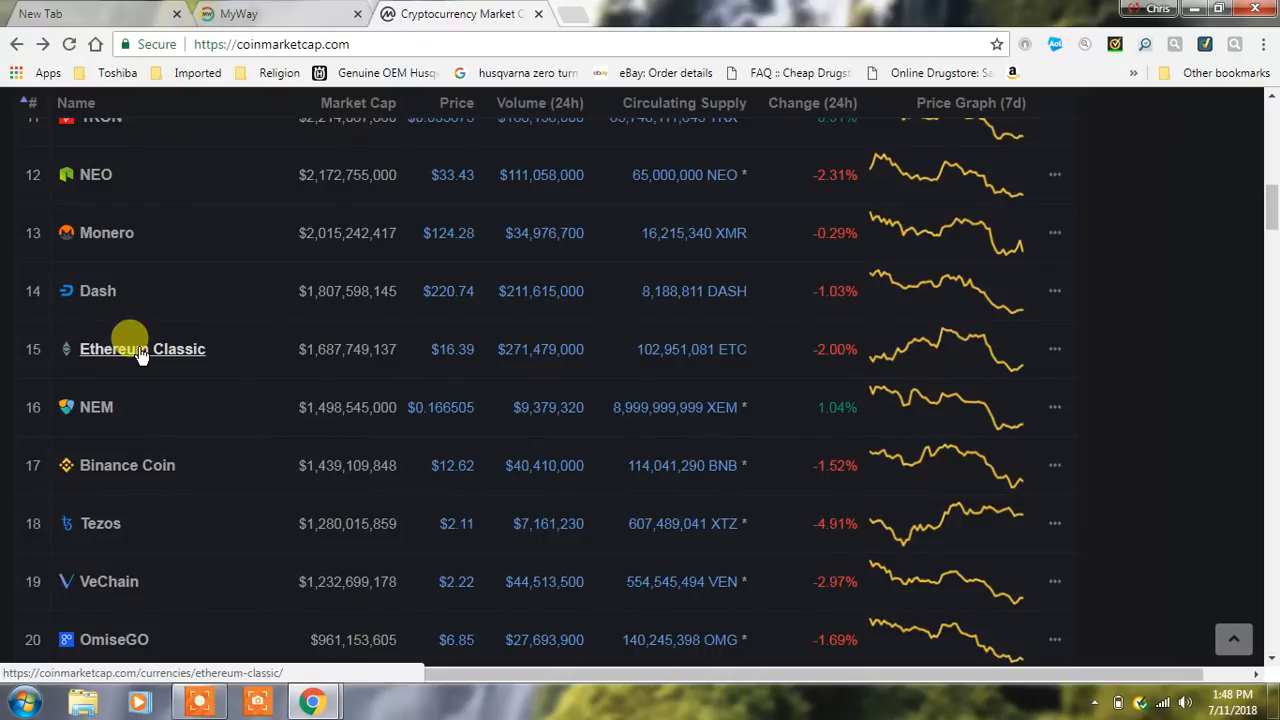
mouse_move(938, 360)
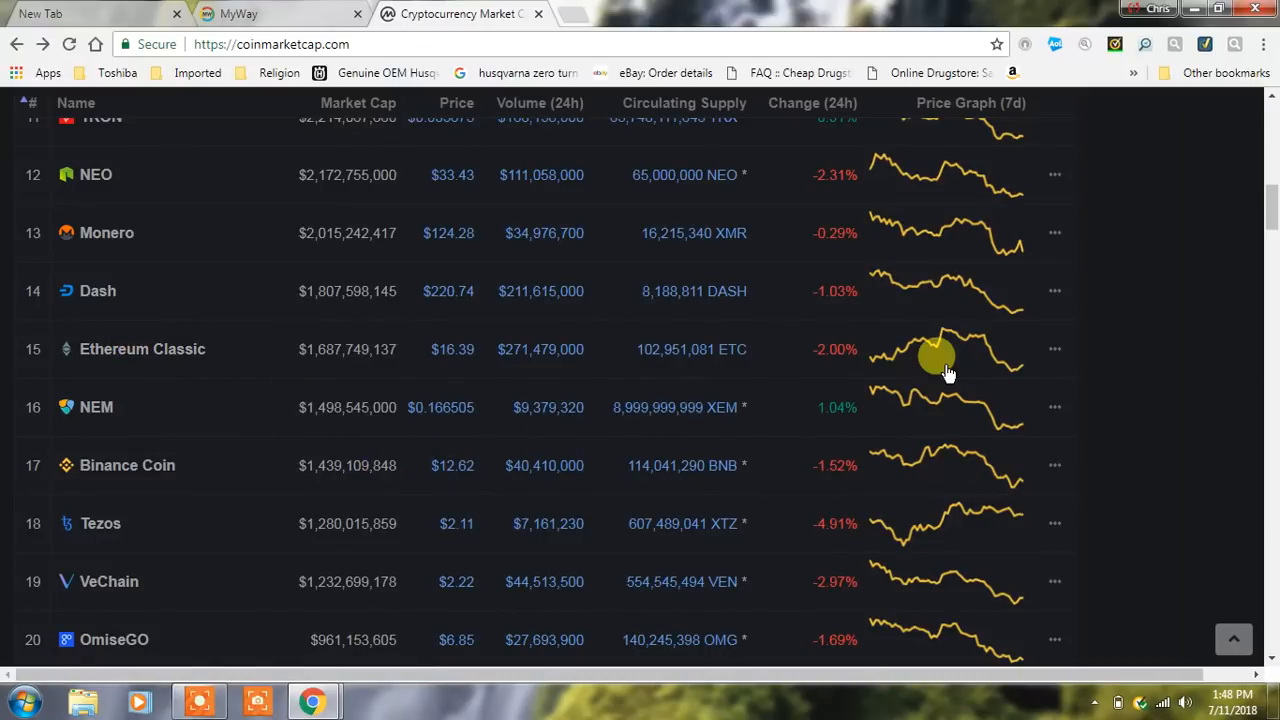
scroll(down, 3)
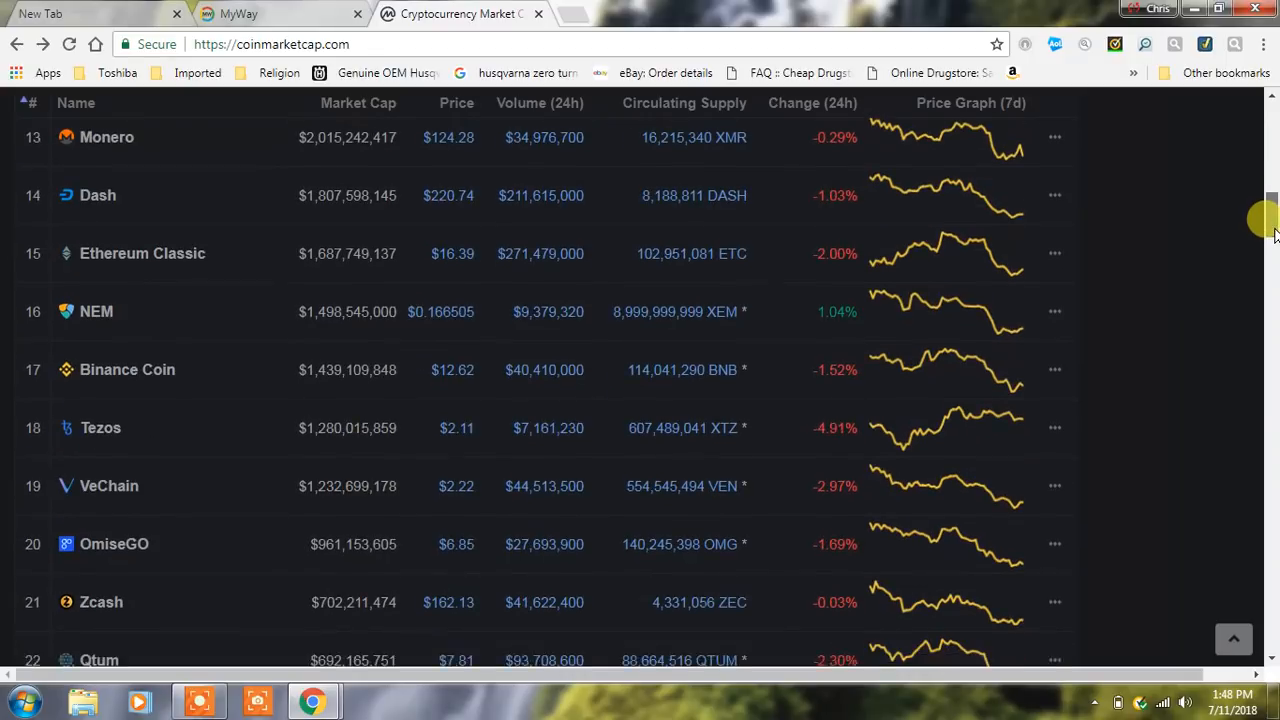
scroll(down, 3)
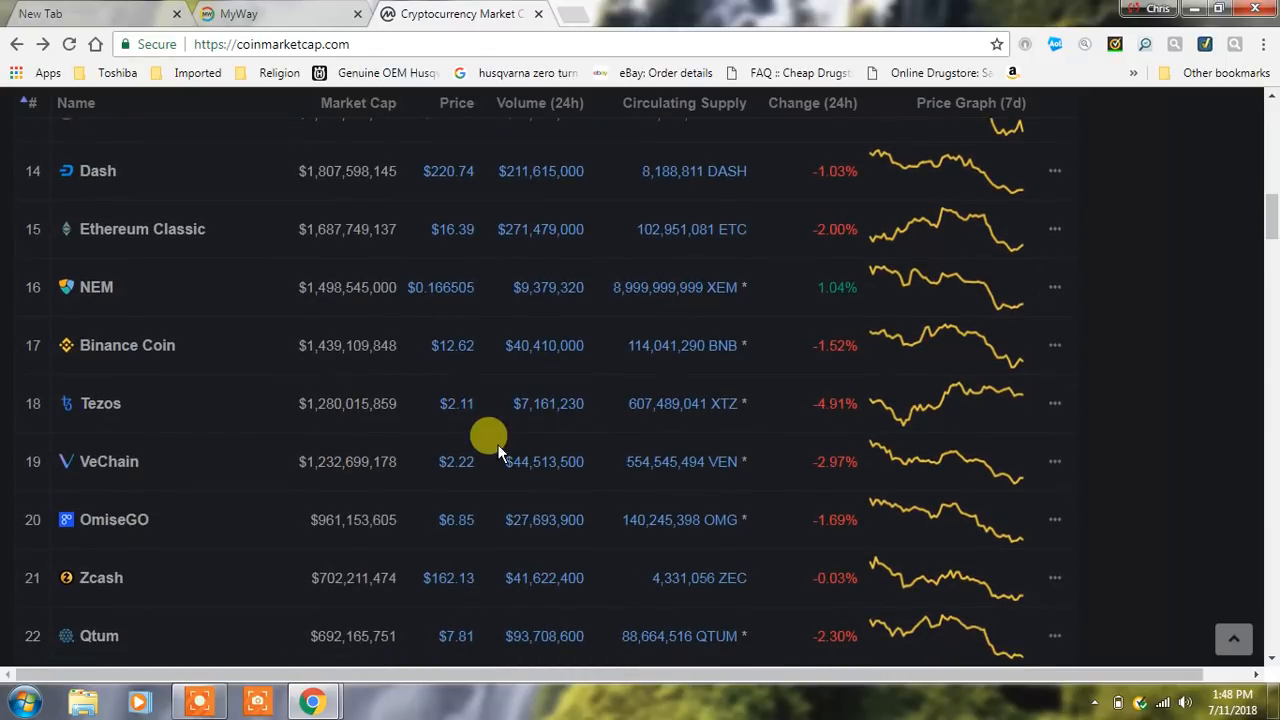
mouse_move(504, 420)
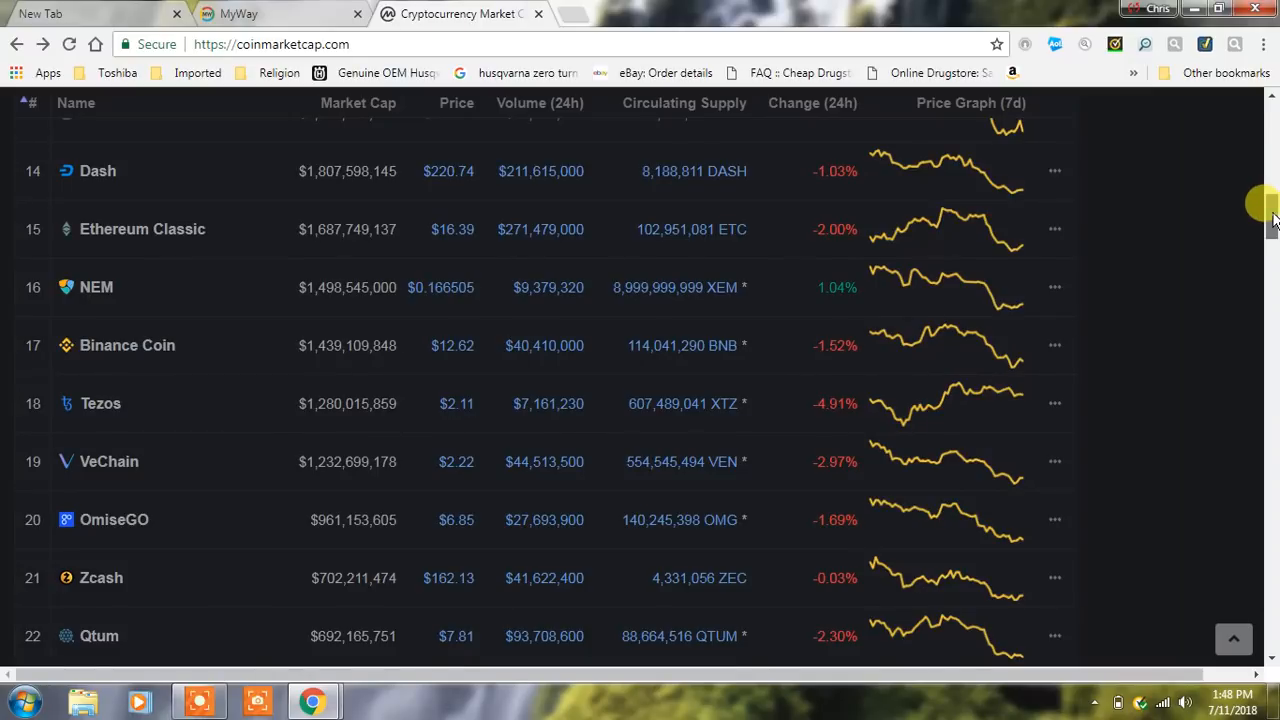
scroll(down, 3)
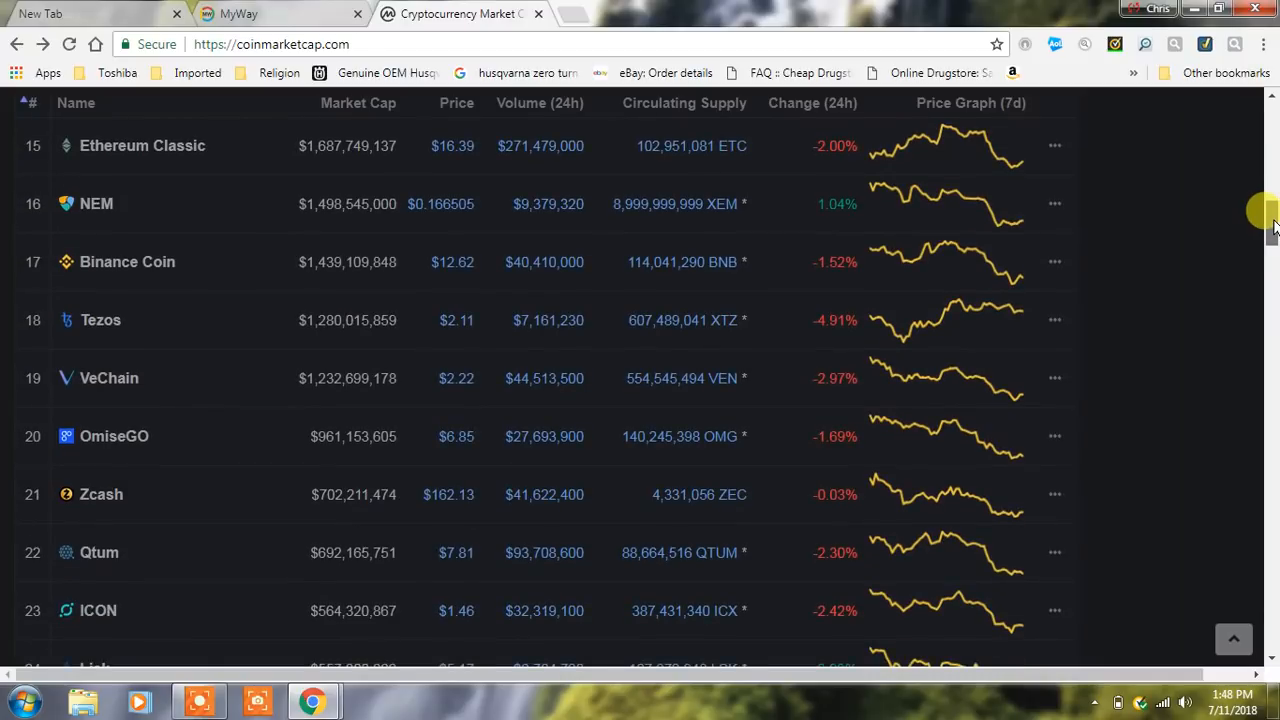
scroll(down, 3)
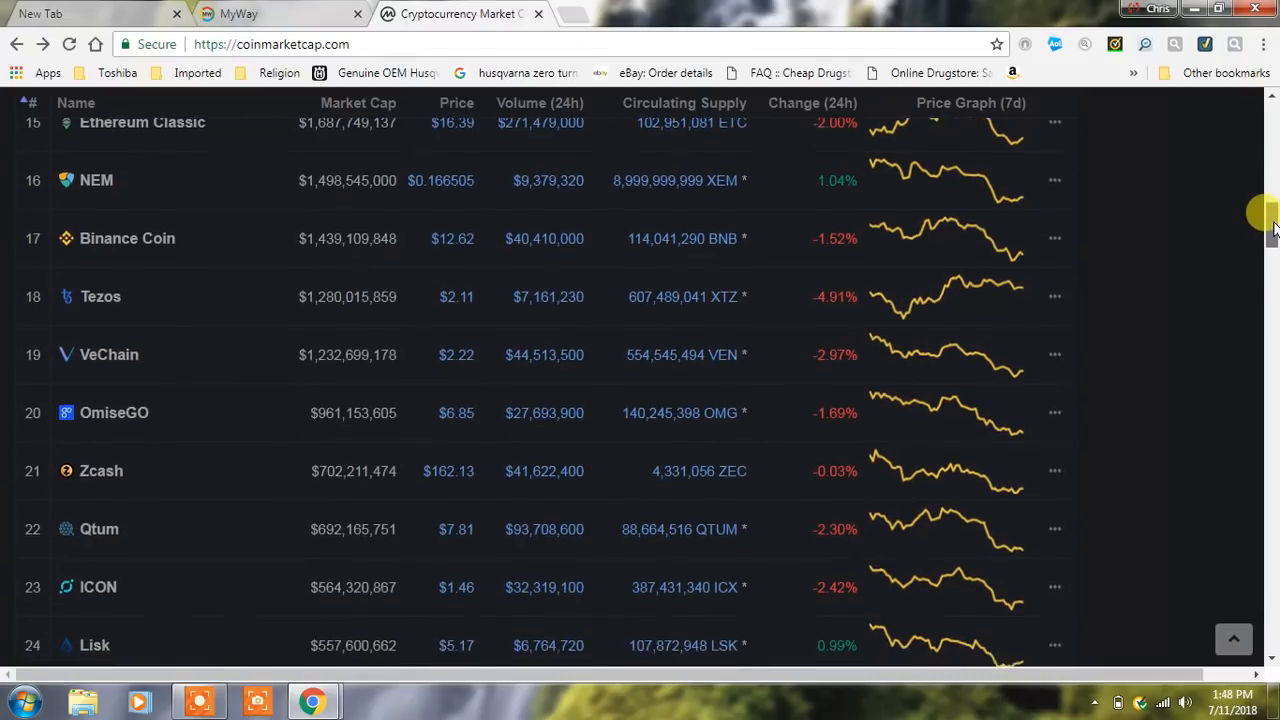
scroll(down, 3)
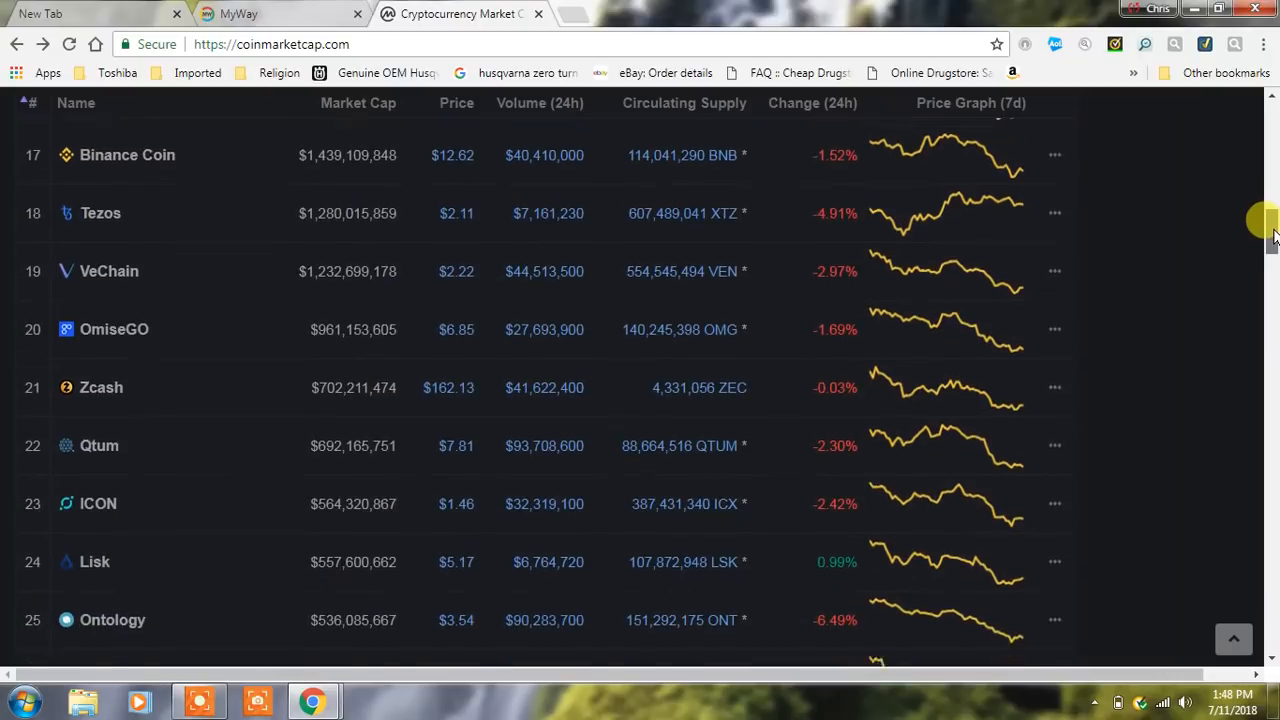
scroll(down, 3)
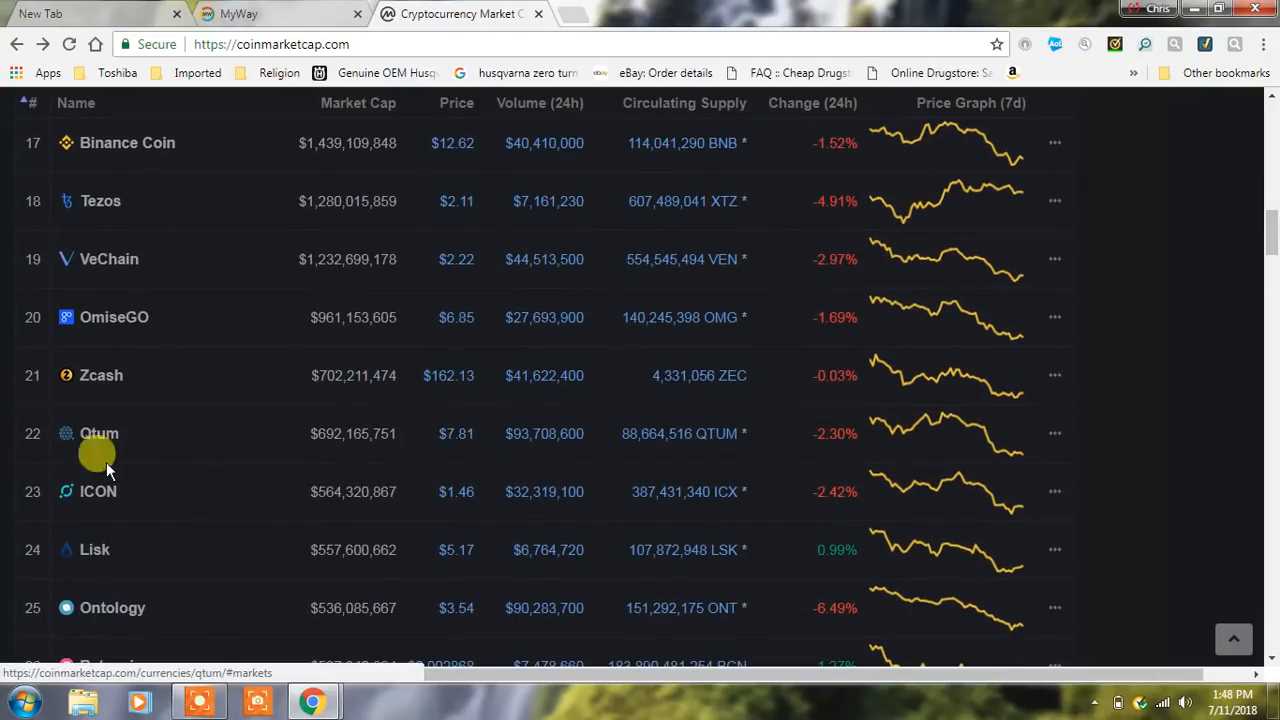
View Qtum's coin page (rank 22, $7.88) and go back to the top-100 table.
click(100, 432)
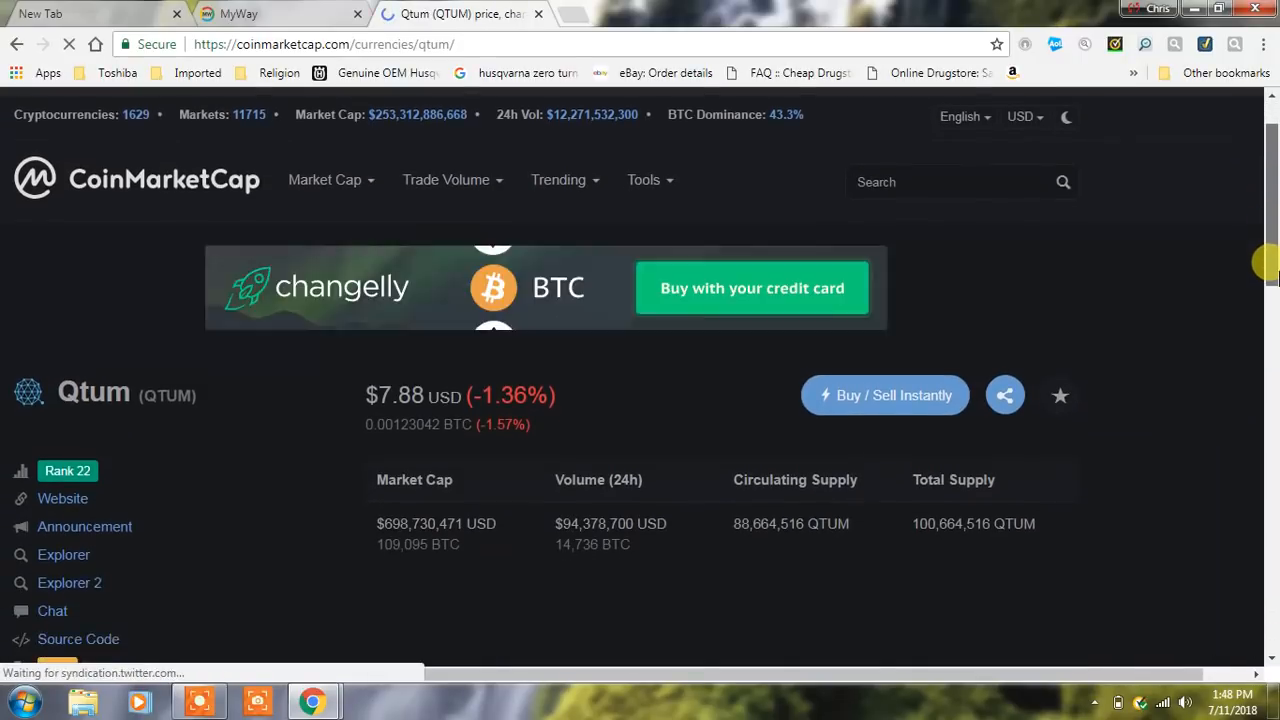
scroll(down, 3)
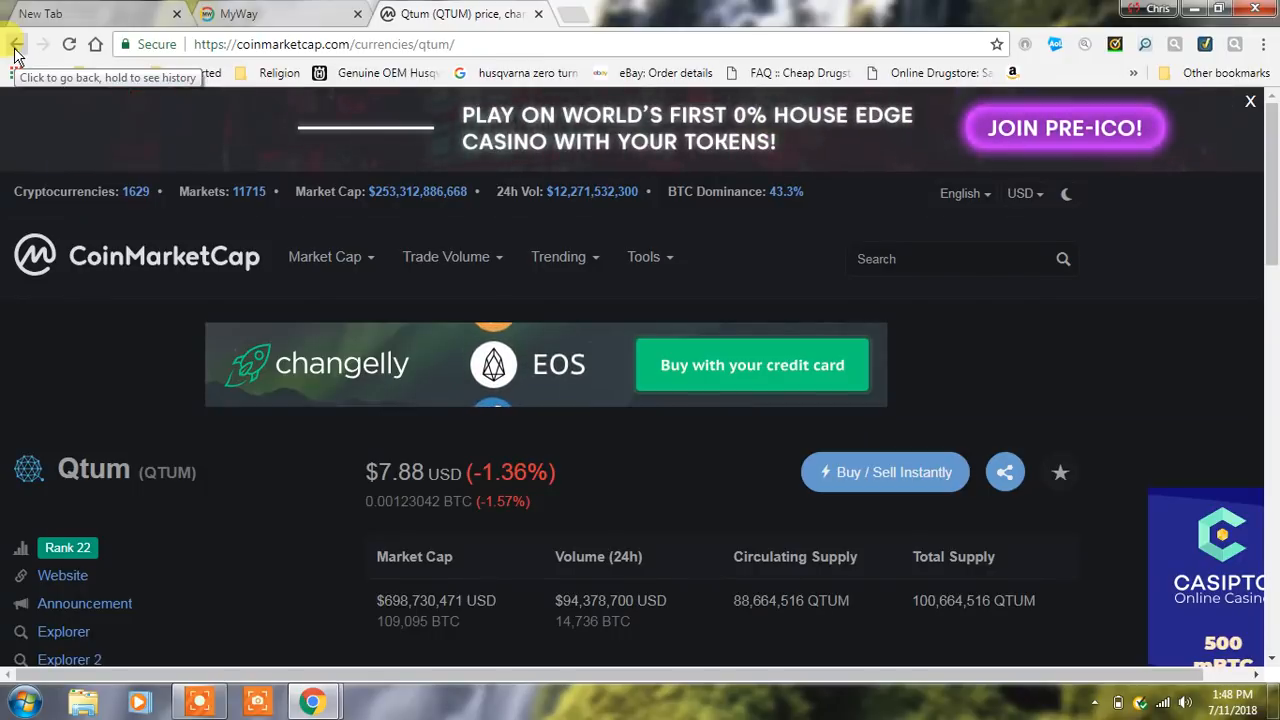
click(16, 44)
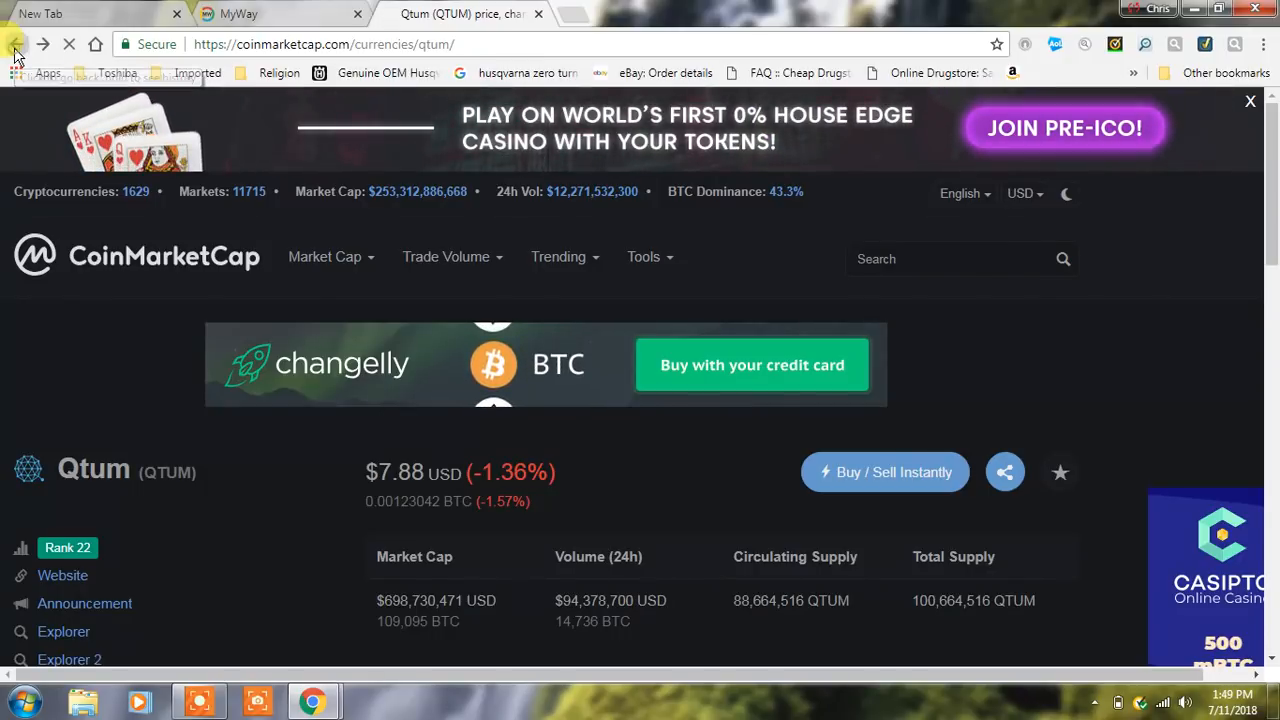
Return to the table, scroll down and view the Ontology coin page.
click(16, 44)
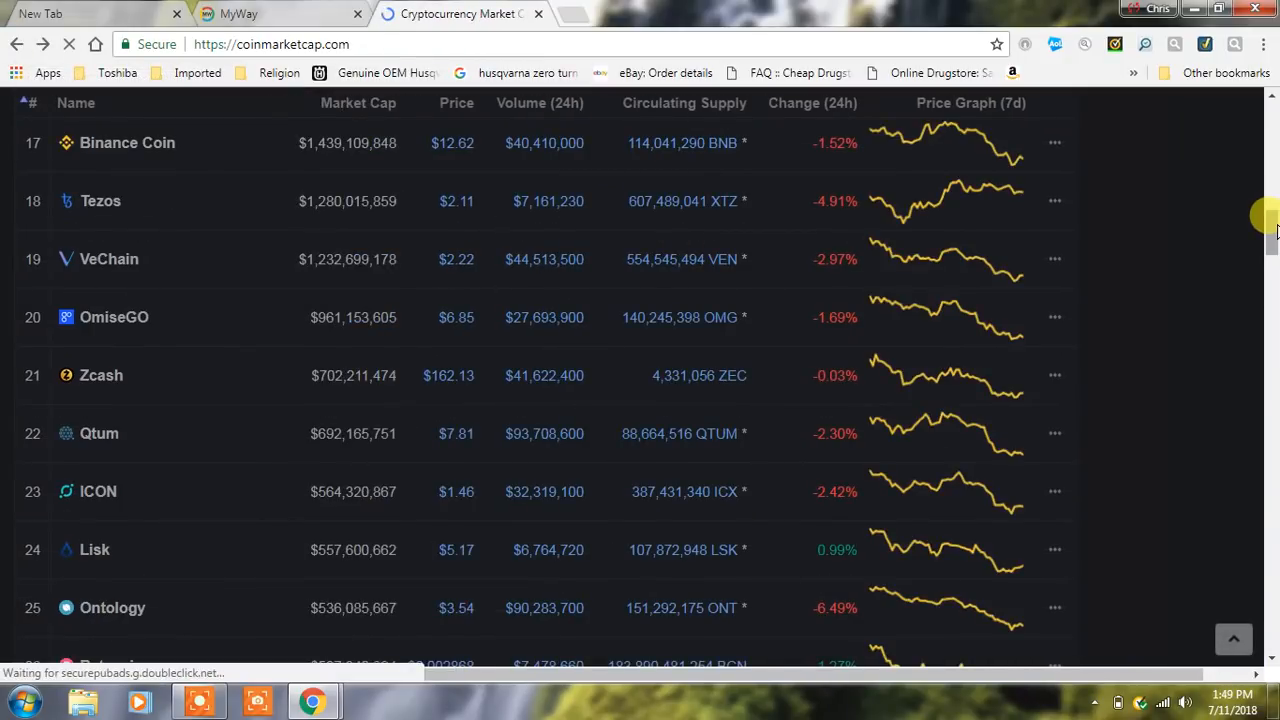
scroll(down, 3)
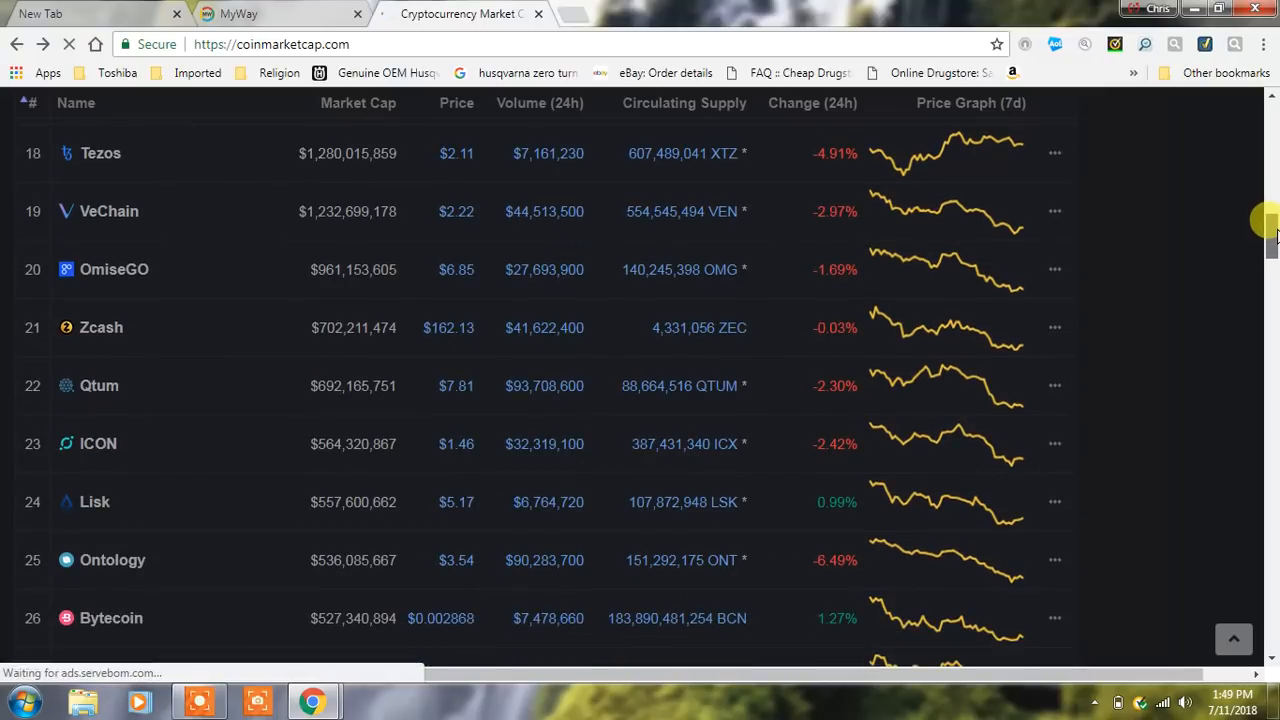
scroll(down, 3)
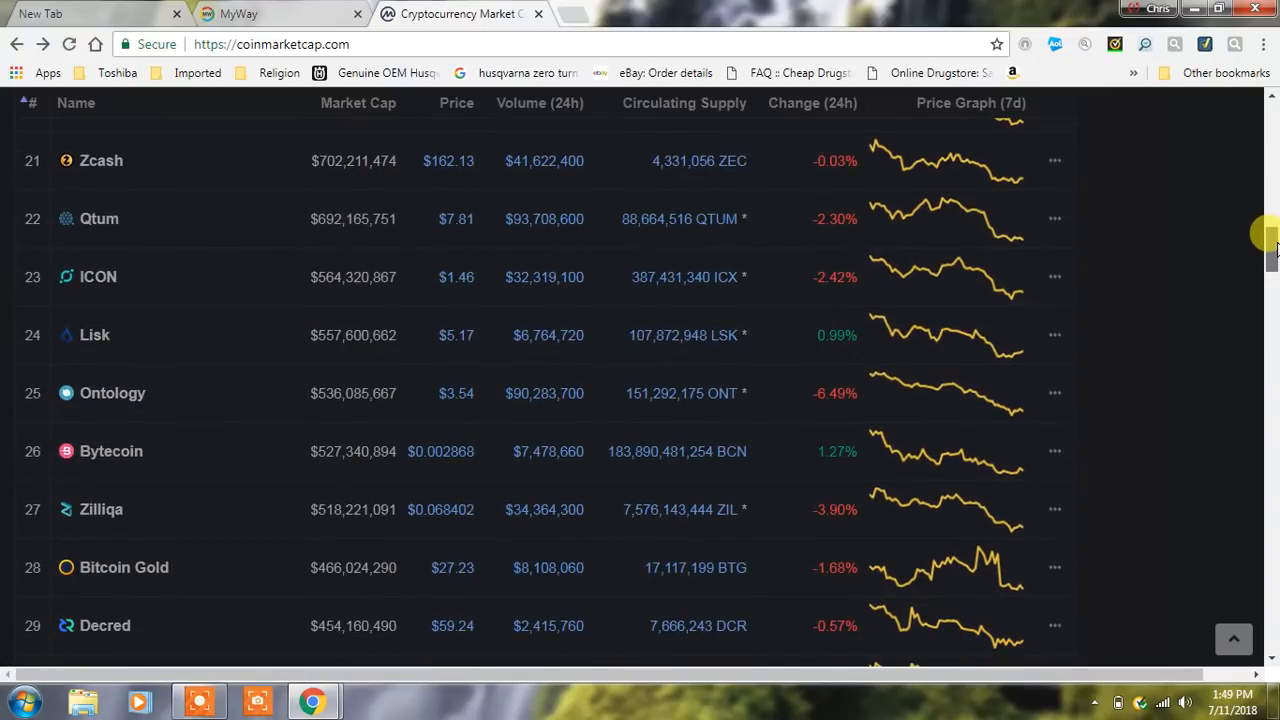
mouse_move(268, 378)
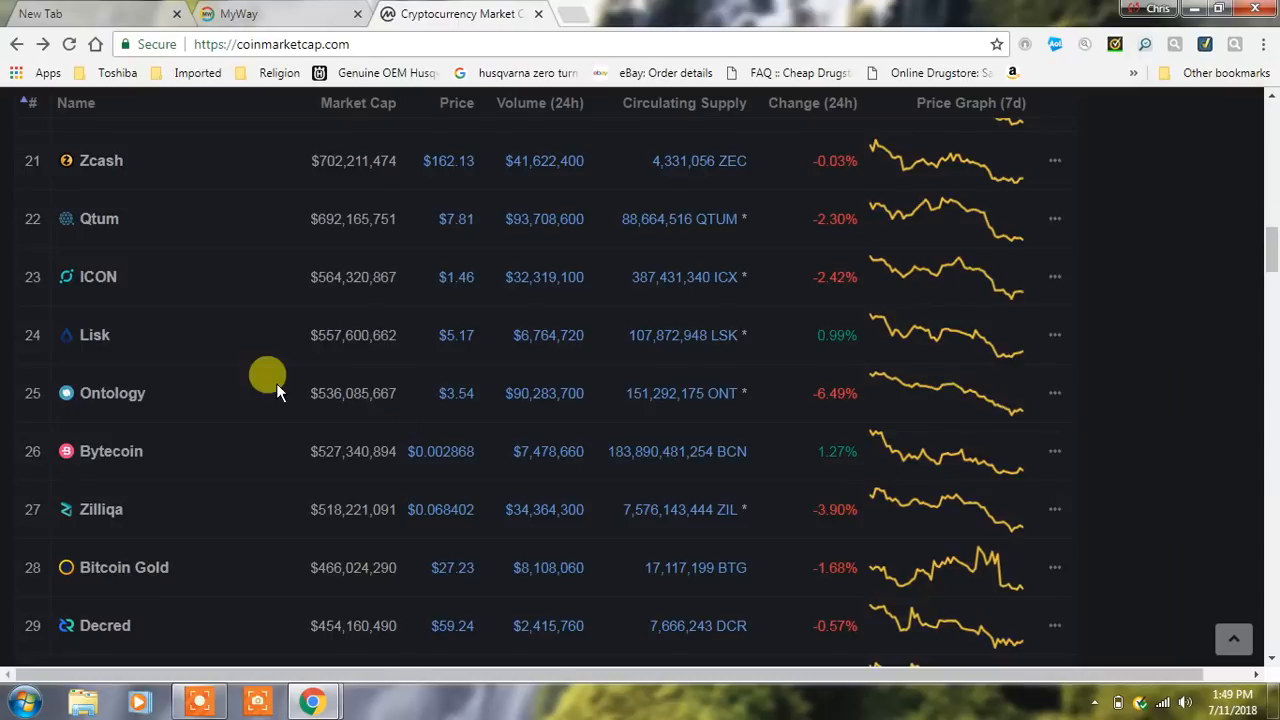
click(112, 392)
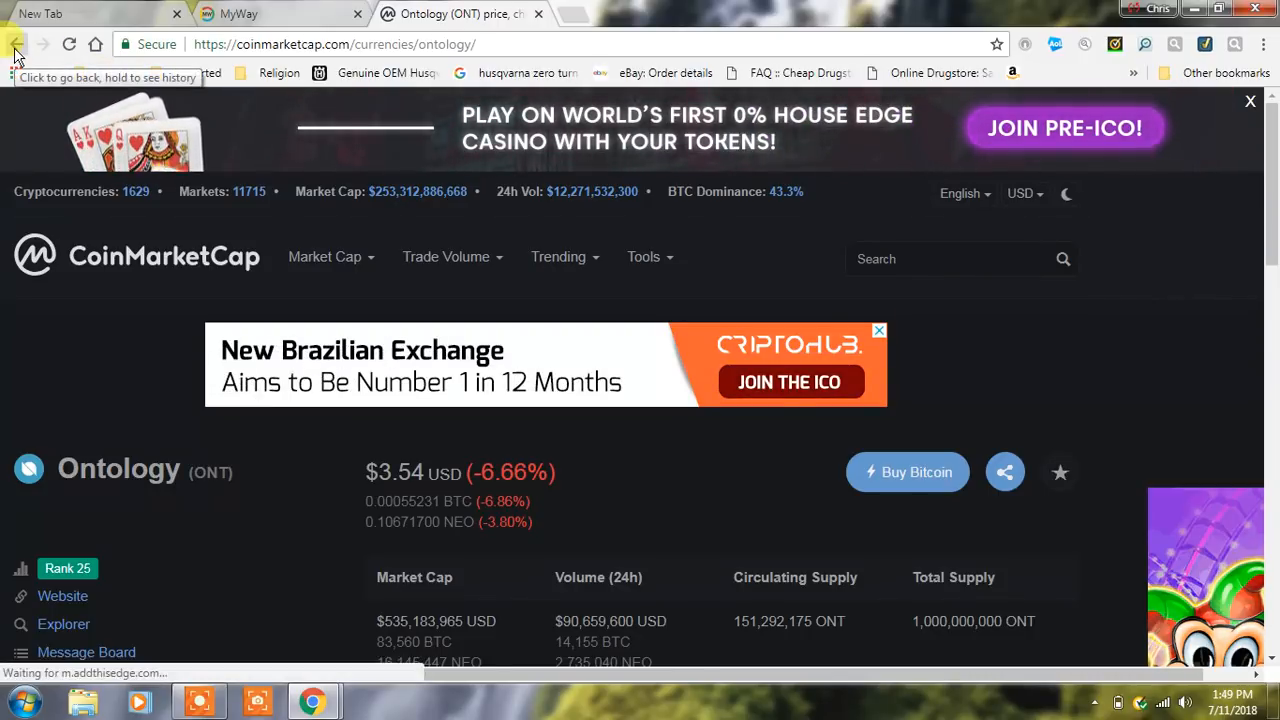
Go back to the table and scroll to ranks 27-35, Zilliqa to Maker.
click(16, 44)
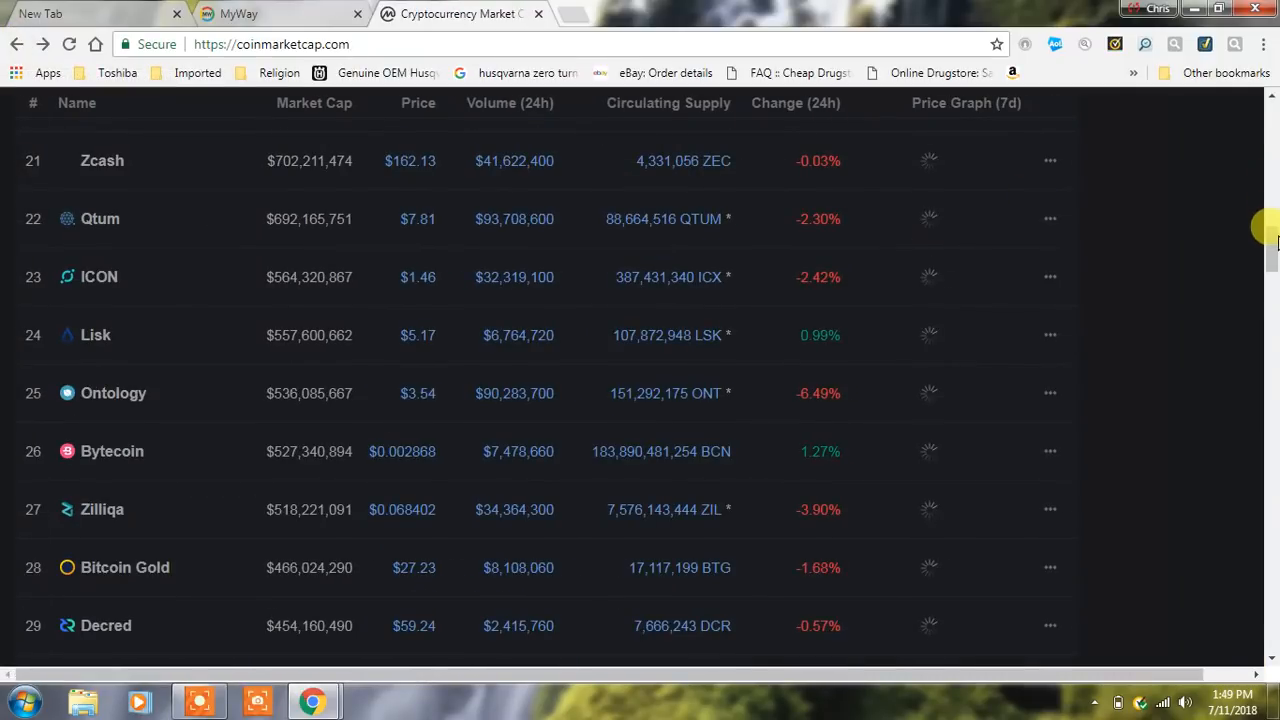
scroll(down, 3)
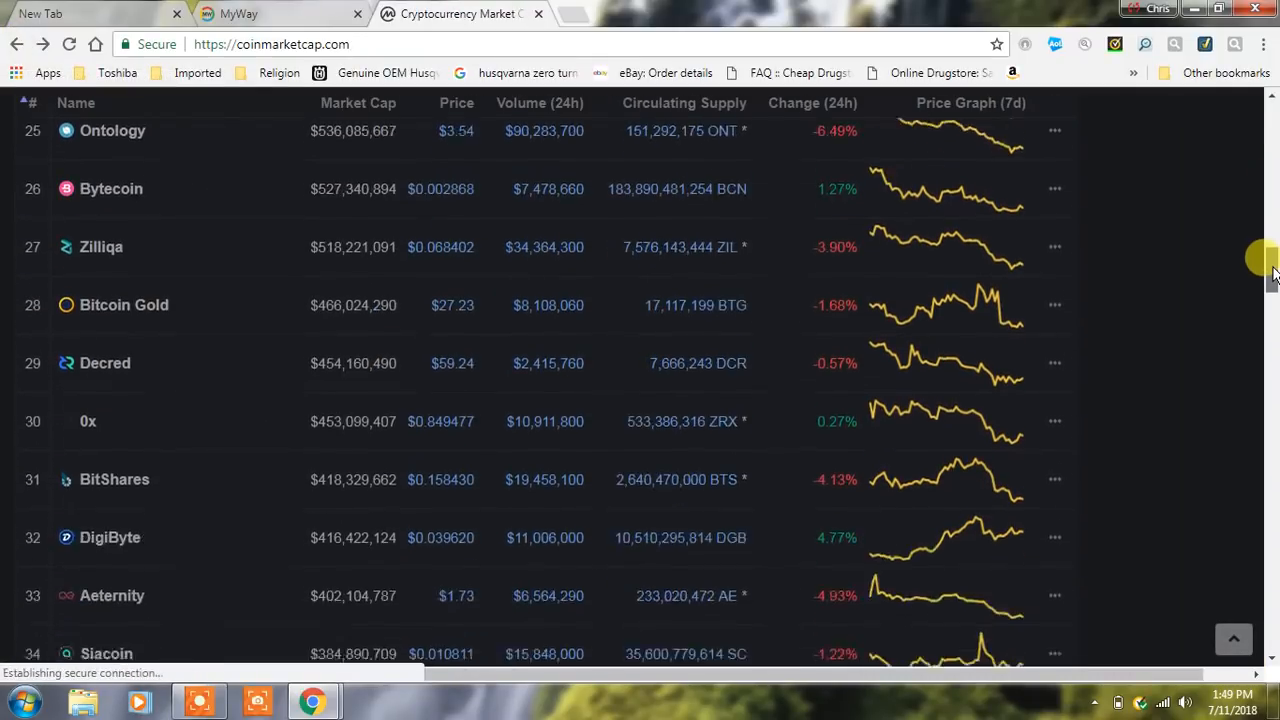
scroll(down, 3)
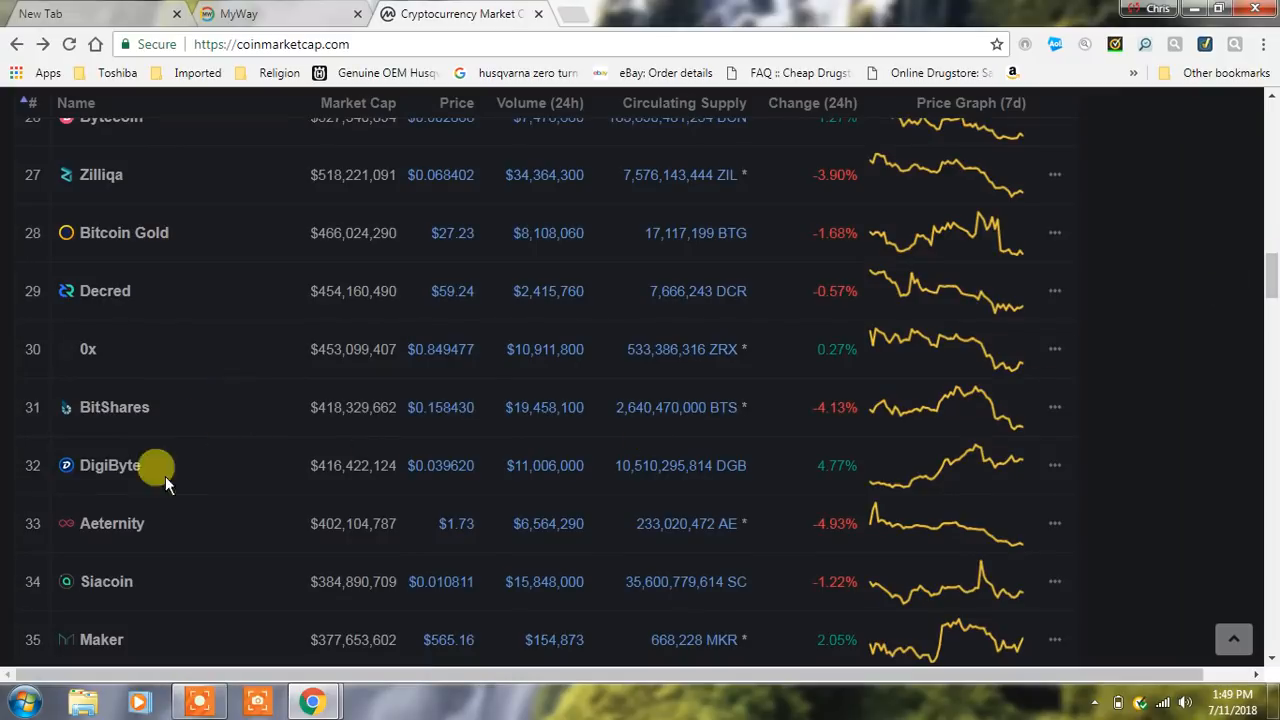
View DigiByte's coin page (rank 32, $0.039687) down to the DigiByte Charts section.
click(110, 464)
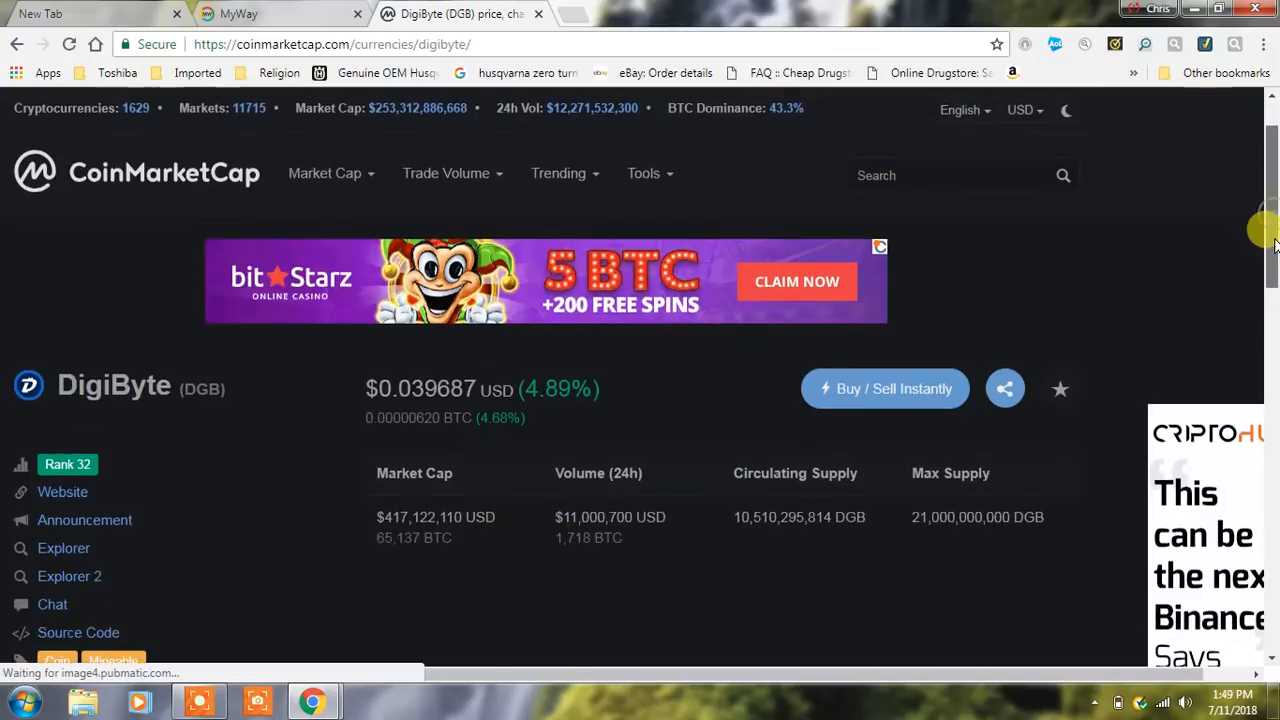
scroll(down, 3)
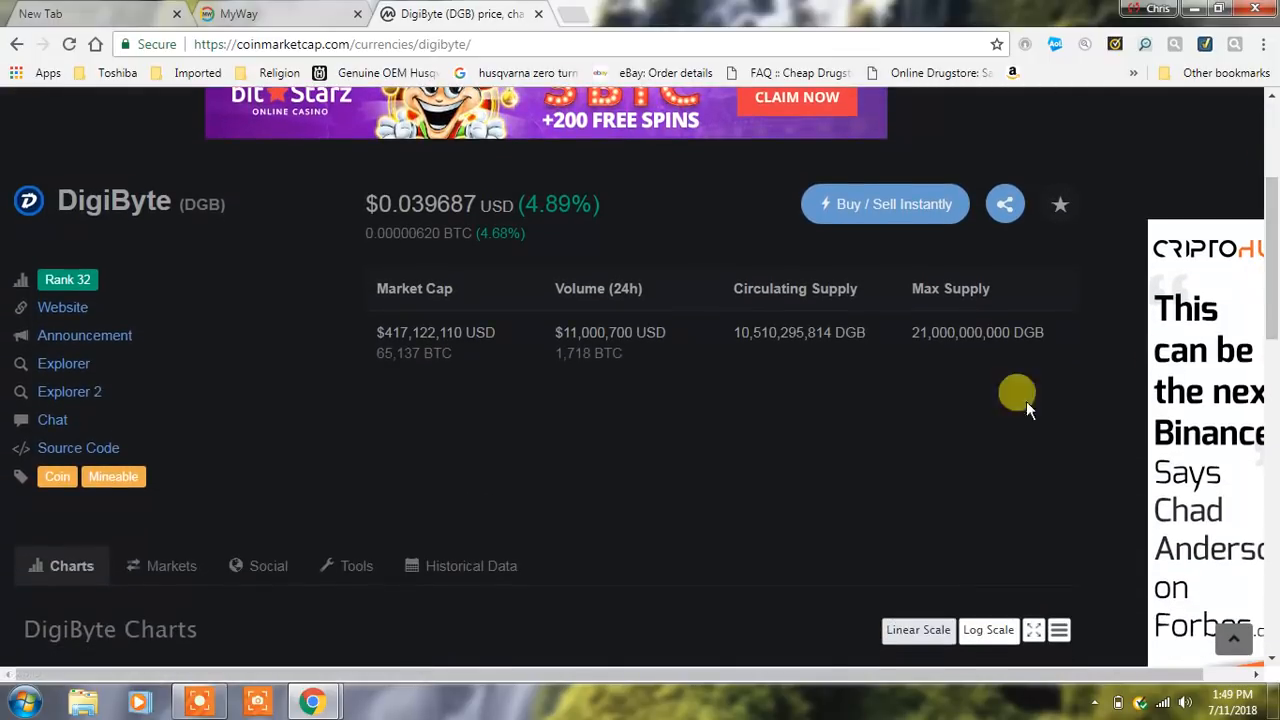
mouse_move(944, 350)
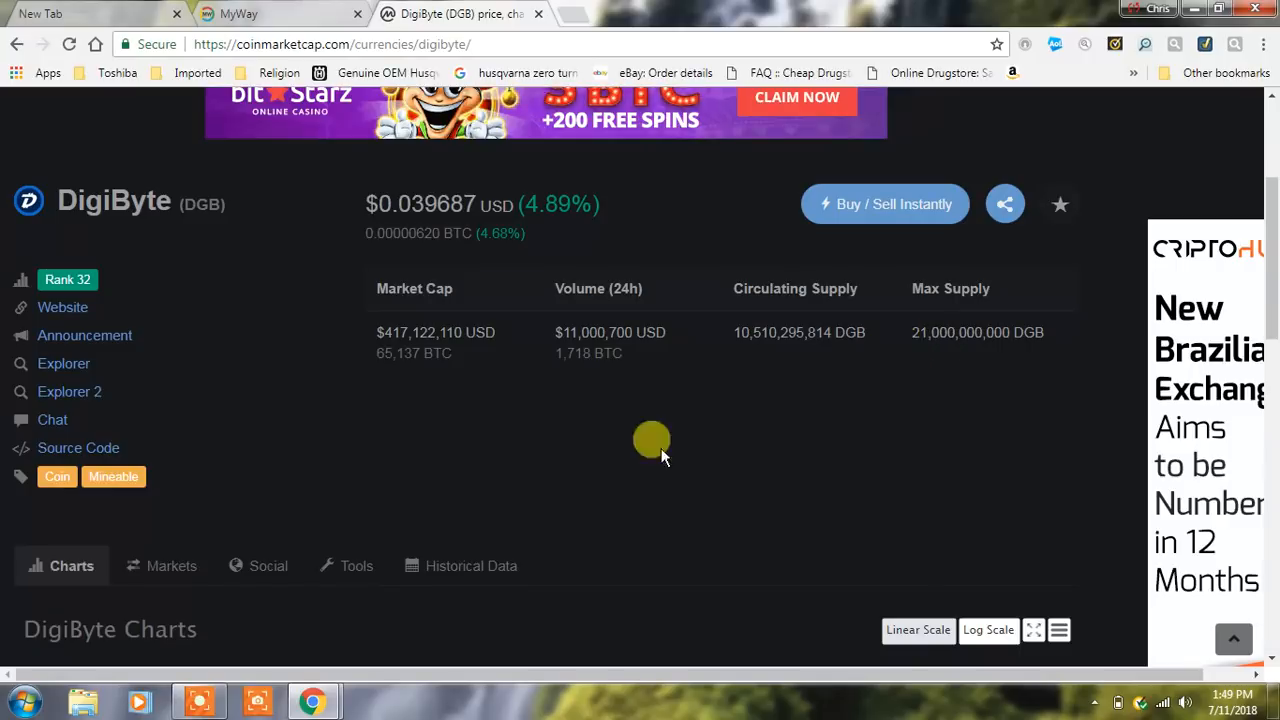
mouse_move(590, 436)
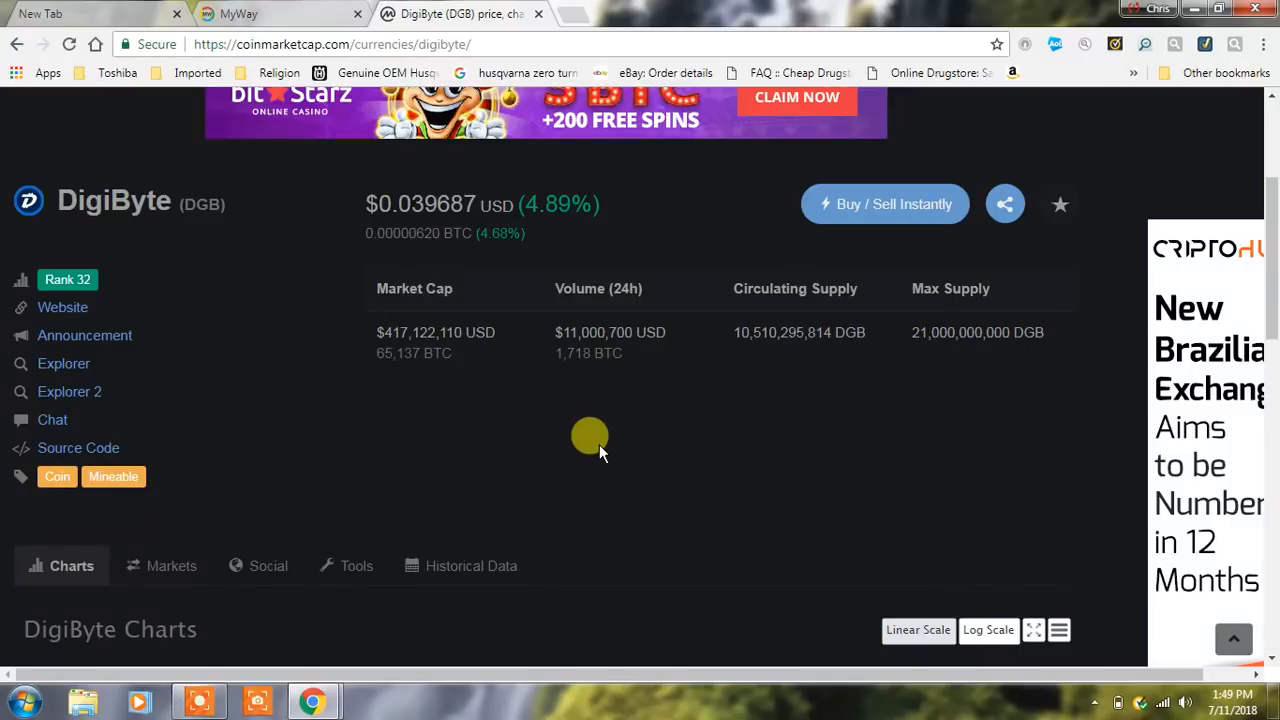
mouse_move(416, 256)
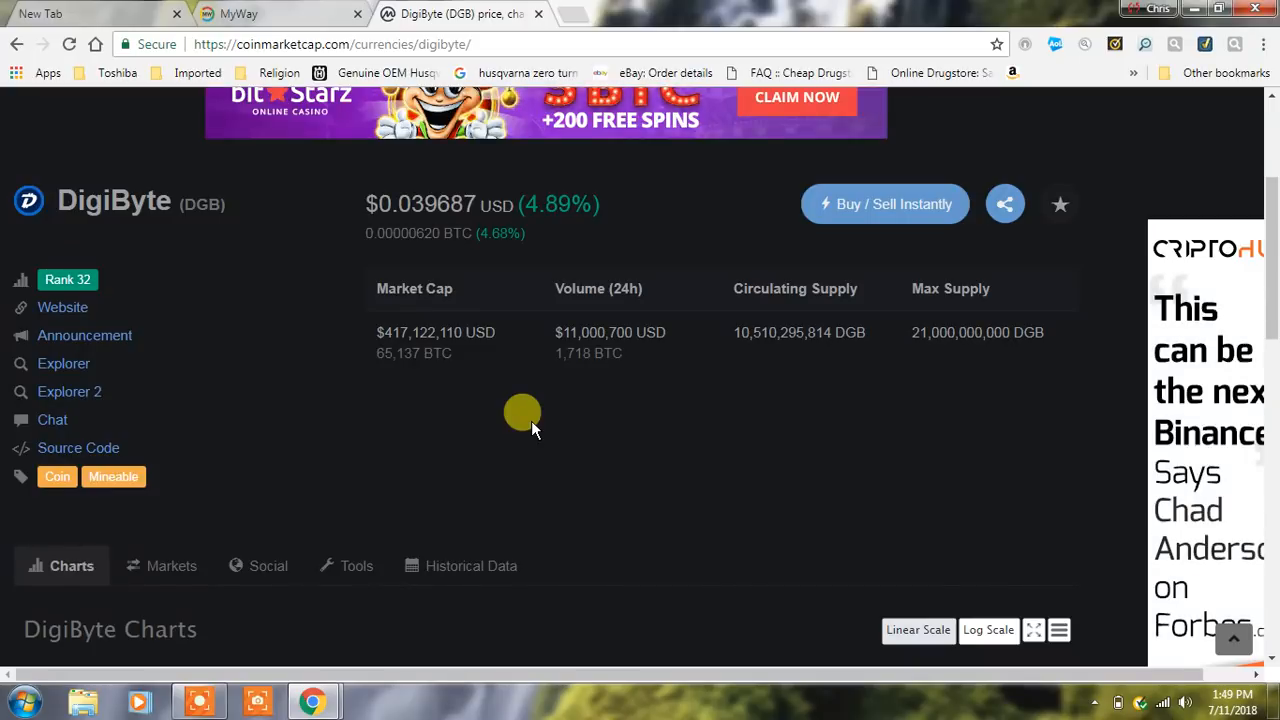
scroll(down, 3)
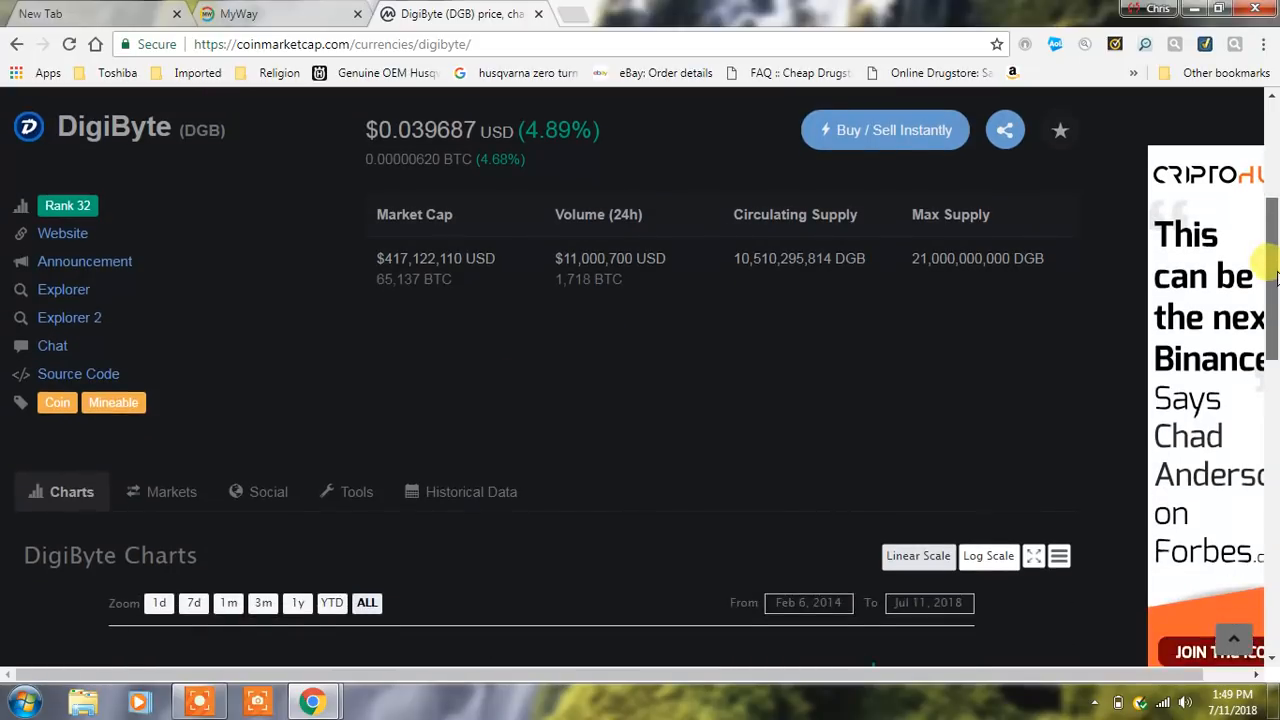
scroll(down, 3)
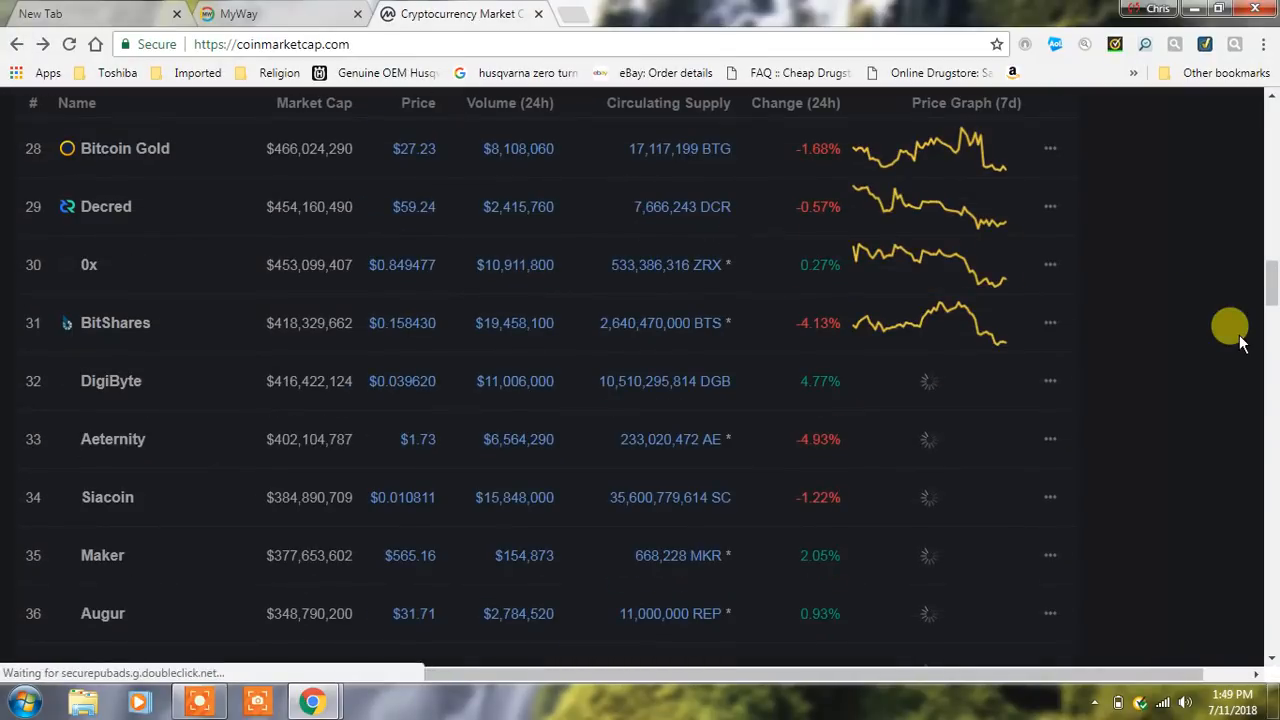
scroll(down, 3)
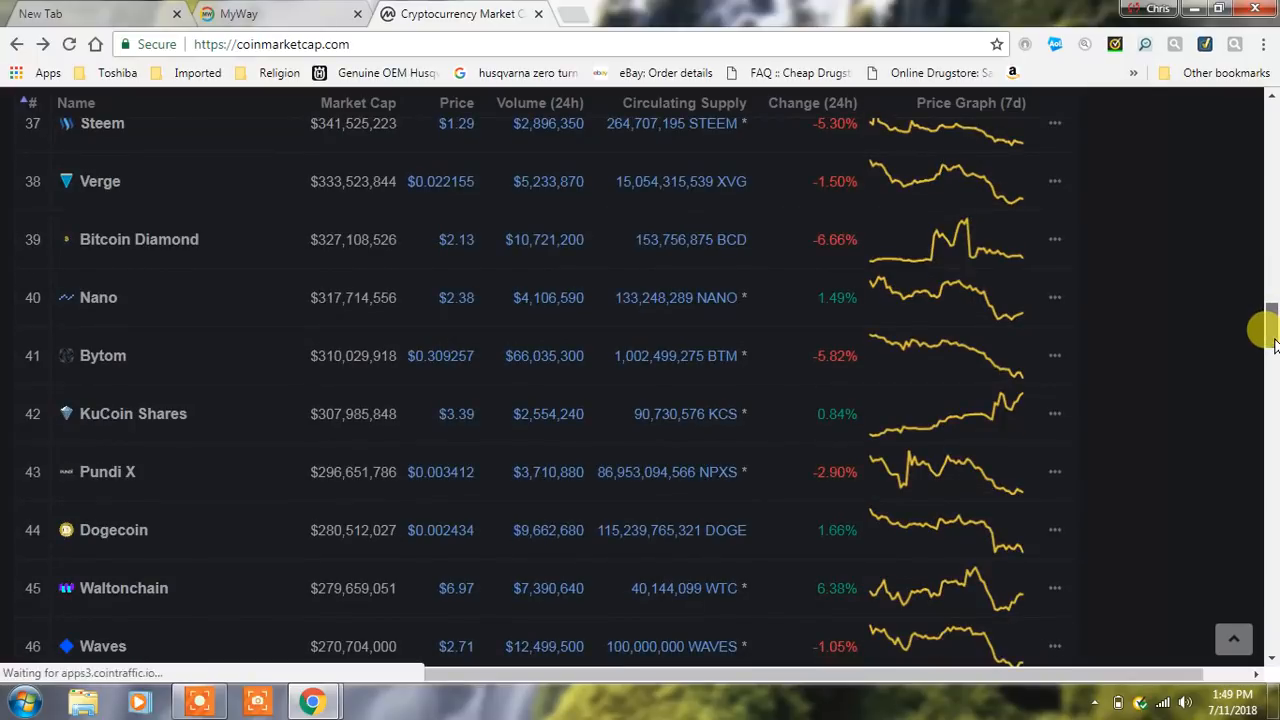
scroll(down, 3)
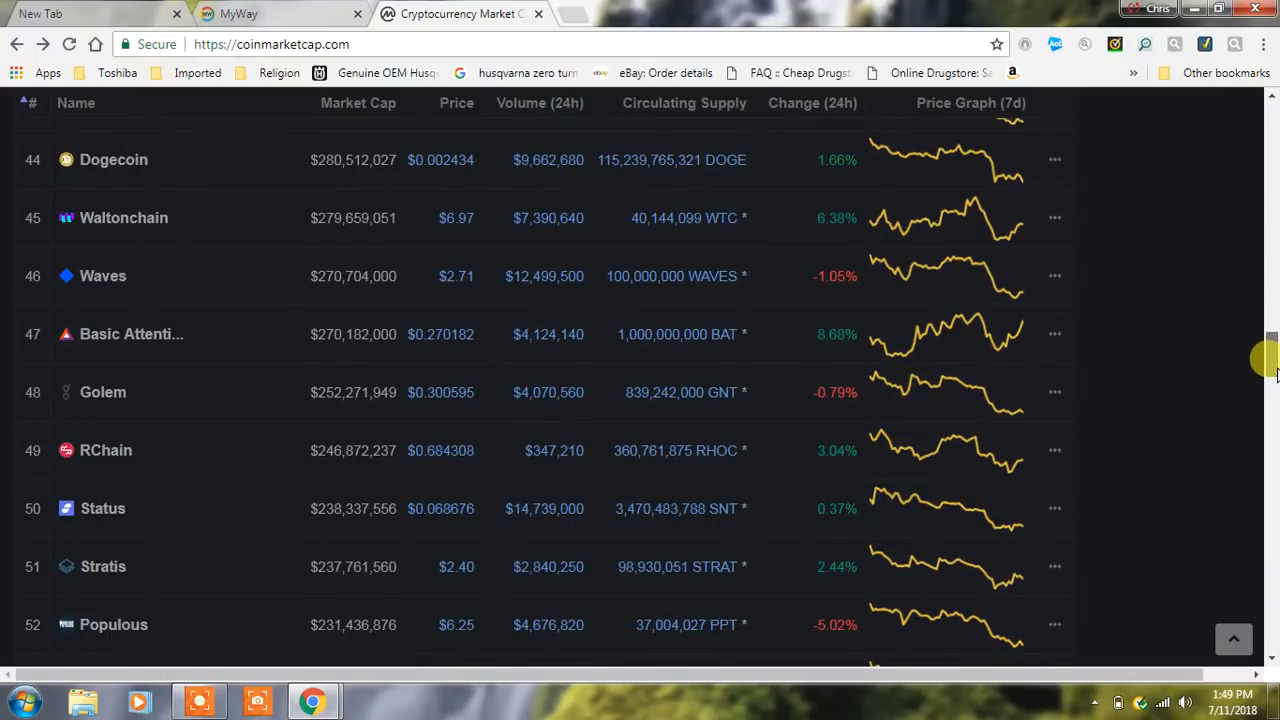
scroll(down, 3)
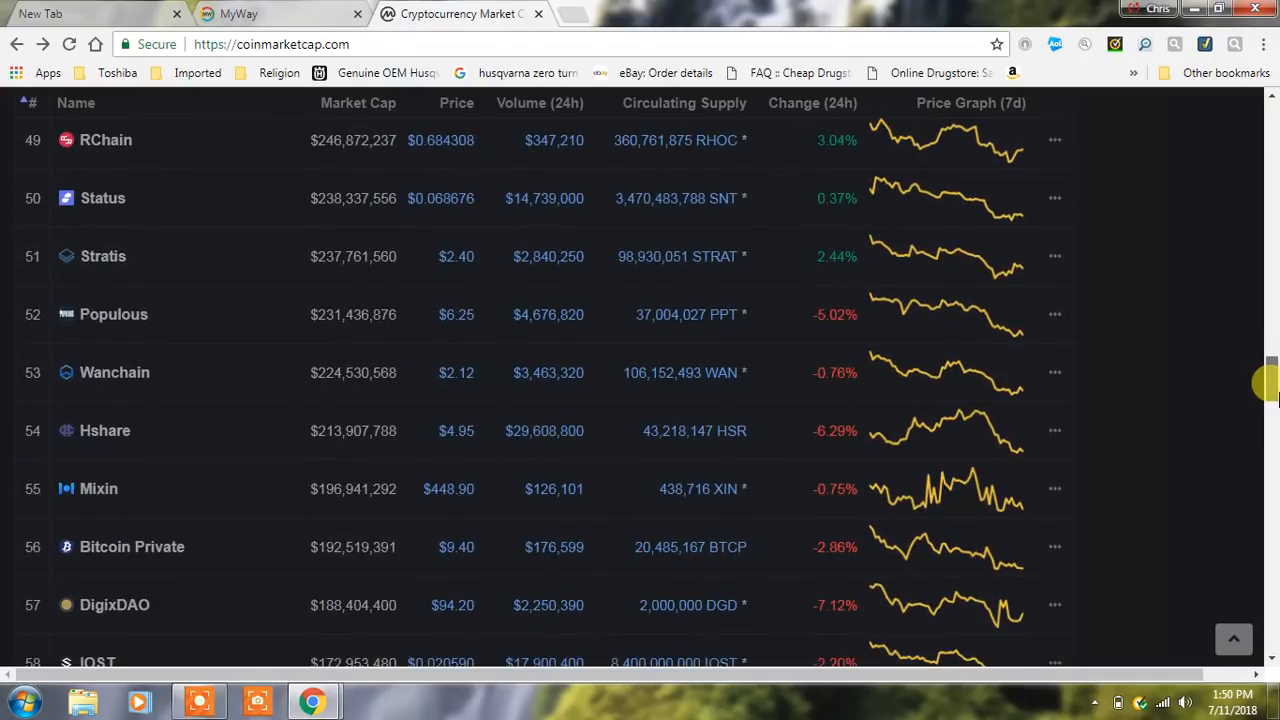
scroll(down, 3)
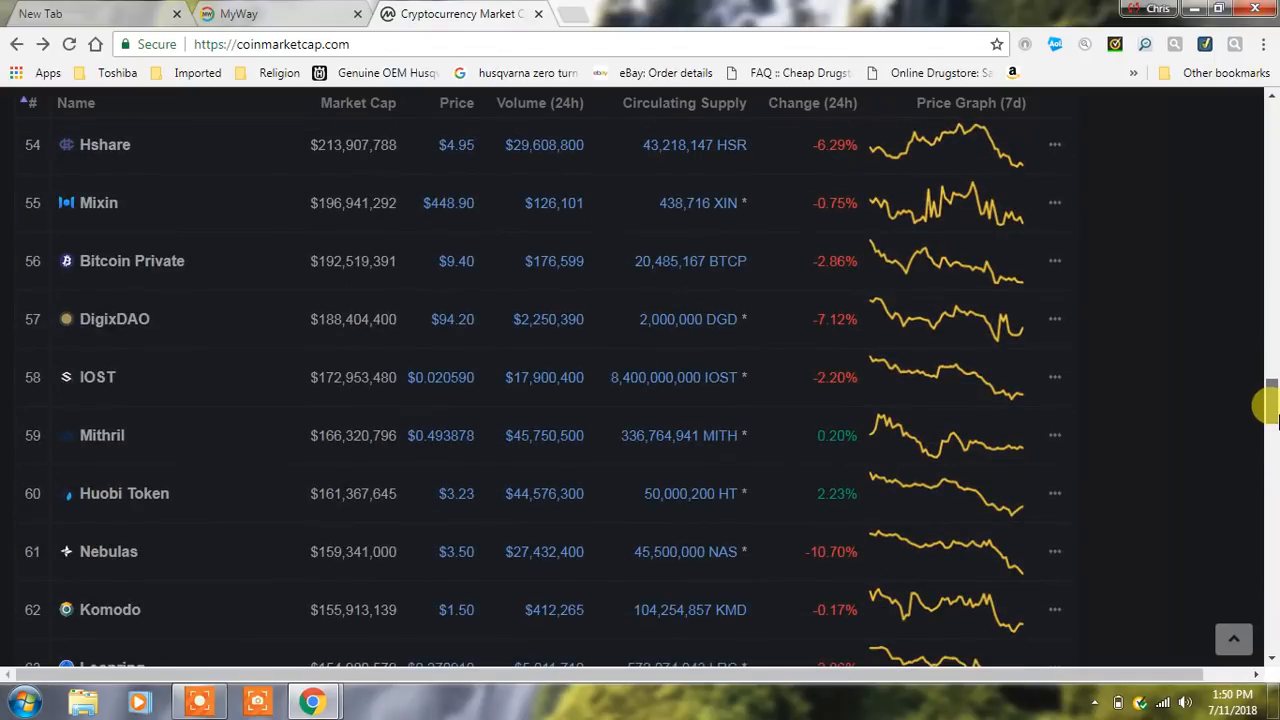
scroll(up, 3)
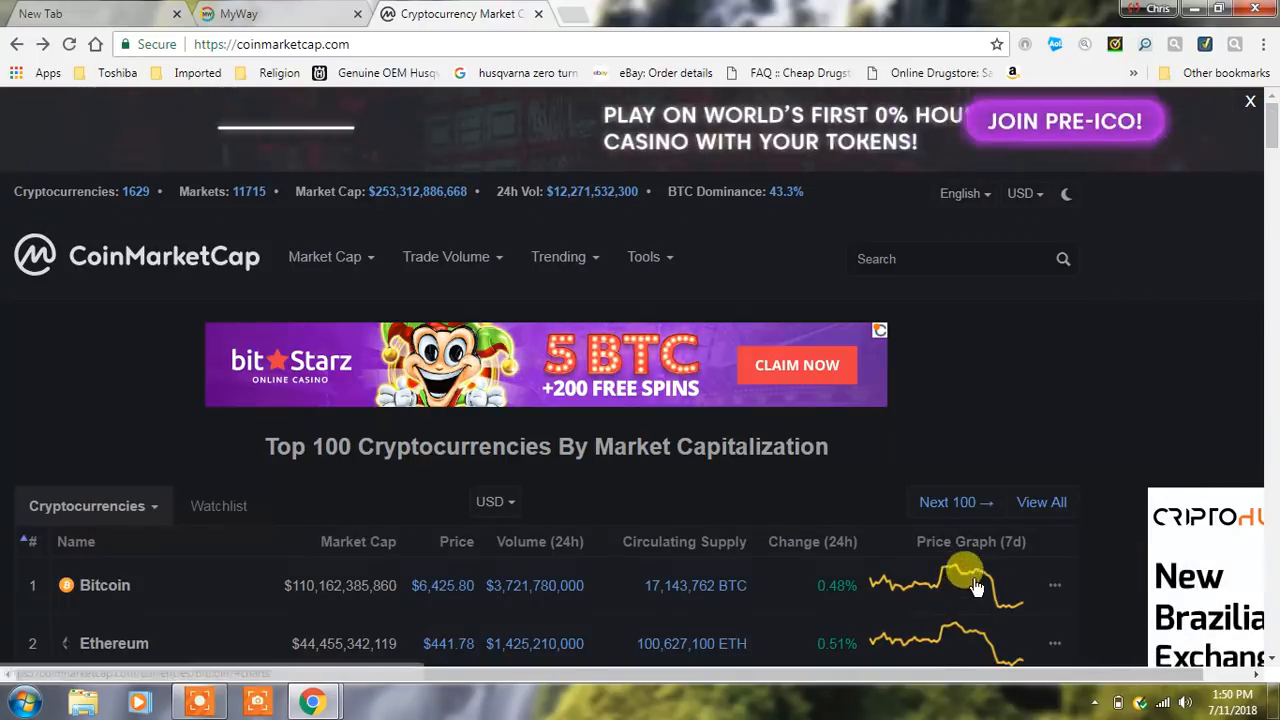
mouse_move(1030, 610)
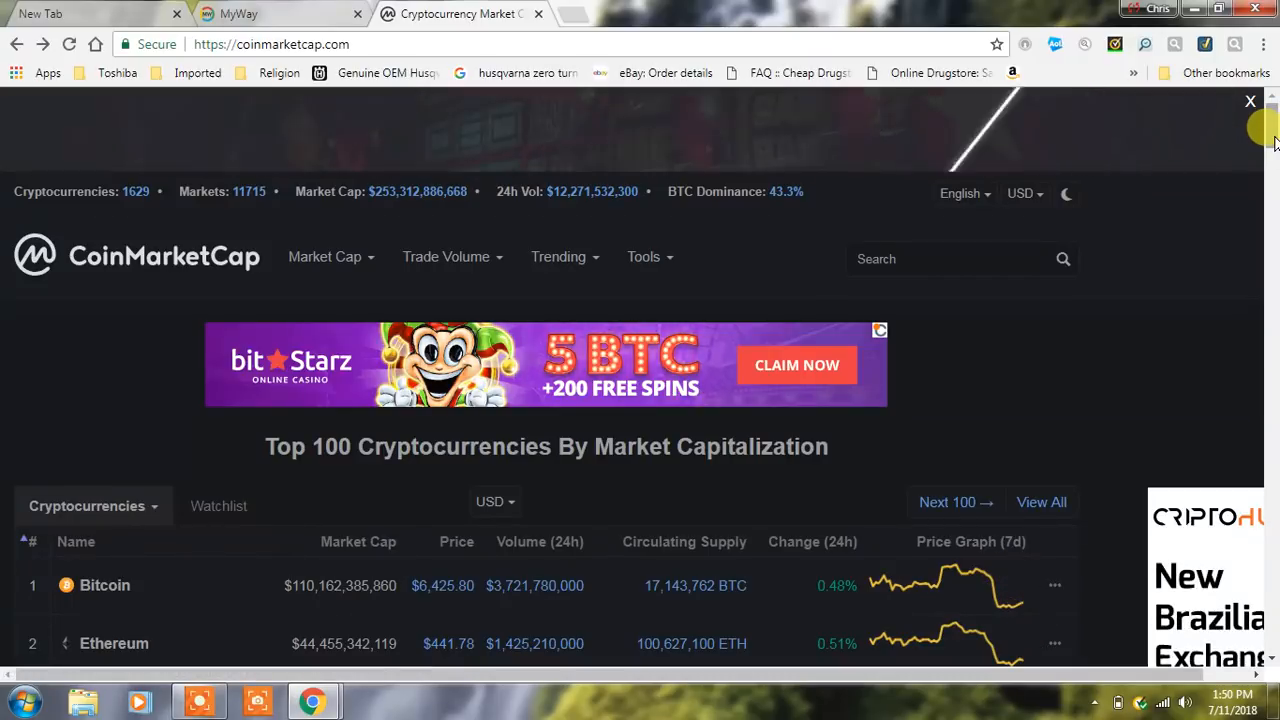
scroll(down, 3)
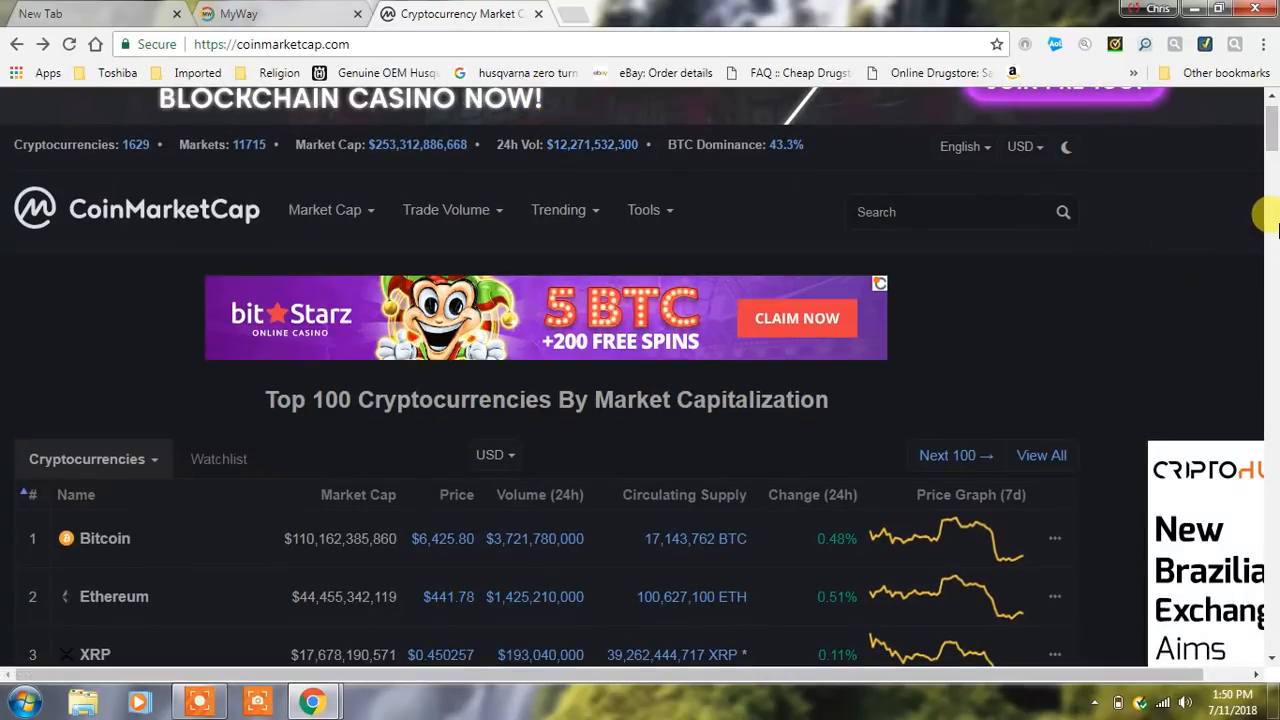
scroll(down, 3)
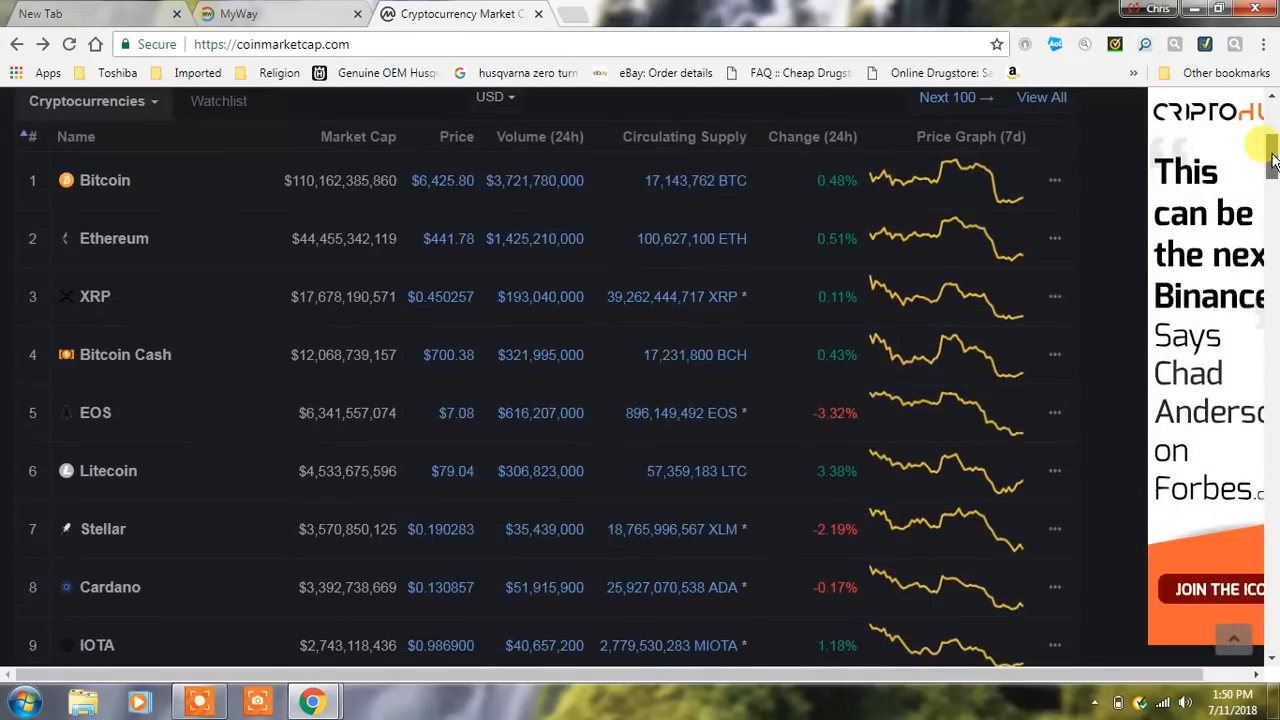
scroll(up, 3)
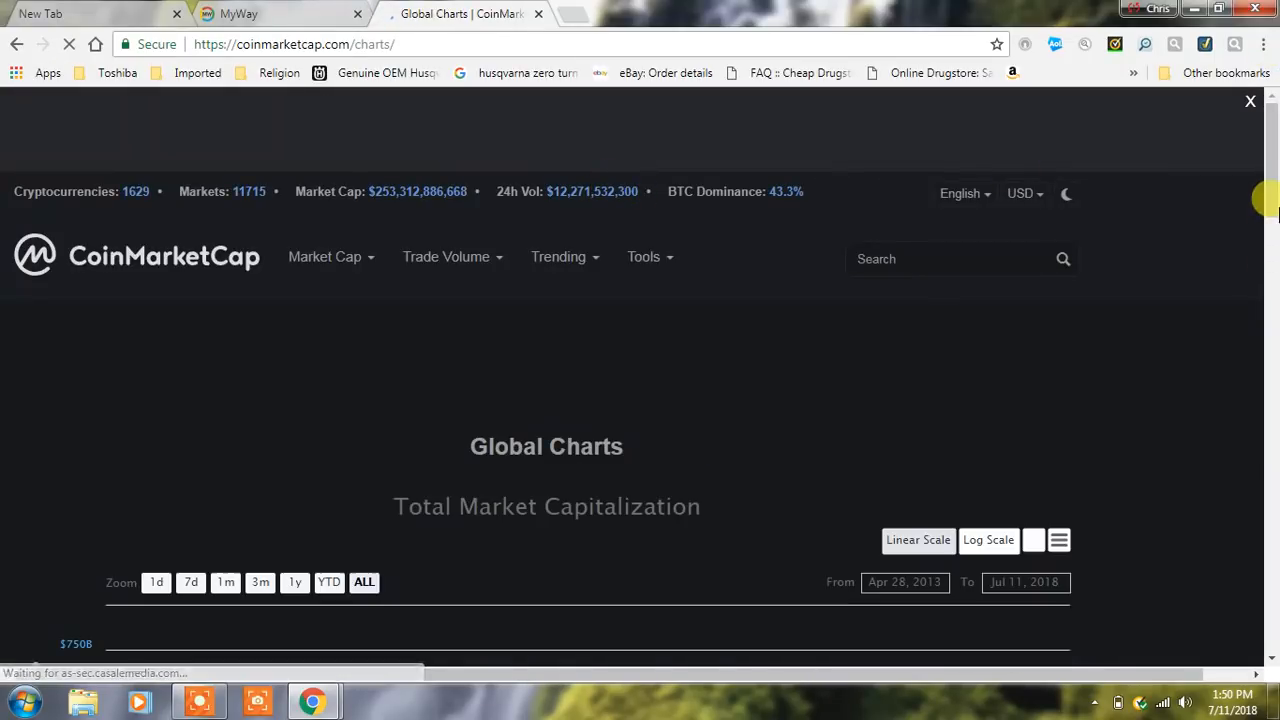
Scroll to the Total Market Capitalization chart peaking near $768.7B on Jan 4, 2018.
scroll(down, 3)
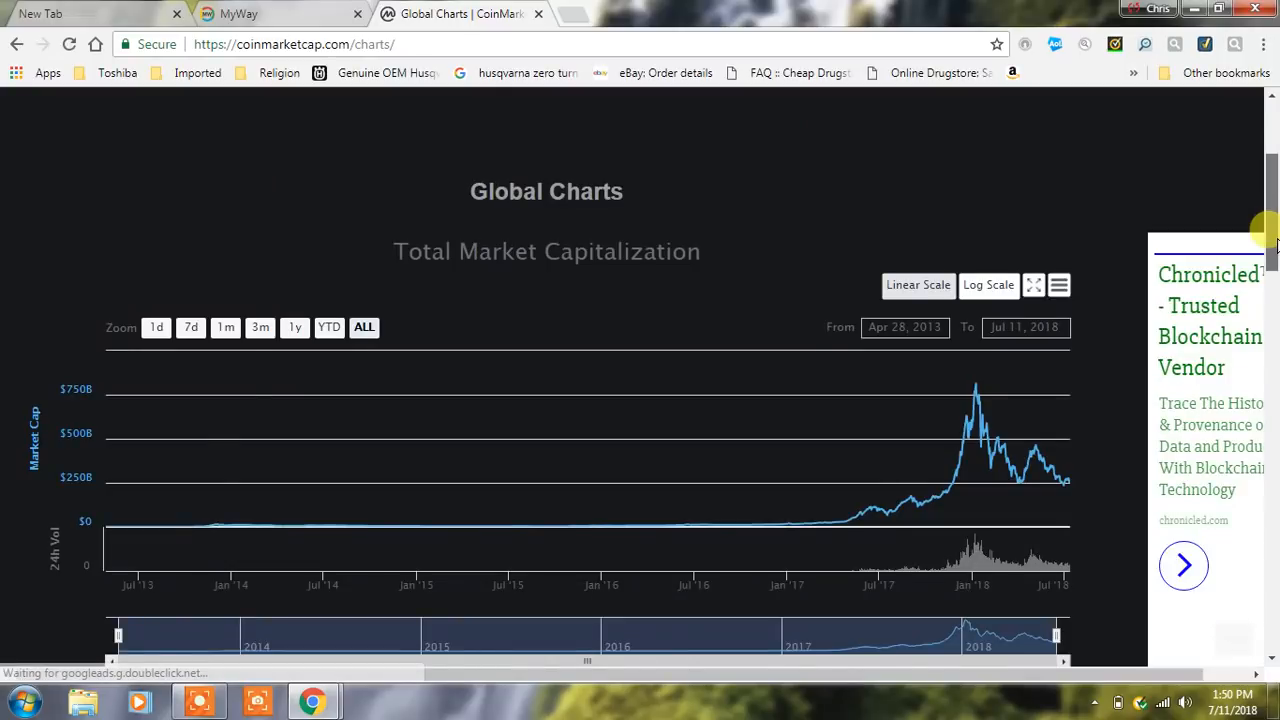
scroll(down, 3)
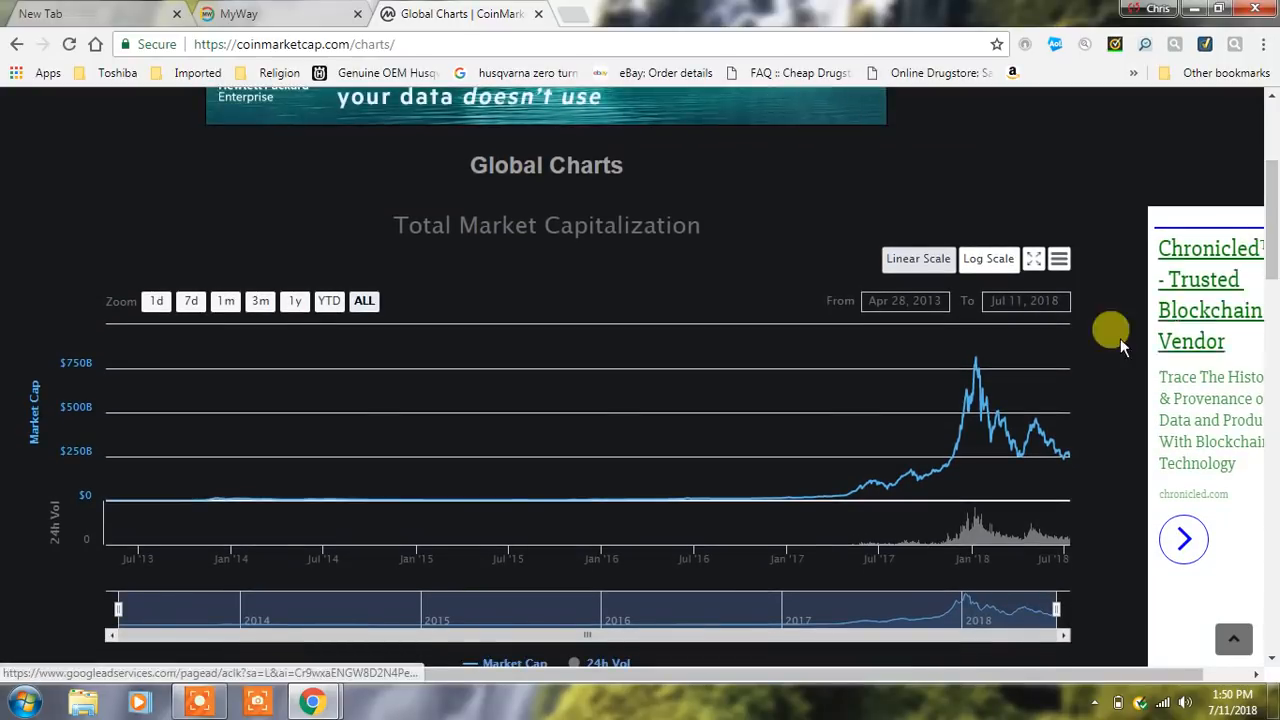
mouse_move(970, 384)
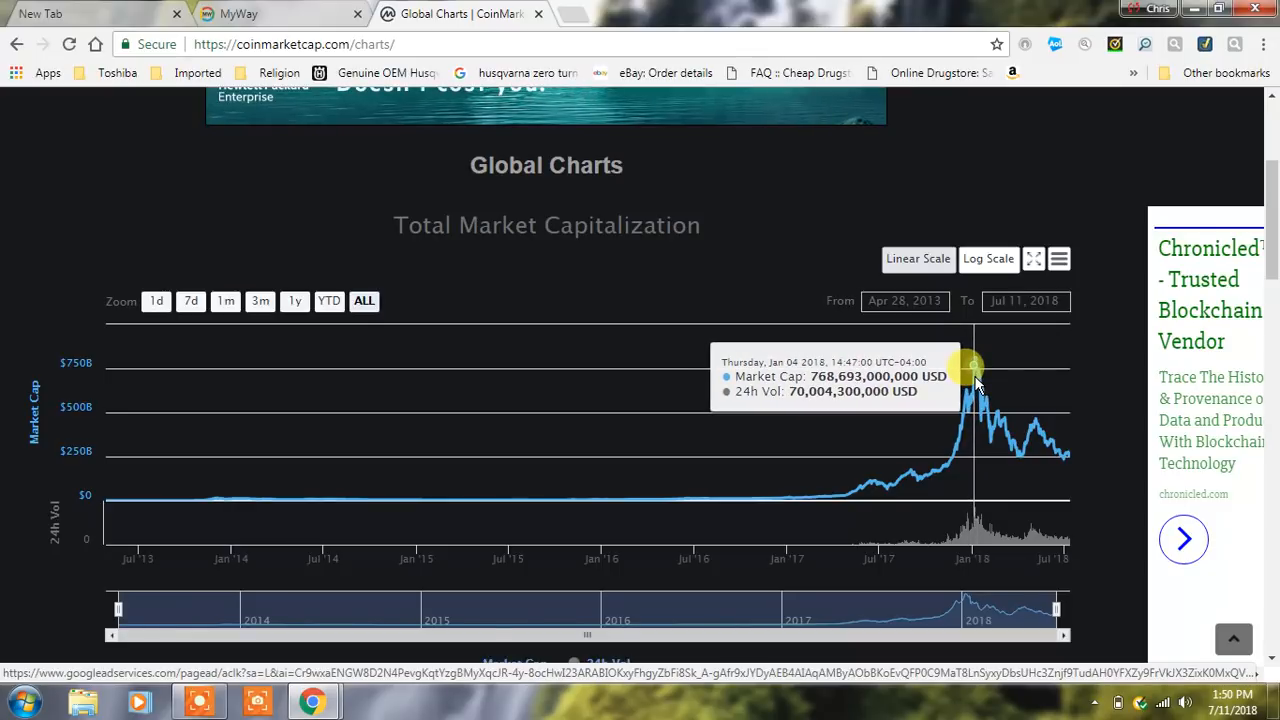
mouse_move(976, 376)
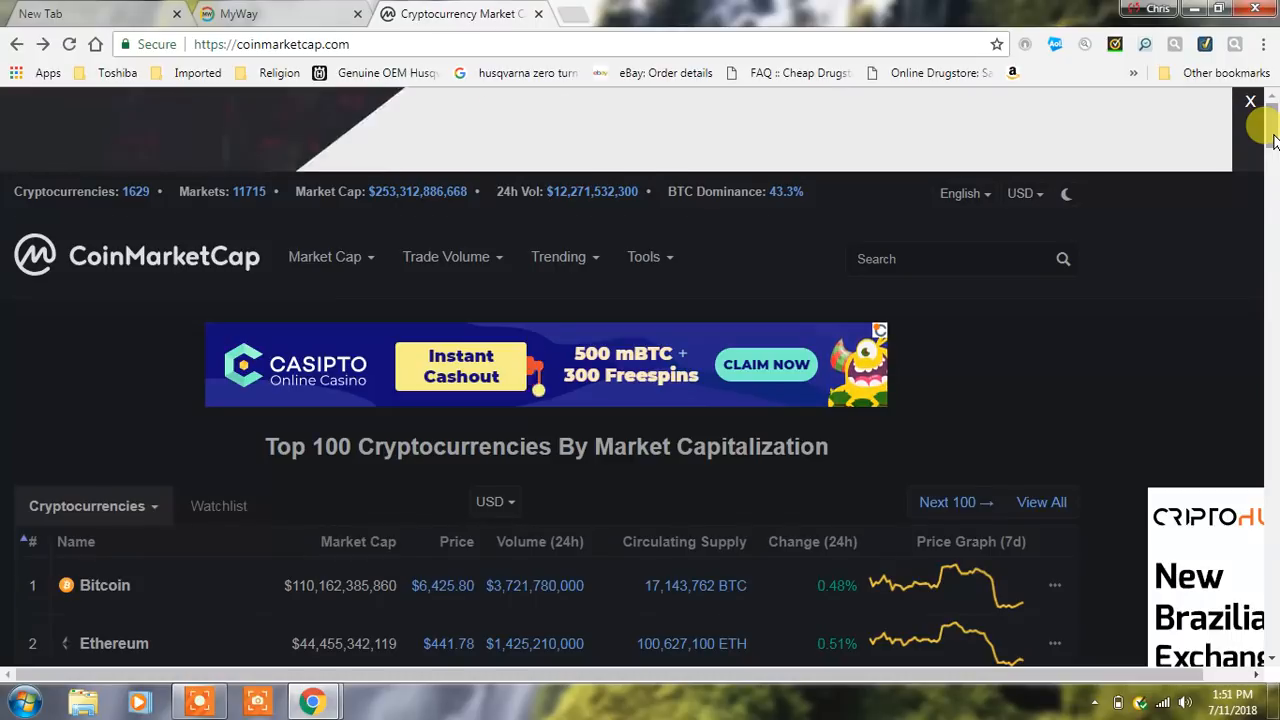
Scroll the top-100 table down to ranks 66-75, where FunFair sits at rank 71.
scroll(down, 3)
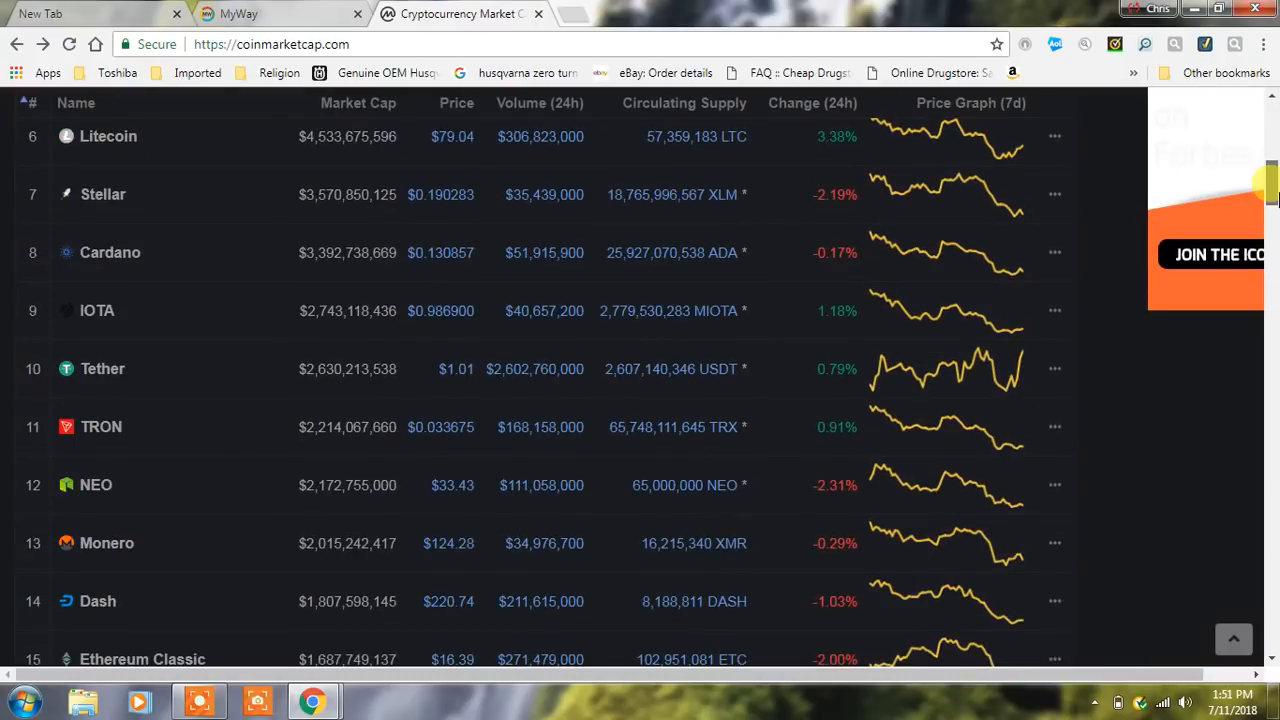
scroll(down, 3)
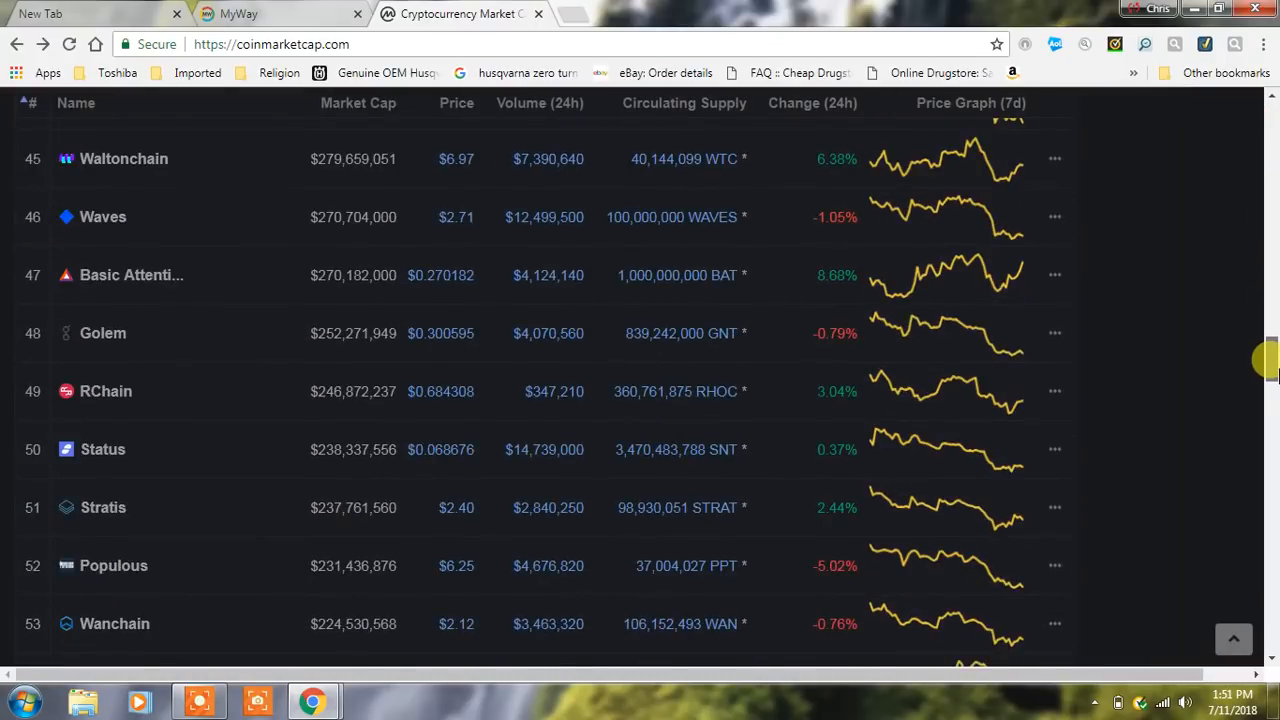
scroll(down, 3)
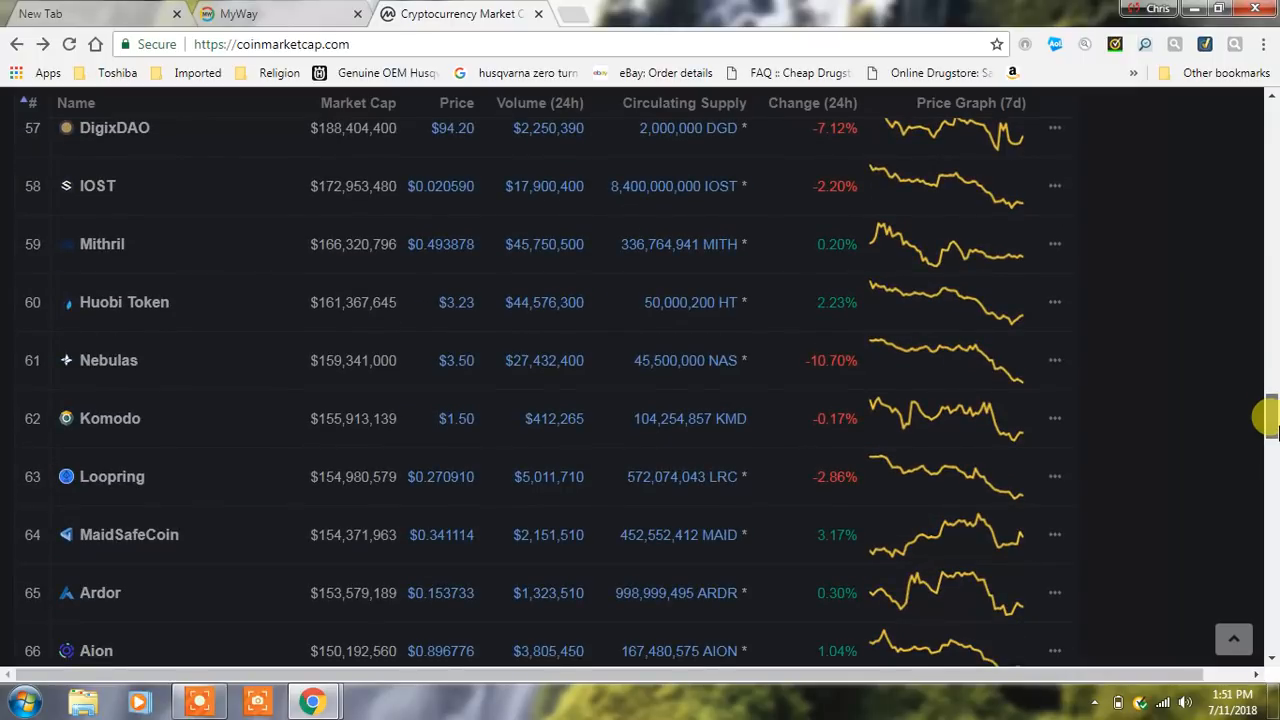
scroll(down, 3)
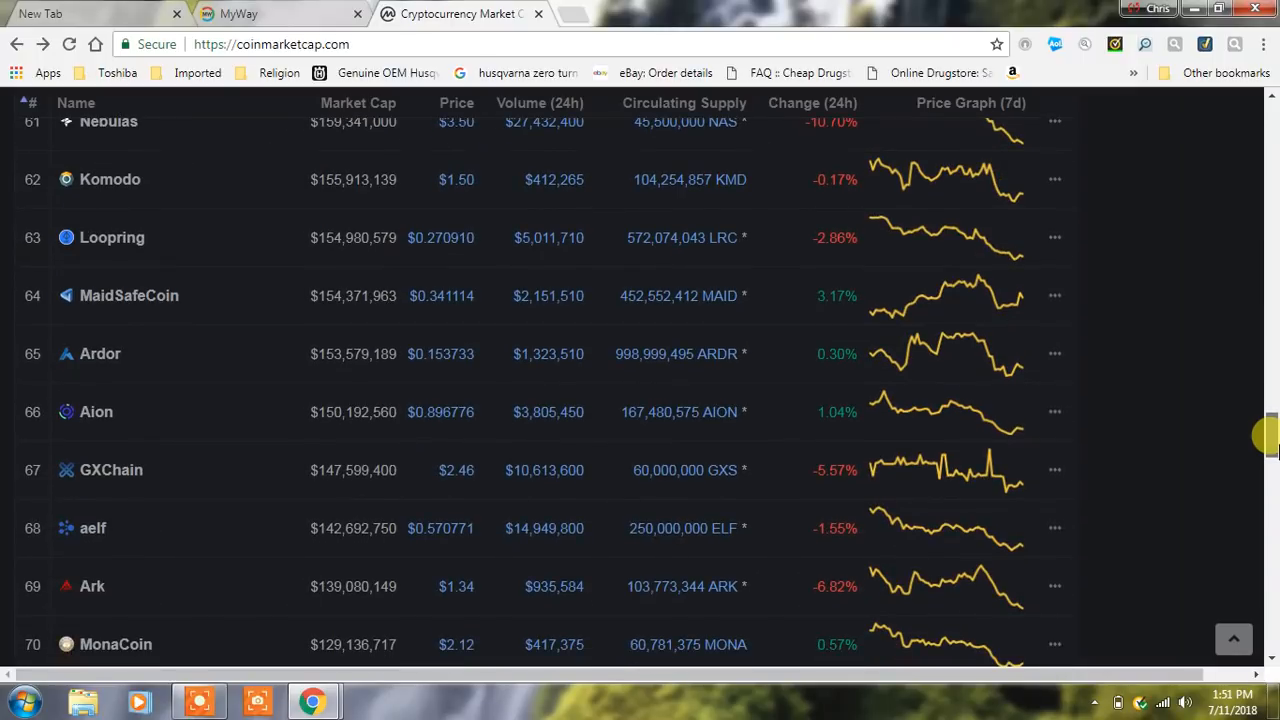
scroll(down, 3)
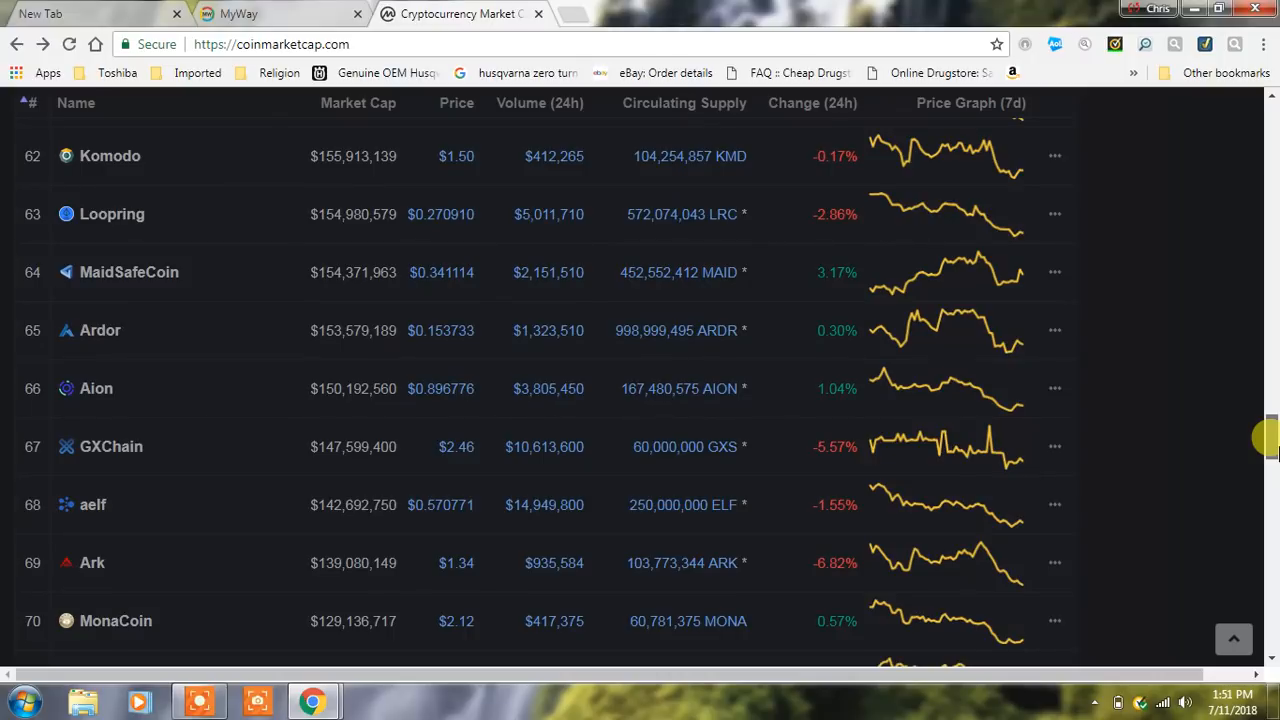
scroll(down, 3)
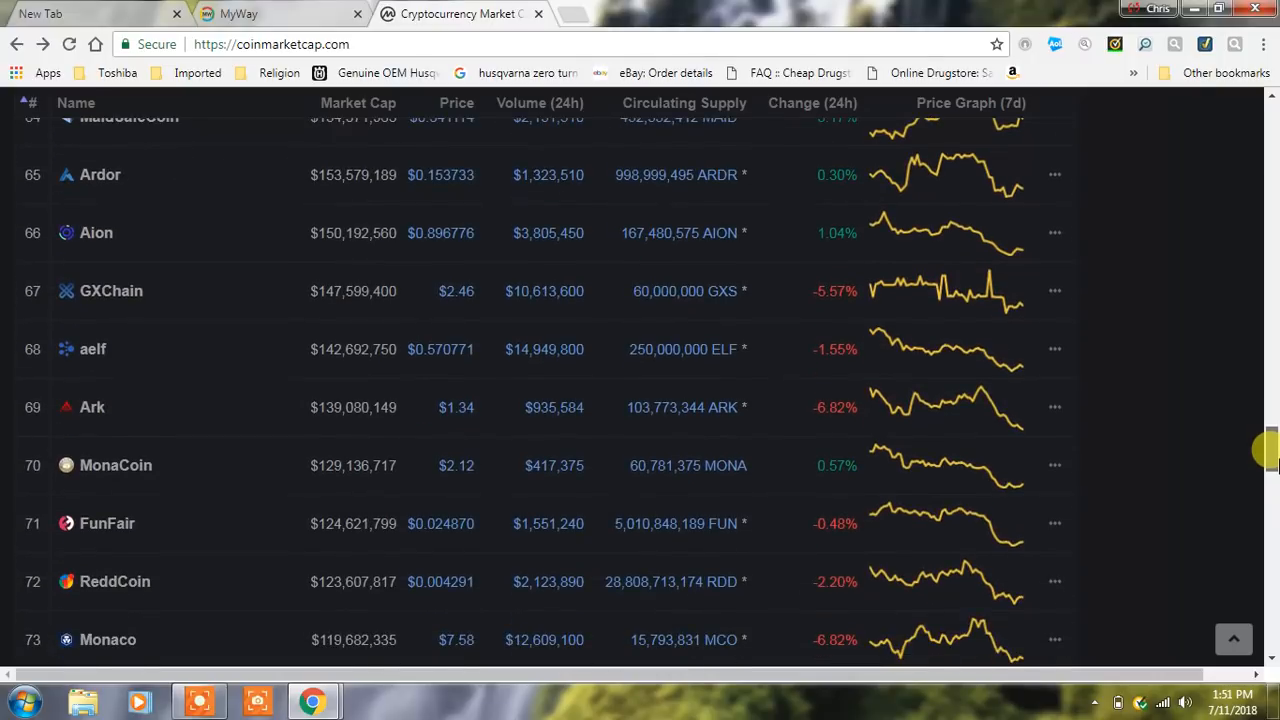
scroll(down, 3)
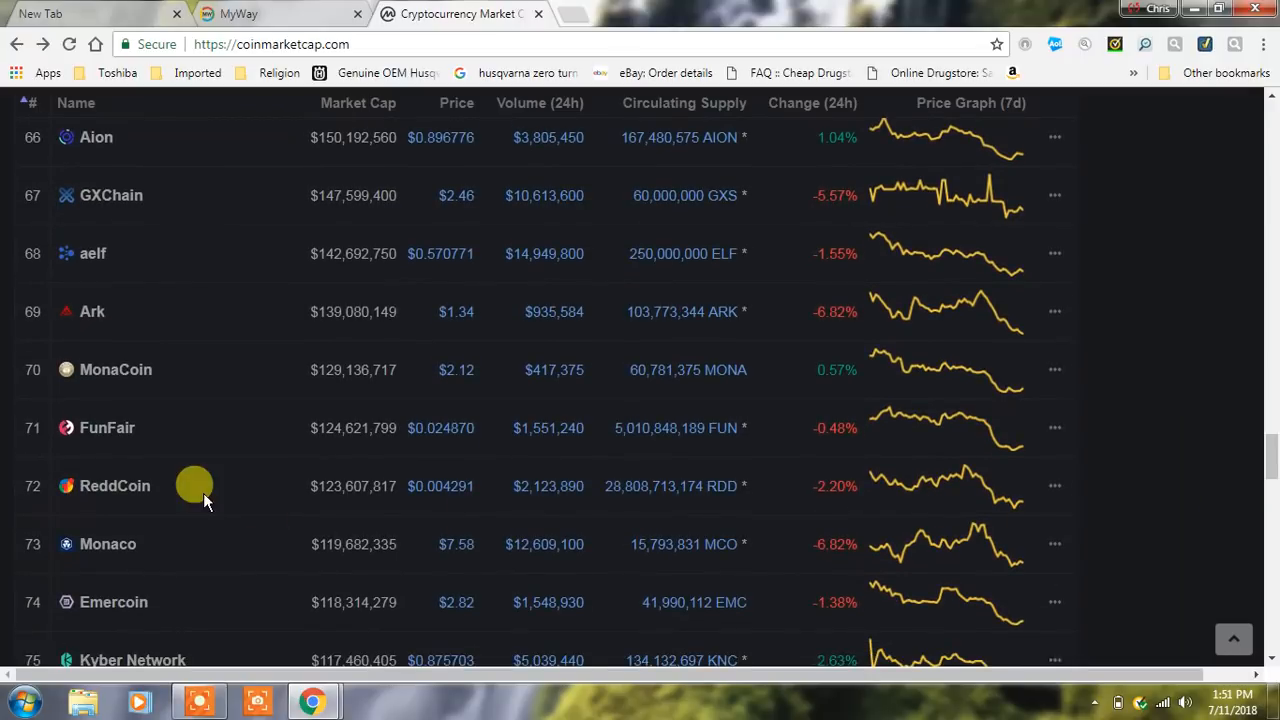
View FunFair's page (rank 71, $0.024876) down to its price and market-cap charts.
click(108, 428)
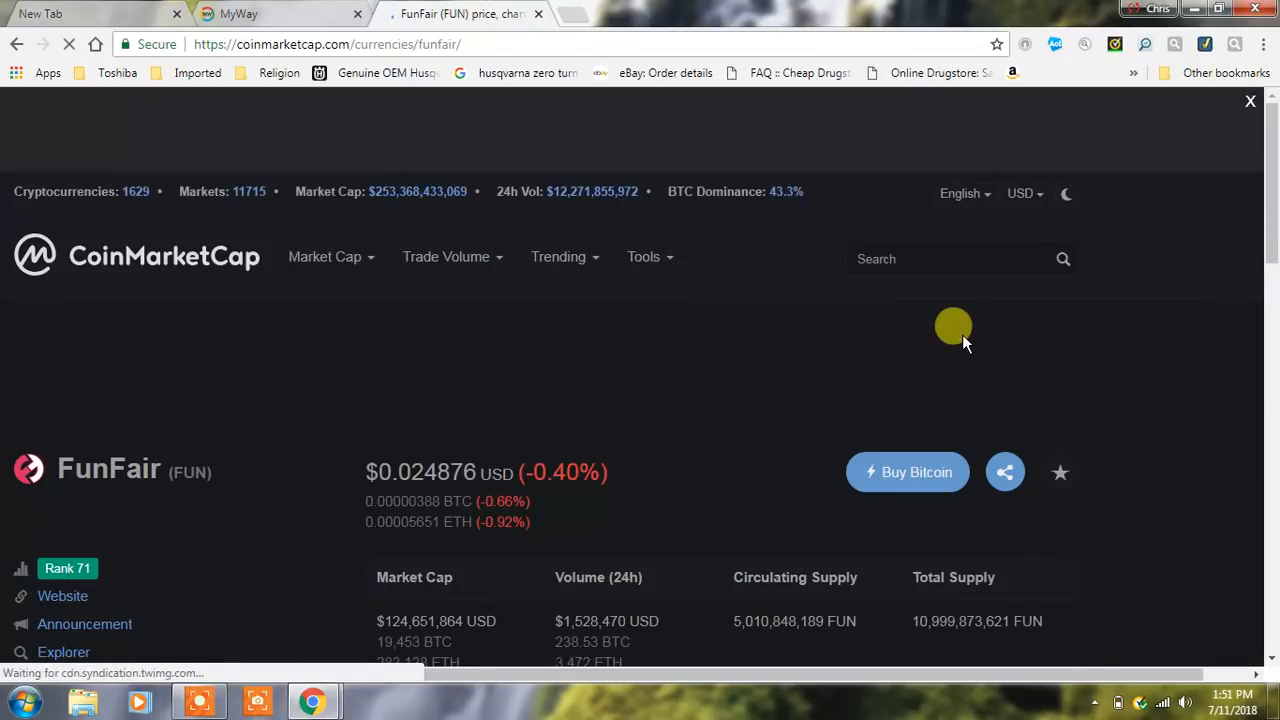
scroll(down, 3)
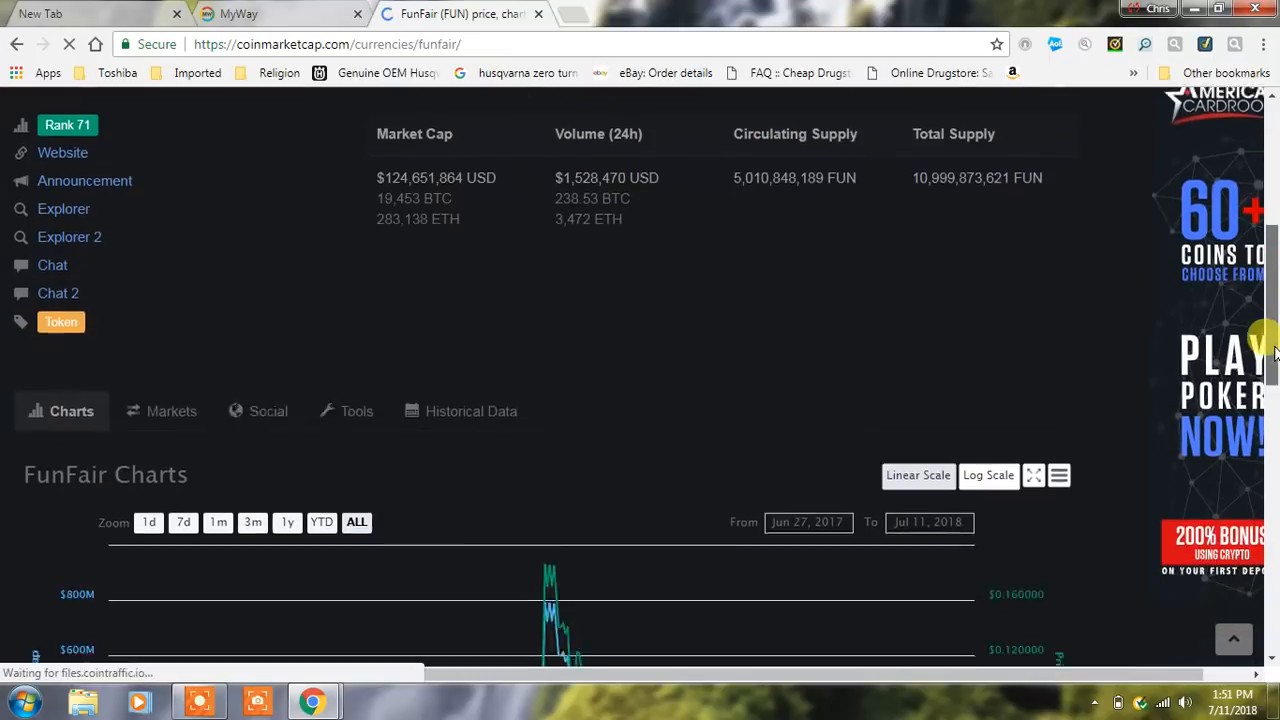
scroll(down, 3)
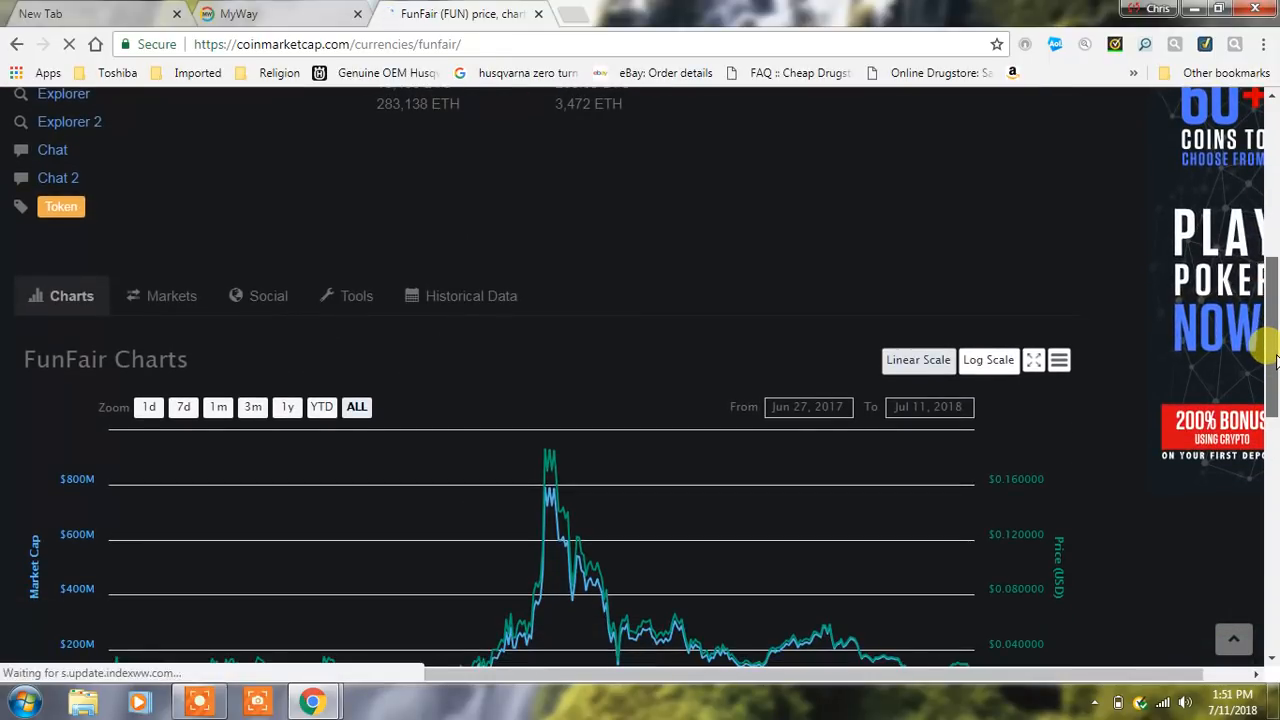